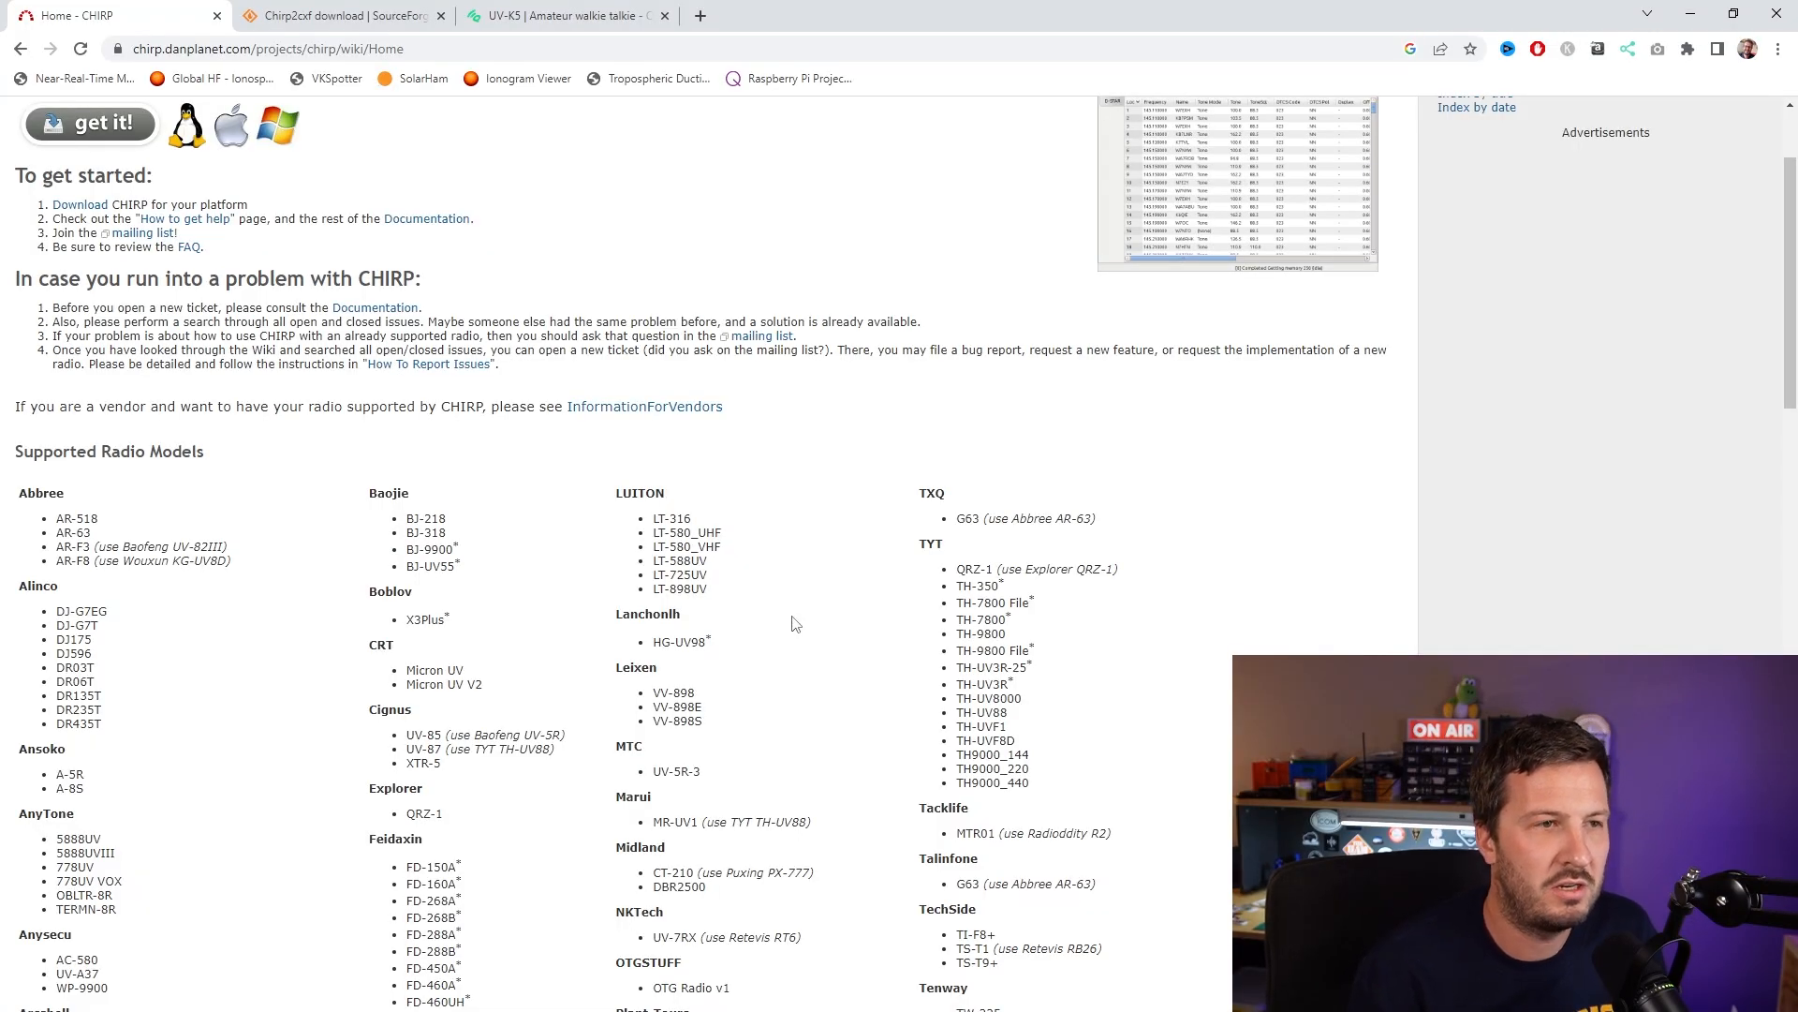
Step: Scroll down the CHIRP home page to the Supported Radio Models section
{"action": "scroll", "scroll_direction": "down", "scroll_amount": 3}
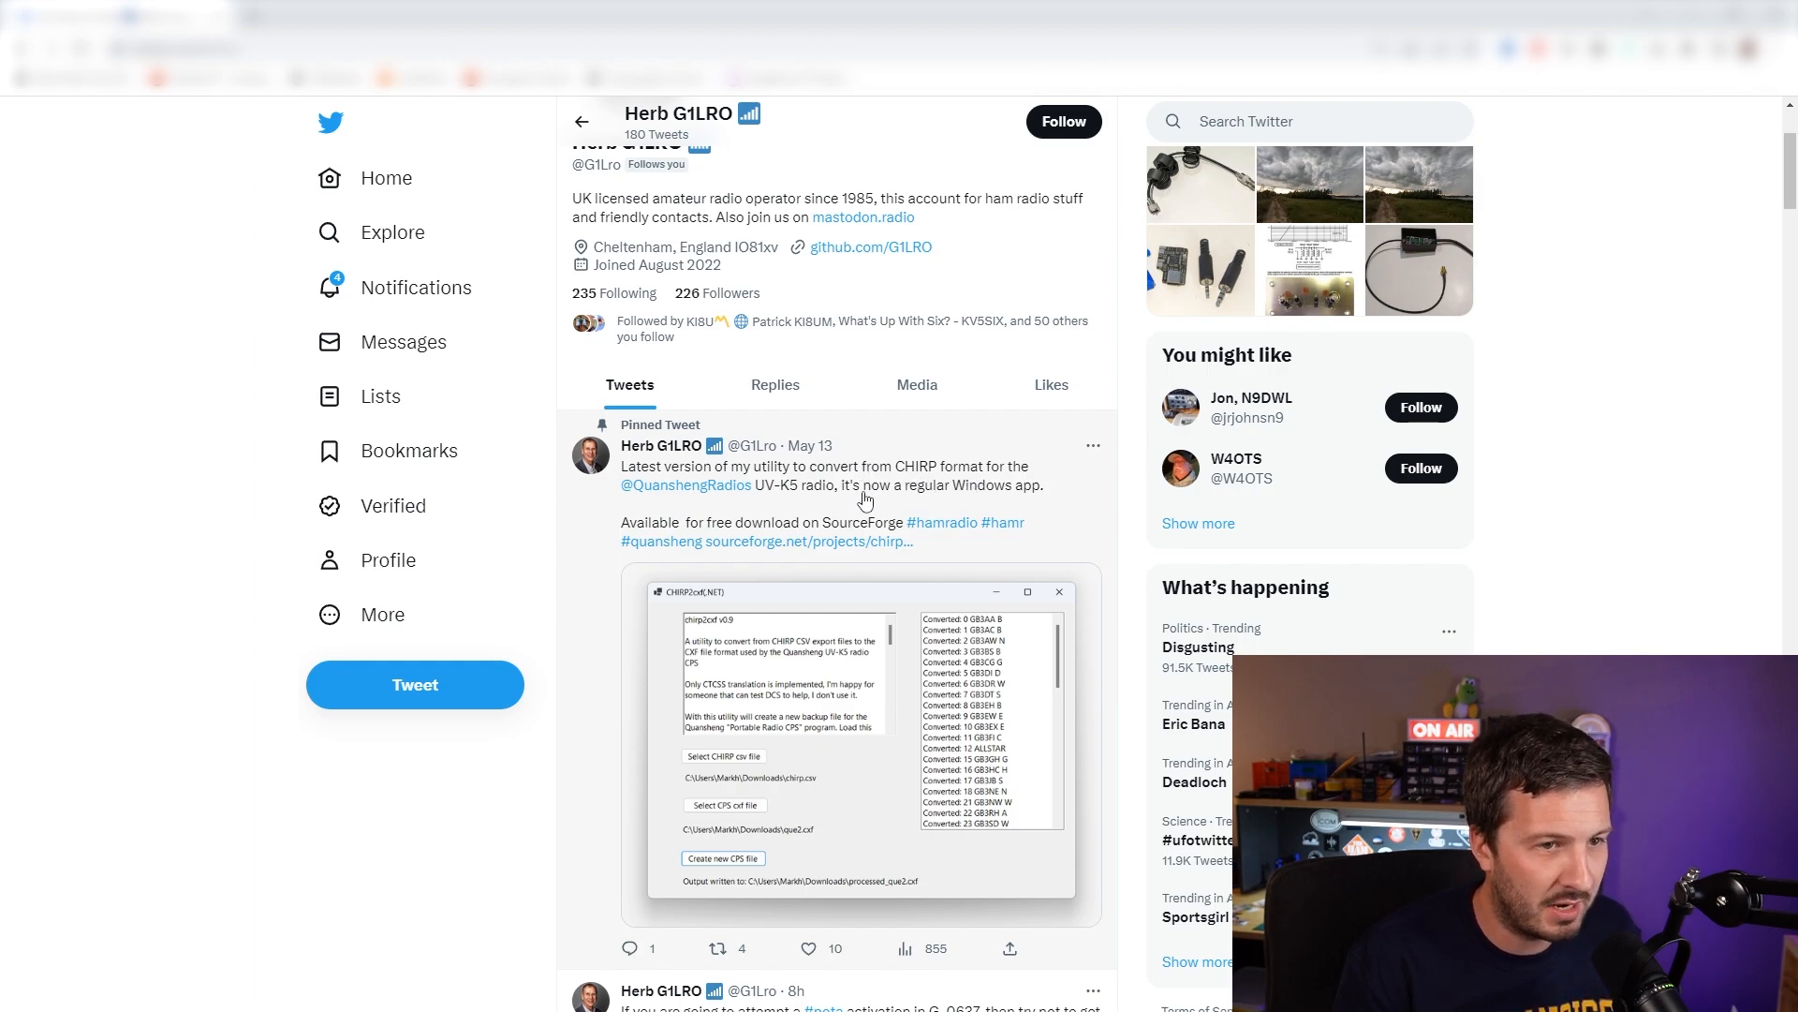
{"action": "mouse_move", "coordinate": [927, 497]}
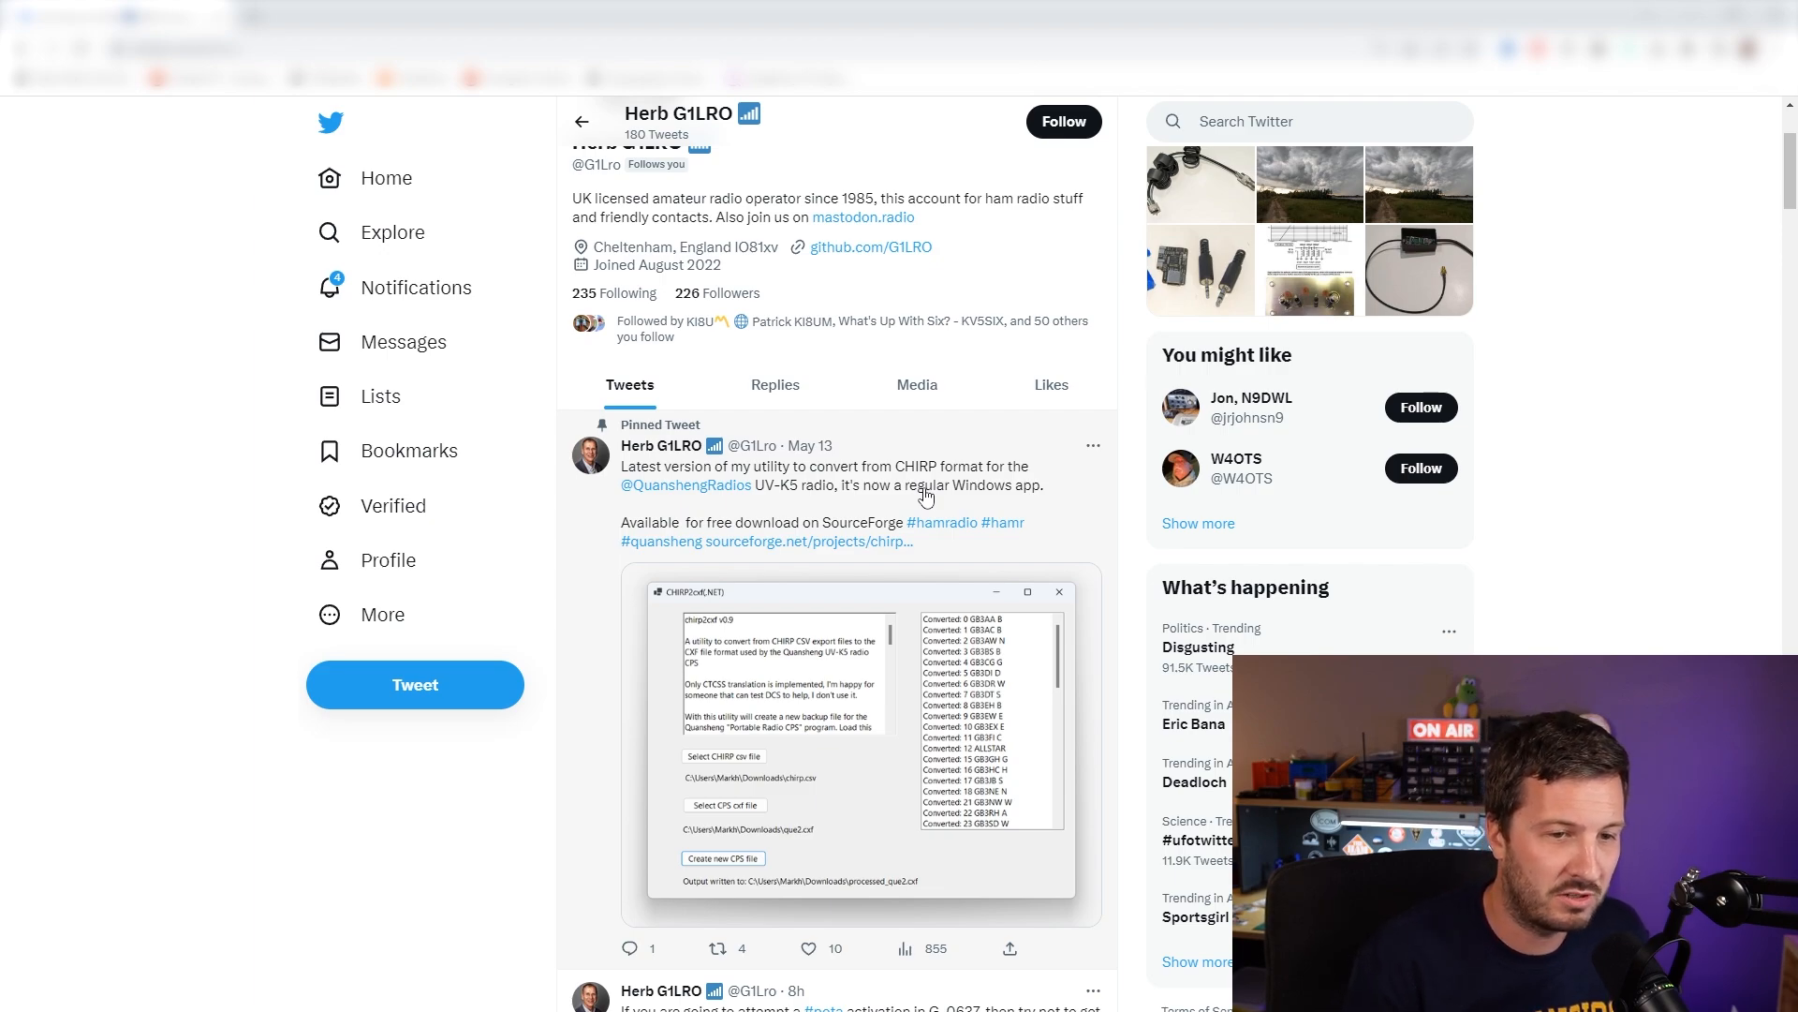
{"action": "mouse_move", "coordinate": [1353, 381]}
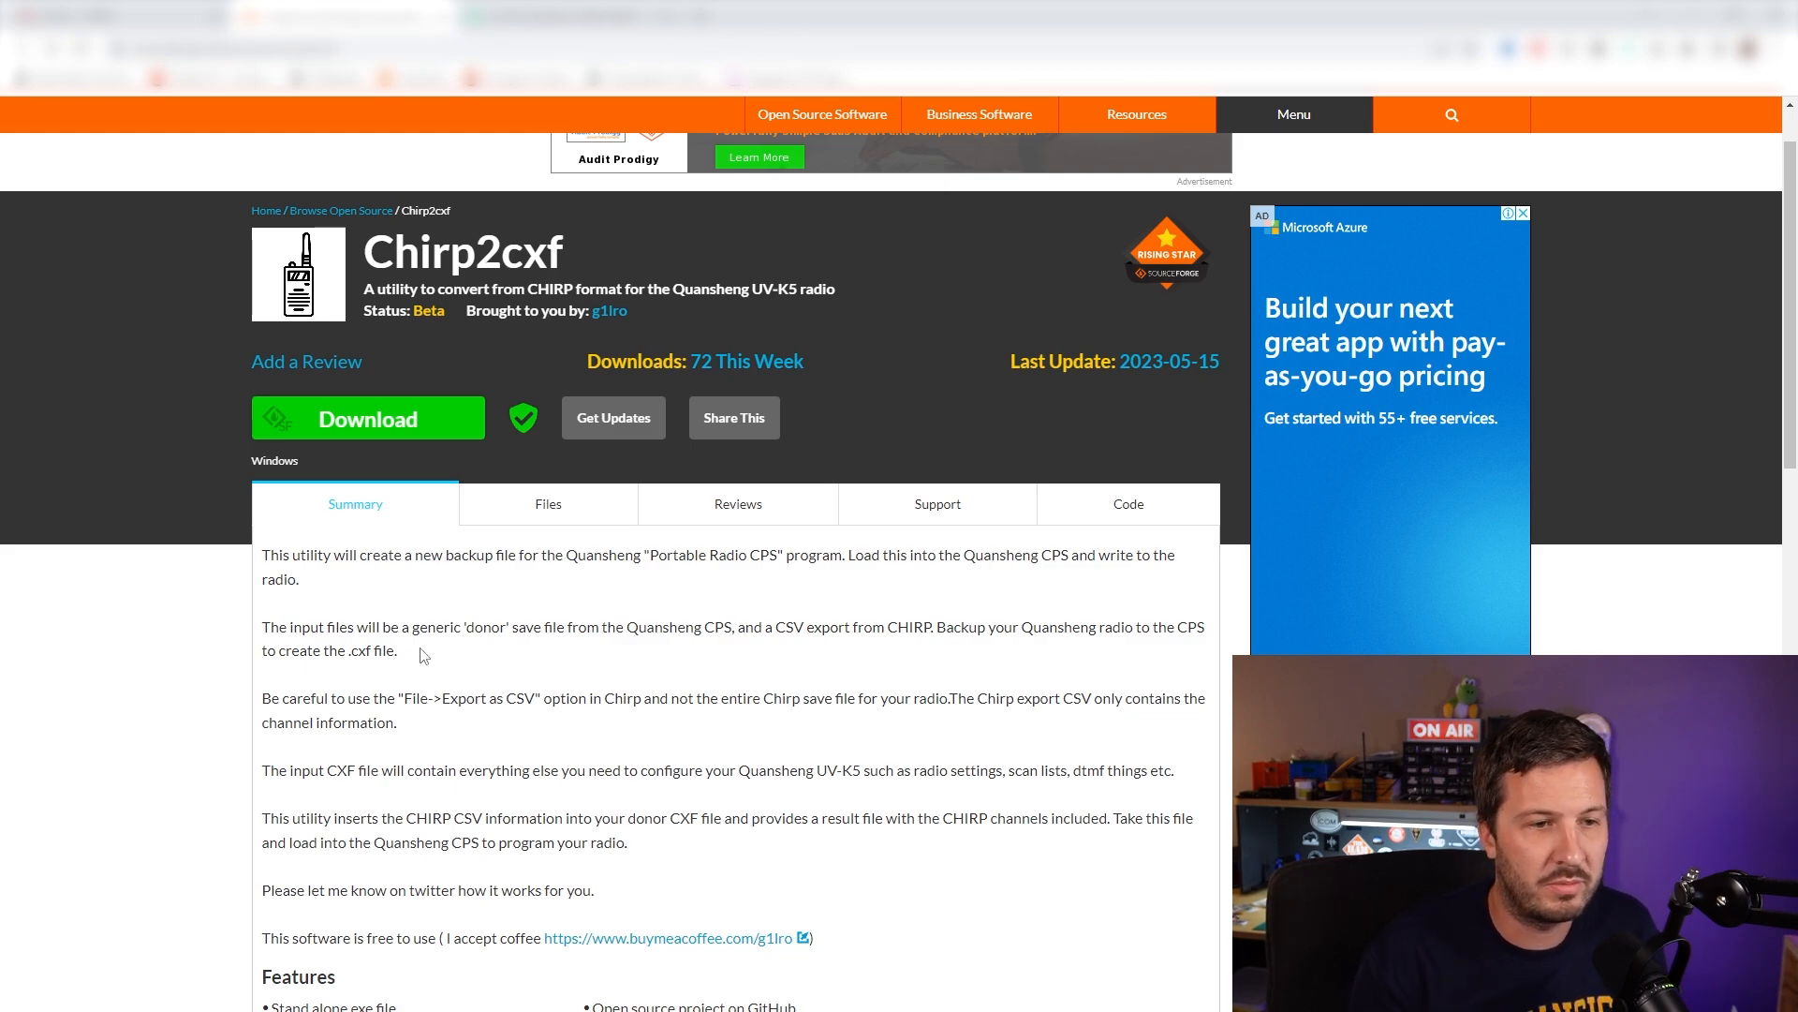
Step: Scroll through the Chirp2cxf project Summary describing how the utility works
{"action": "scroll", "scroll_direction": "down", "scroll_amount": 3}
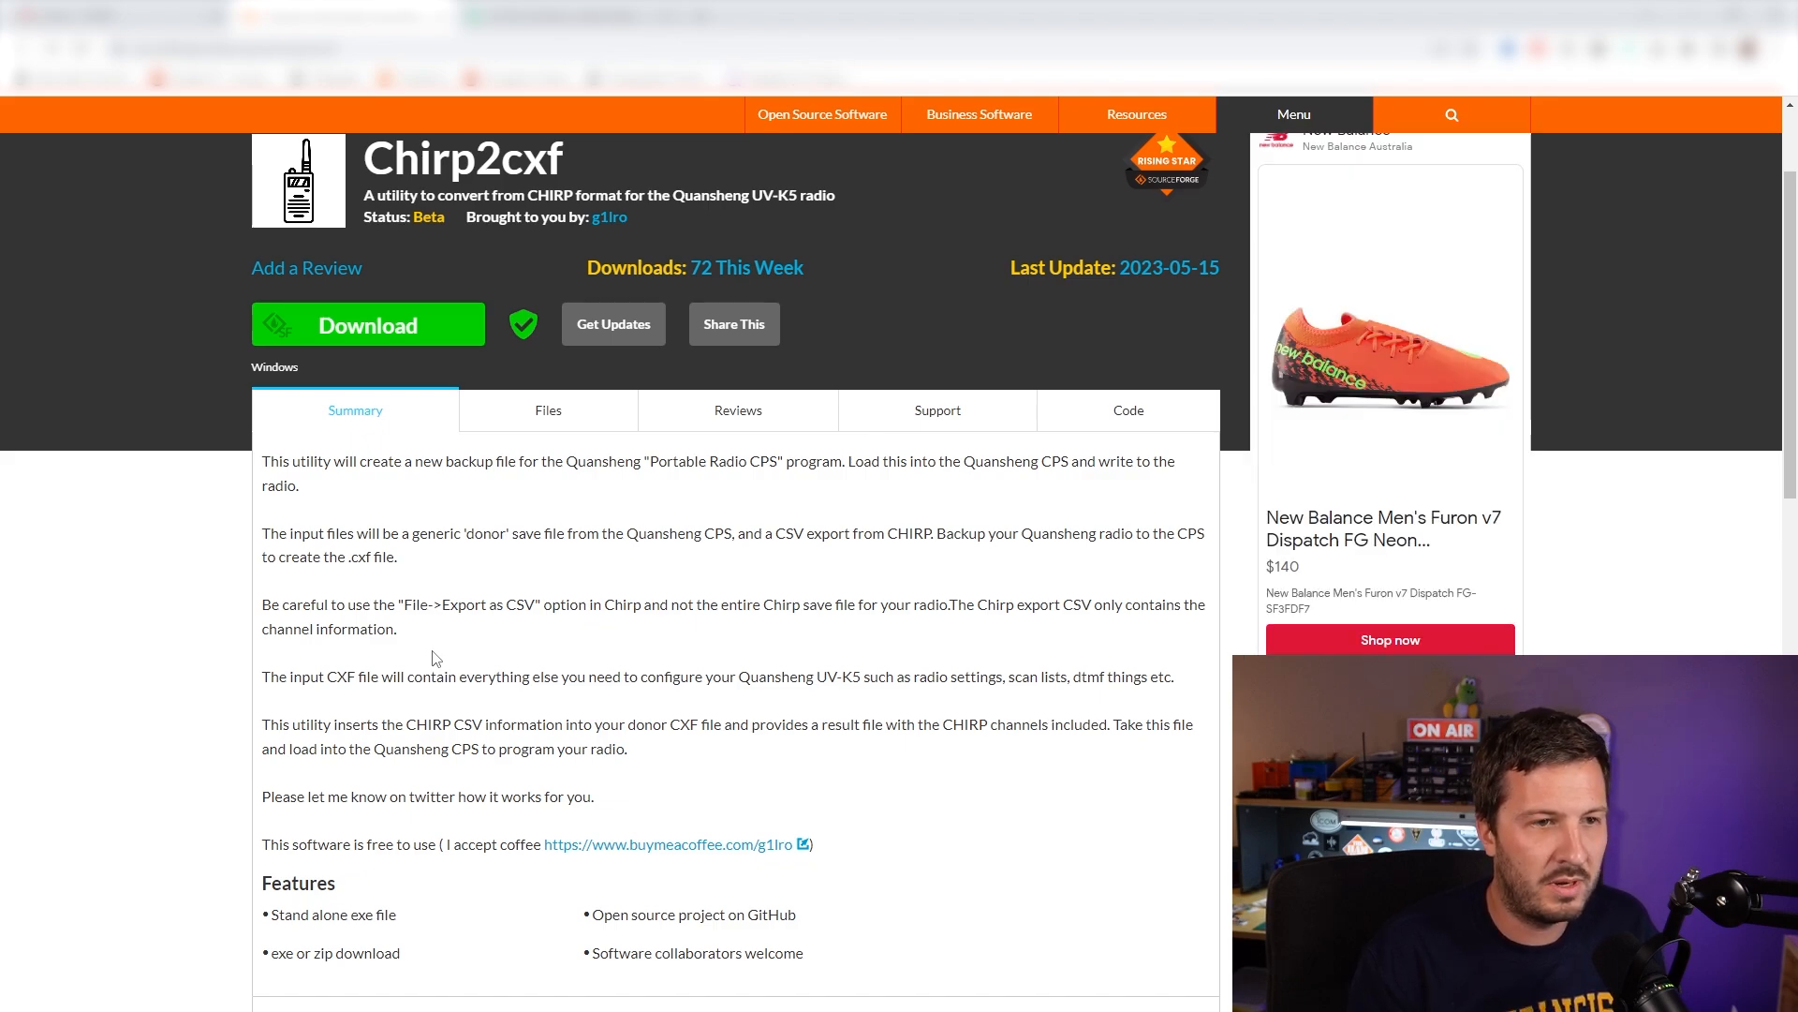
{"action": "scroll", "scroll_direction": "up", "scroll_amount": 3}
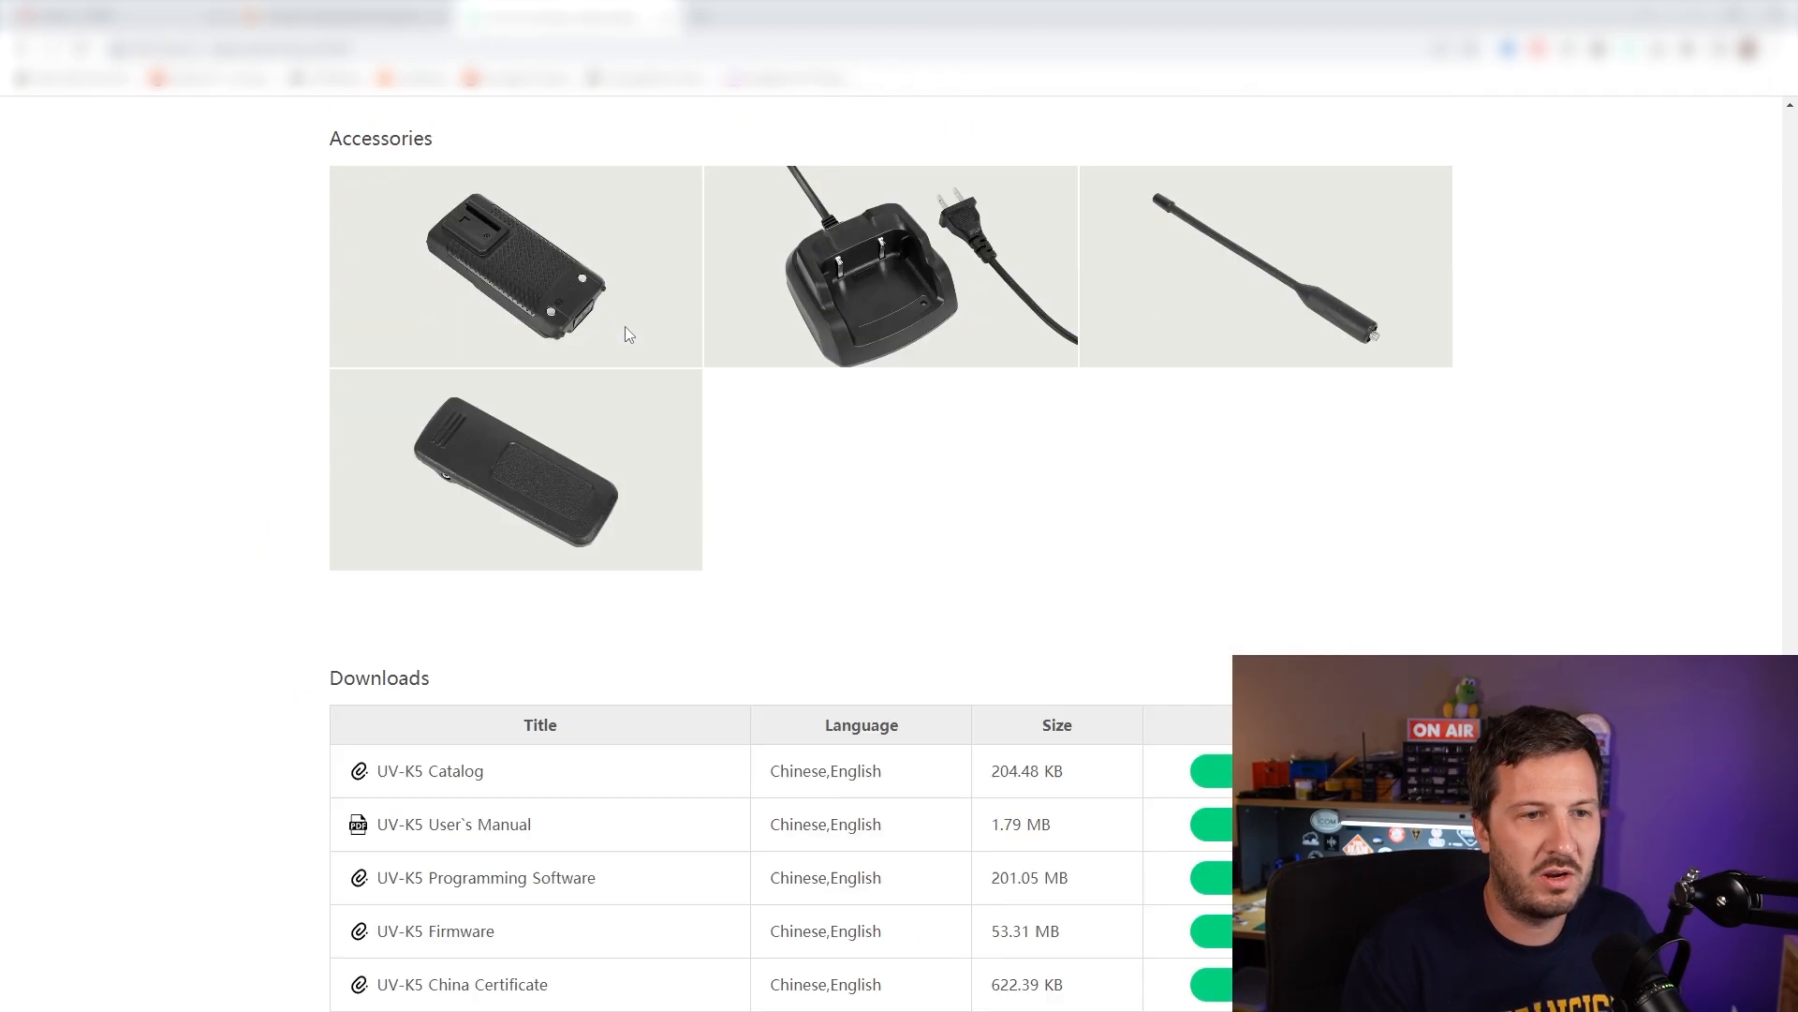
Step: Scroll the UV-K5 product page past Accessories down to the Downloads table
{"action": "scroll", "scroll_direction": "down", "scroll_amount": 3}
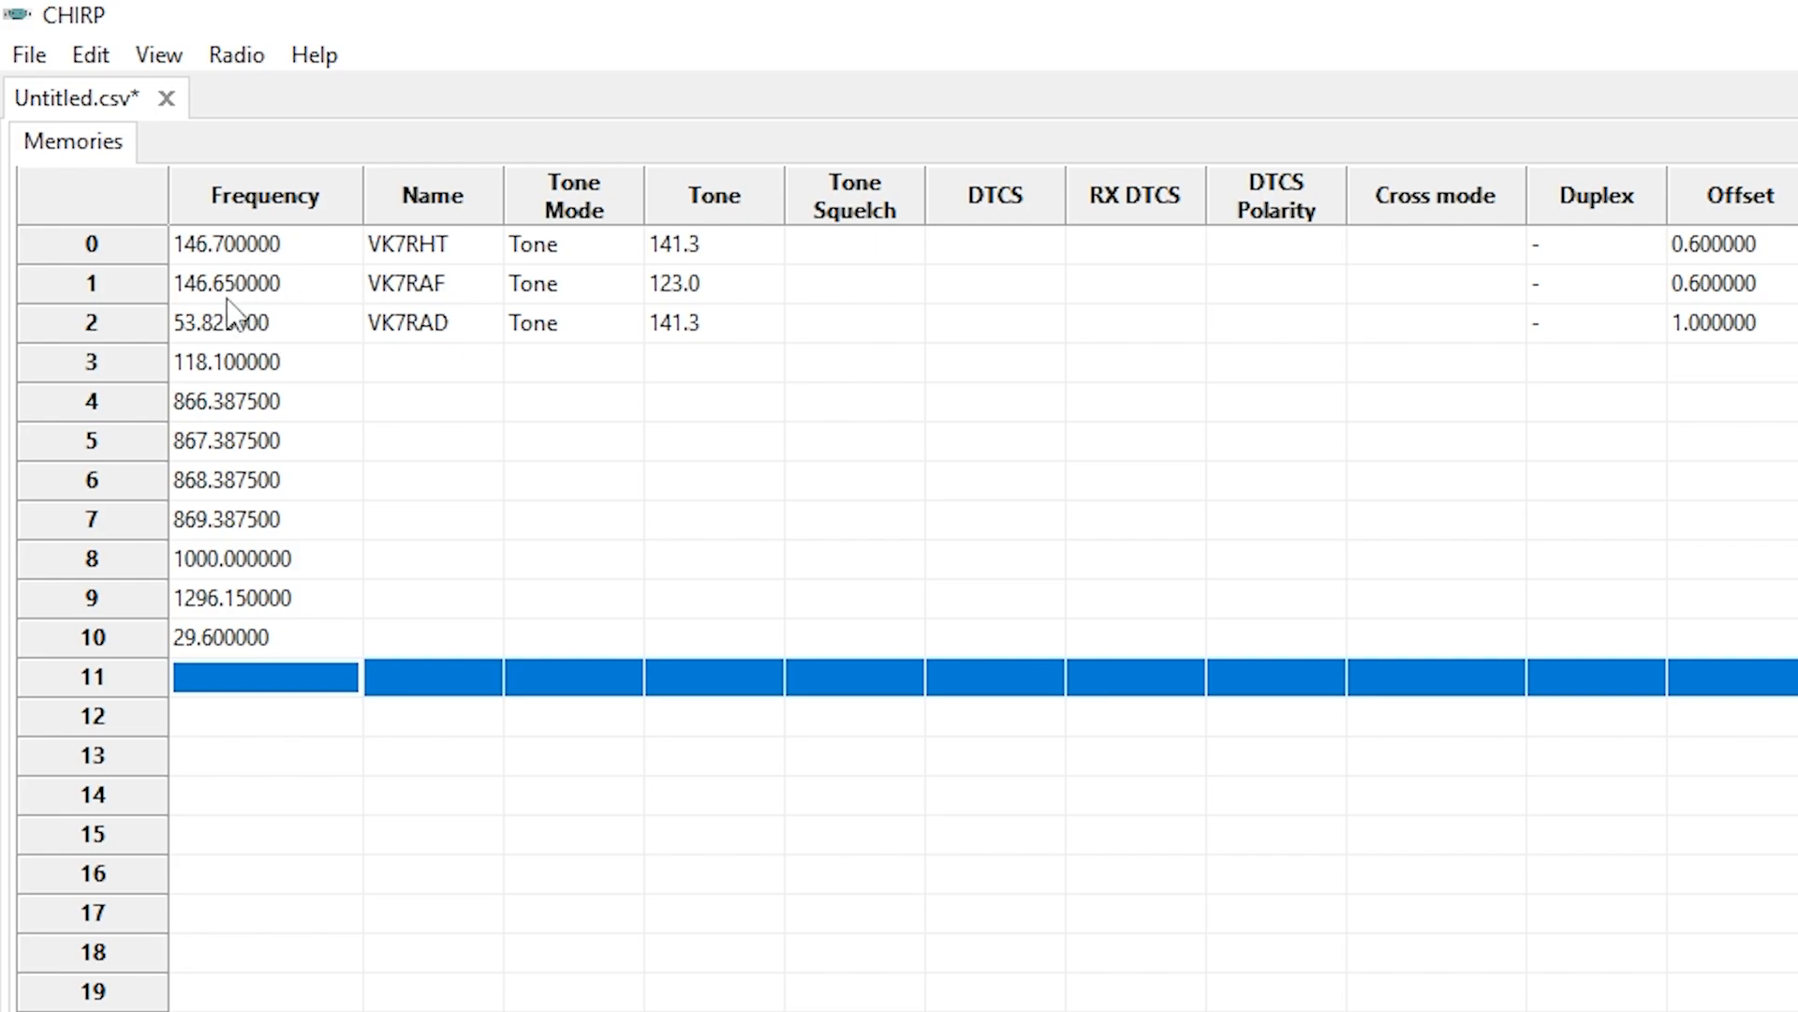
{"action": "mouse_move", "coordinate": [332, 349]}
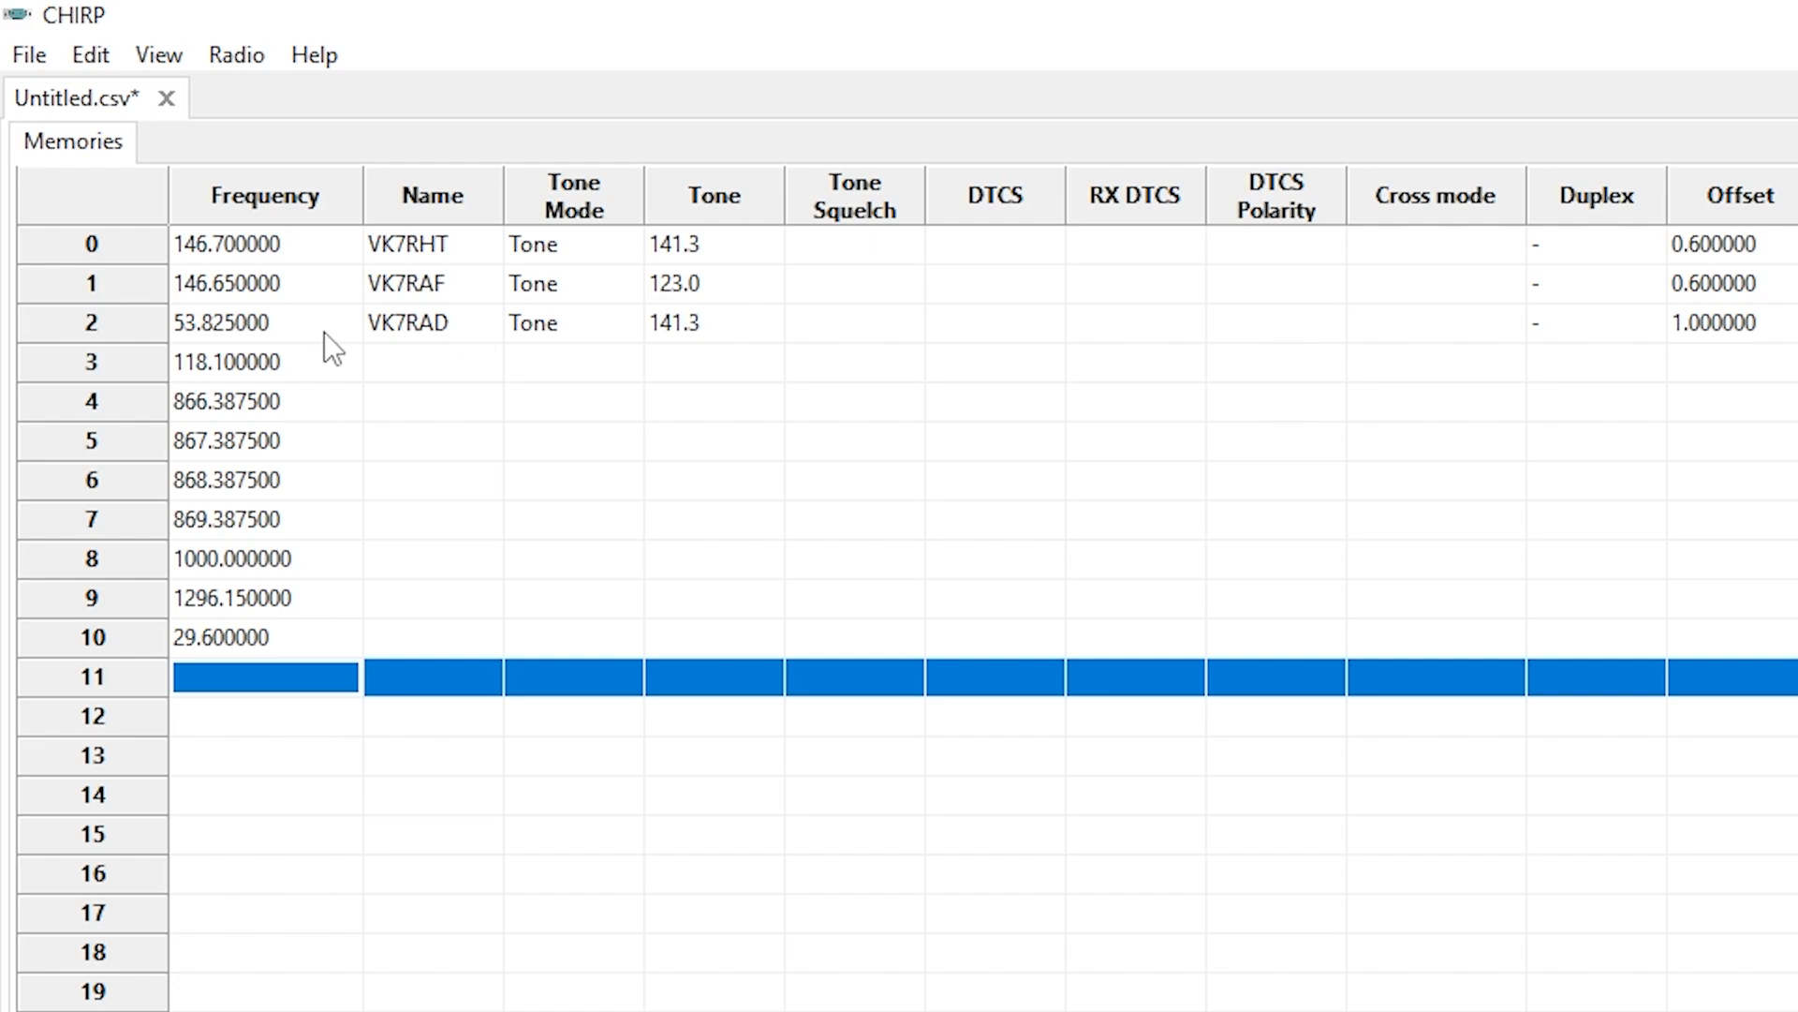
Step: Review the VK7RAD and 118.100 MHz channel rows, then bring up CHIRP's File menu
{"action": "left_click", "coordinate": [264, 322]}
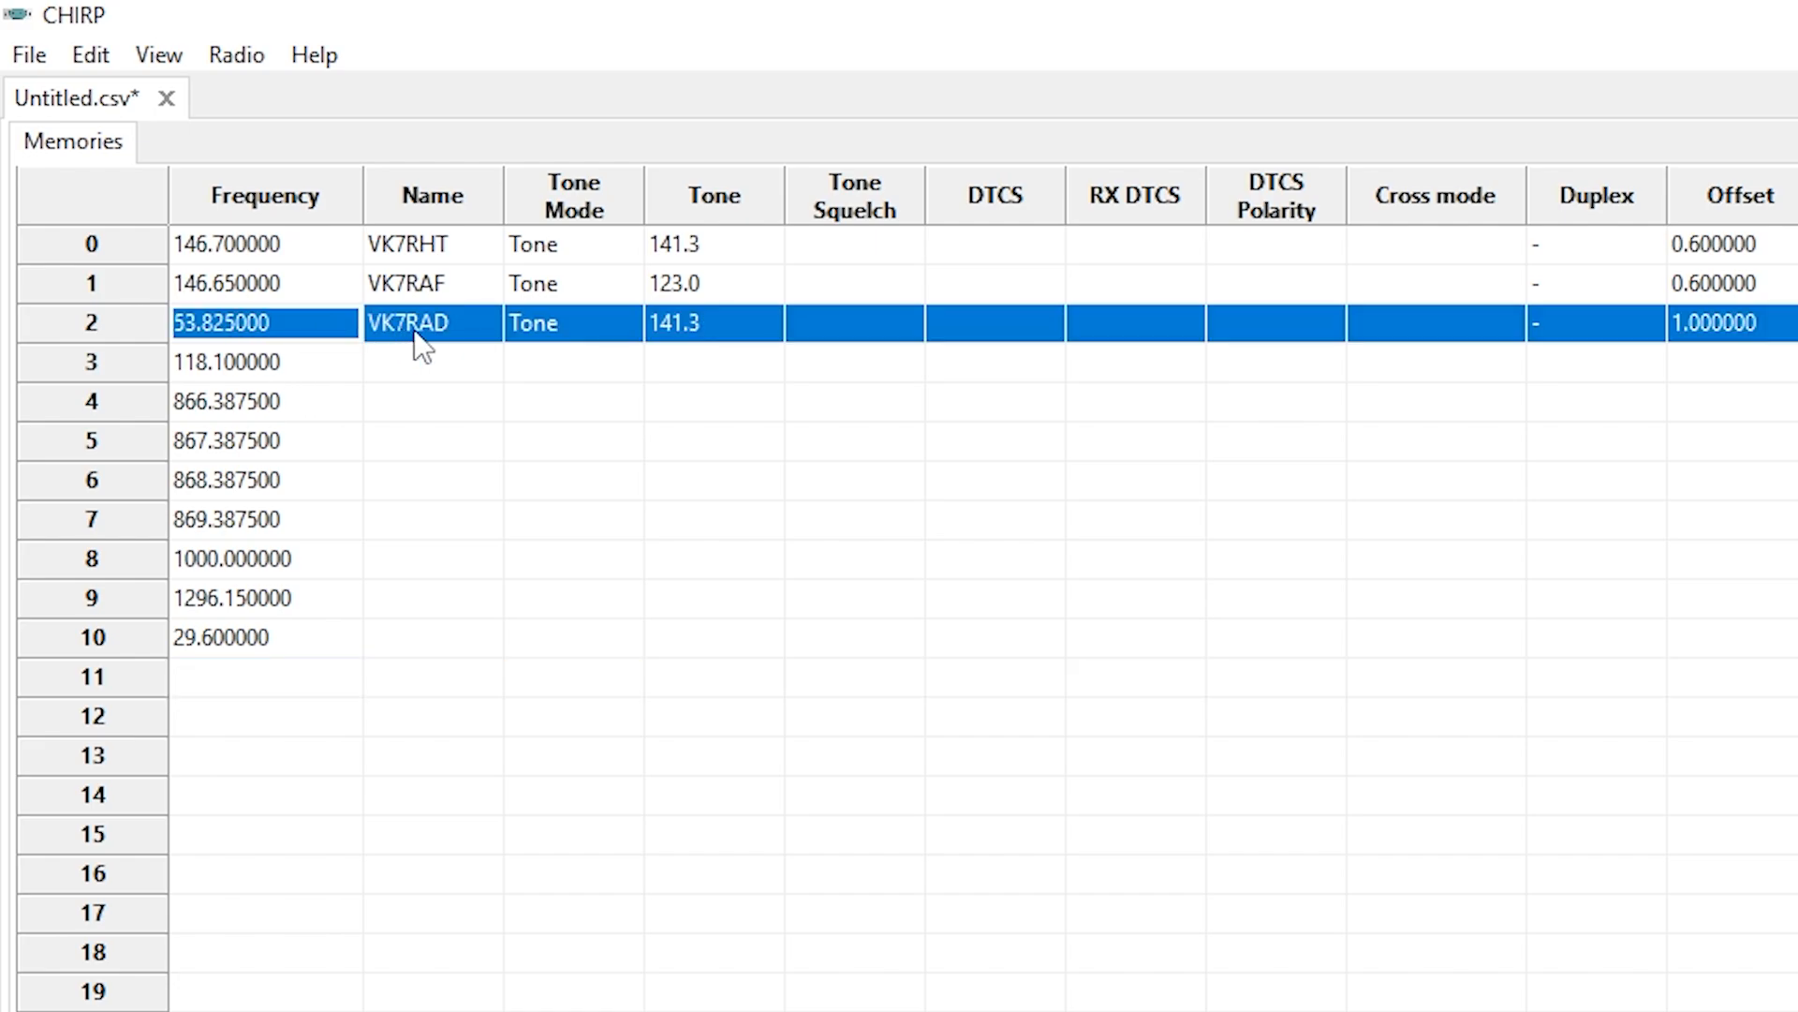
{"action": "mouse_move", "coordinate": [350, 382]}
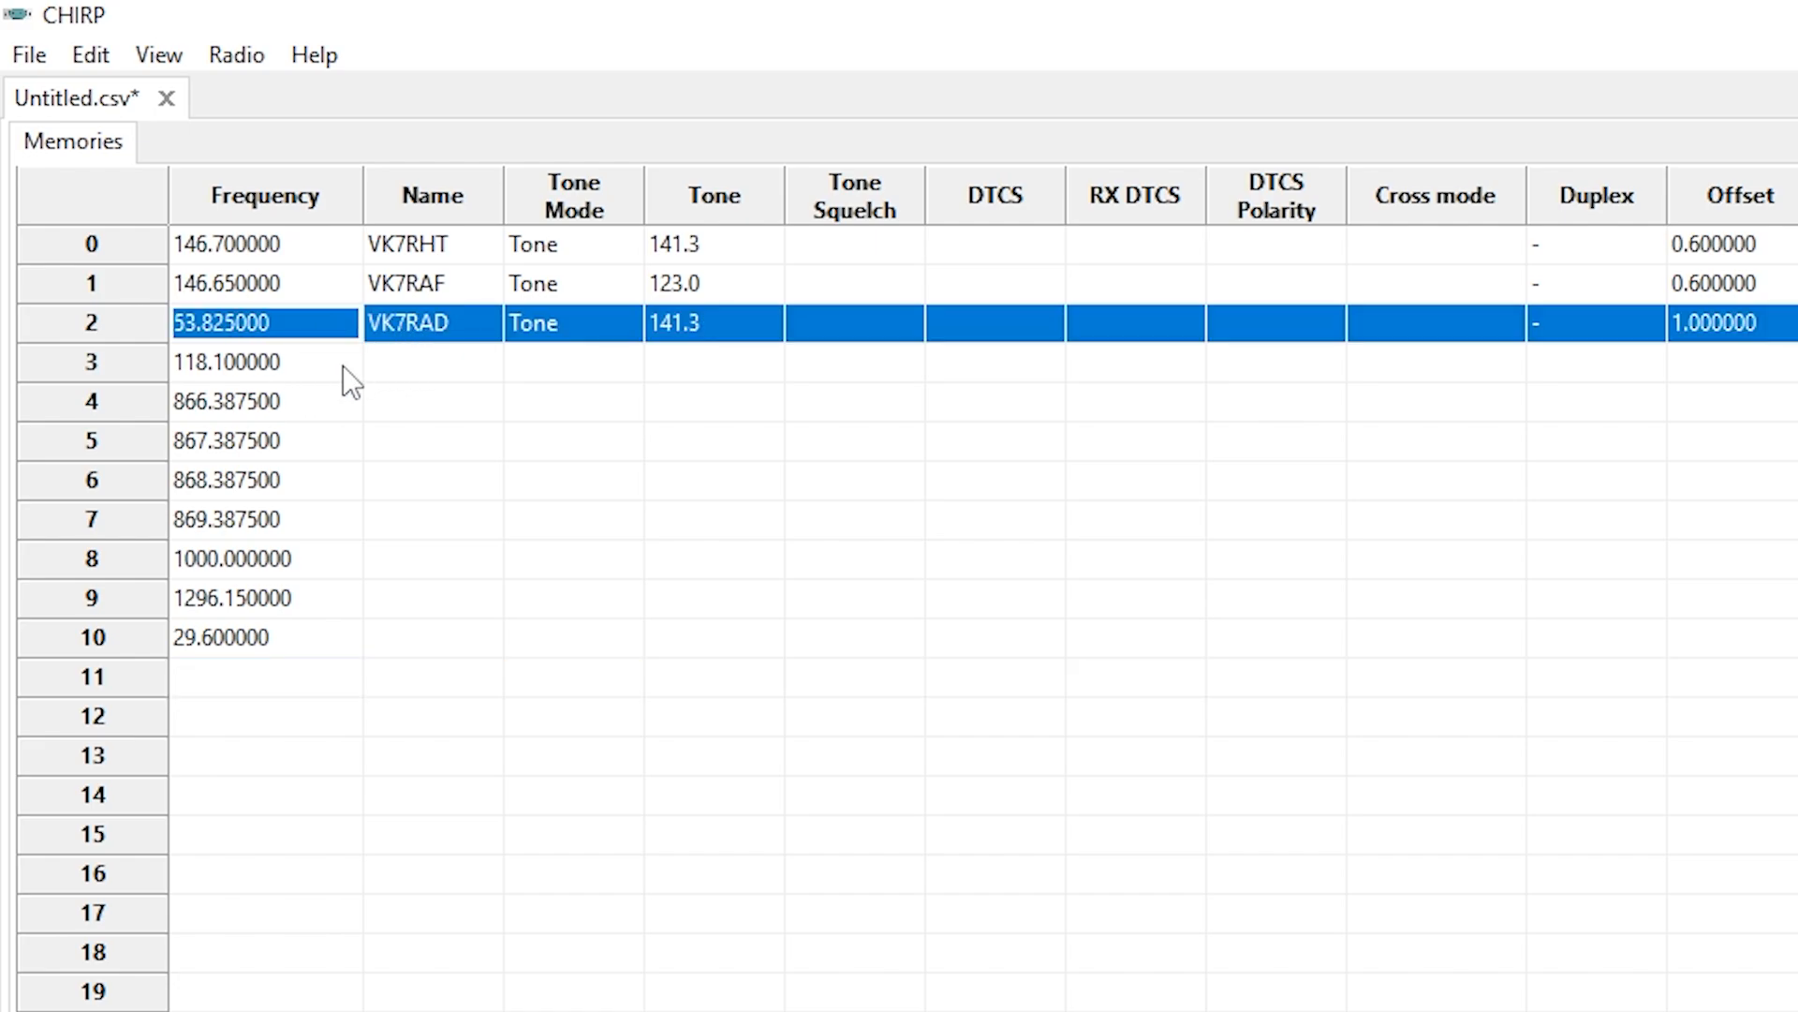
{"action": "left_click", "coordinate": [267, 361]}
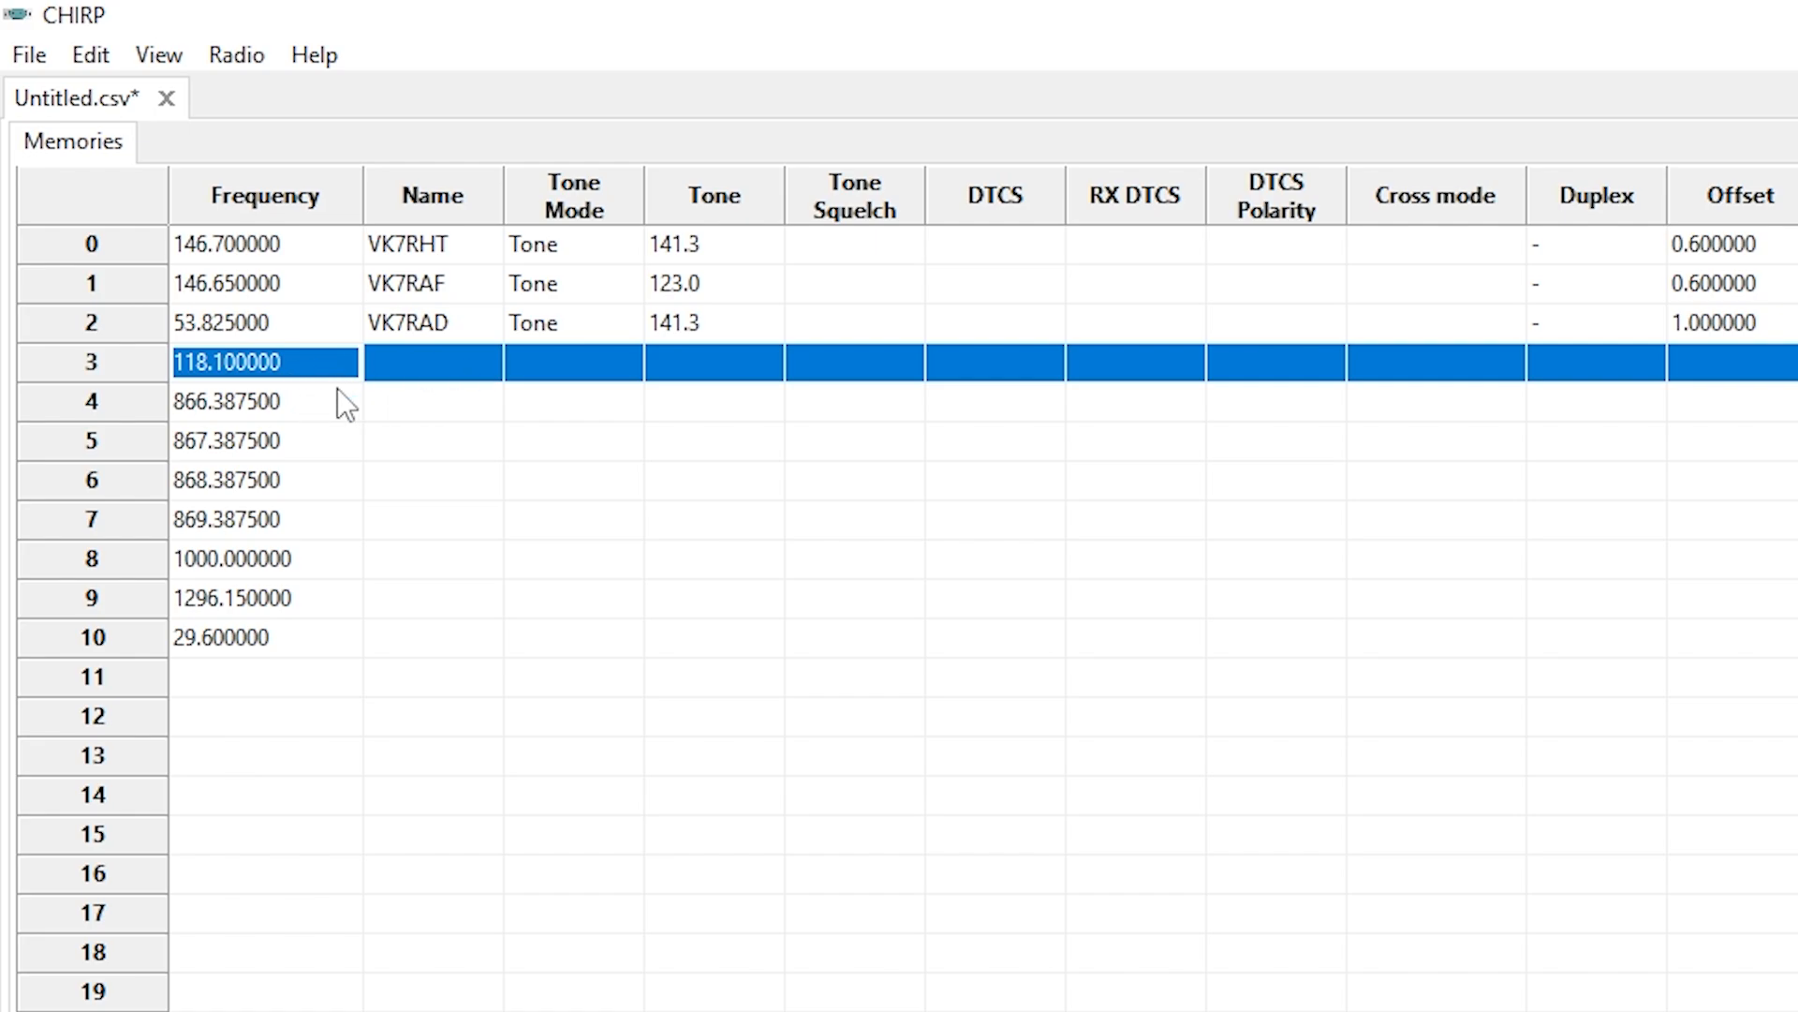
{"action": "mouse_move", "coordinate": [315, 416]}
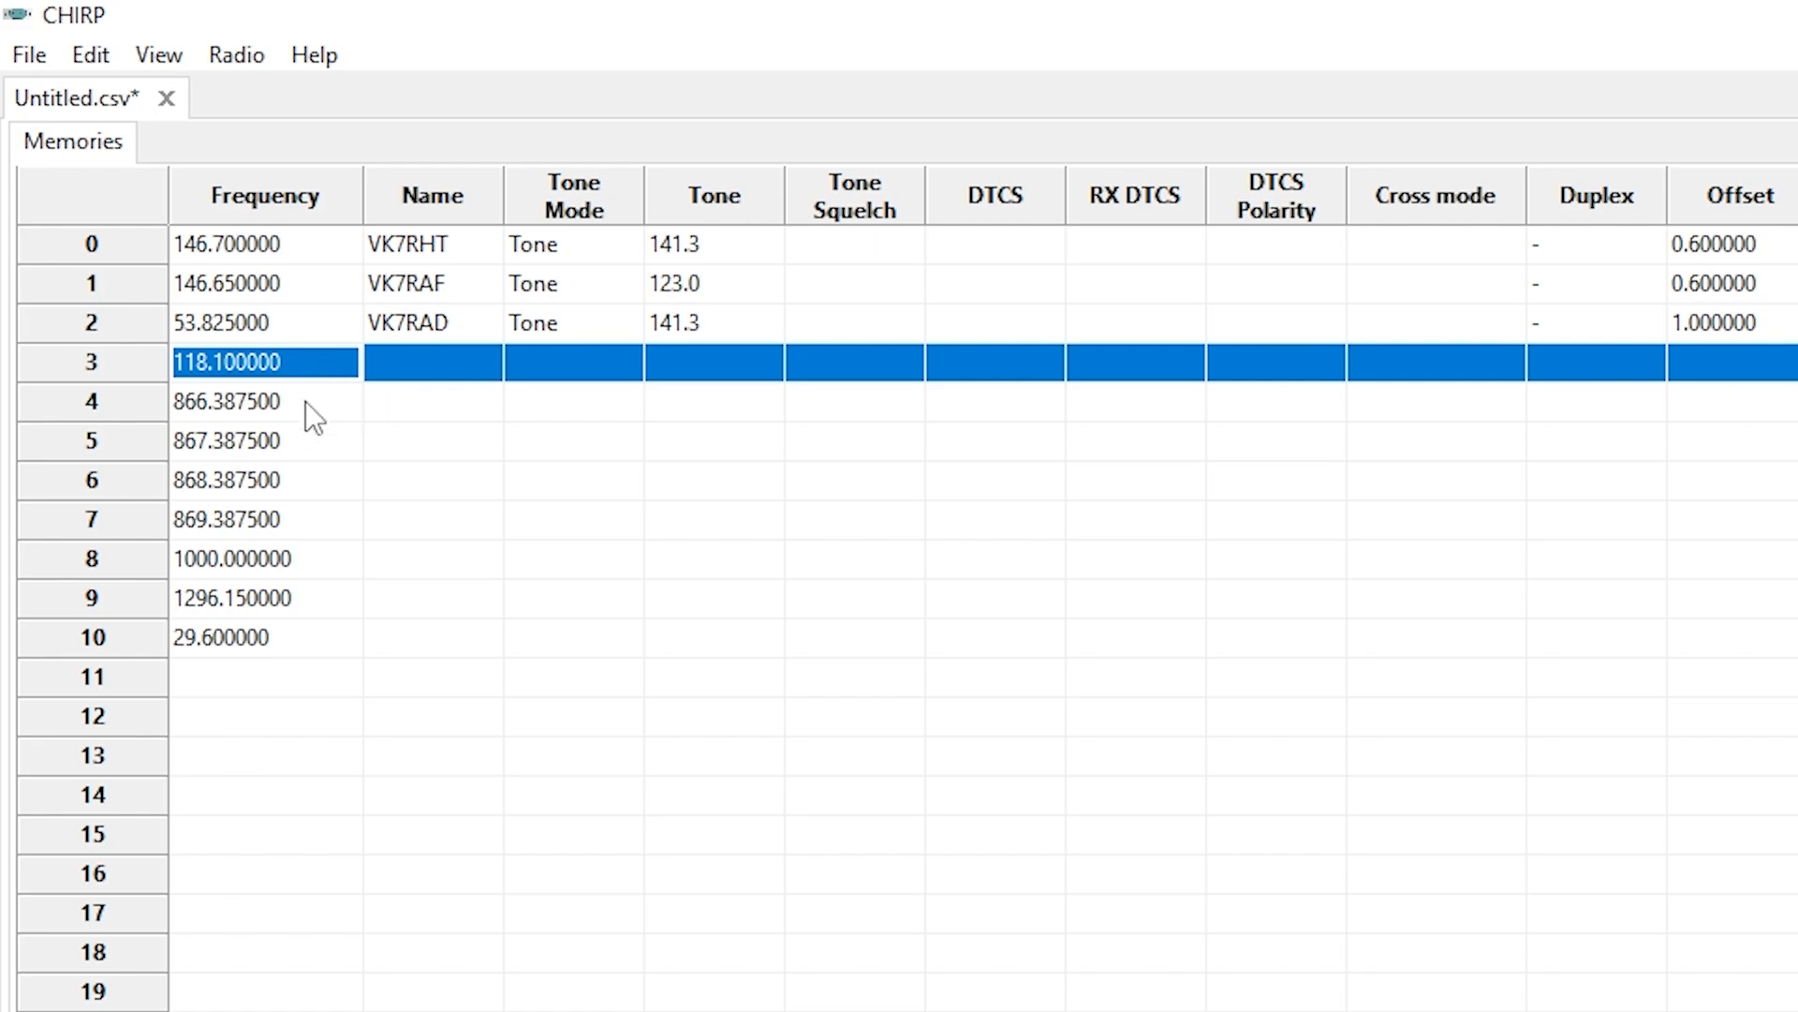
{"action": "mouse_move", "coordinate": [302, 405]}
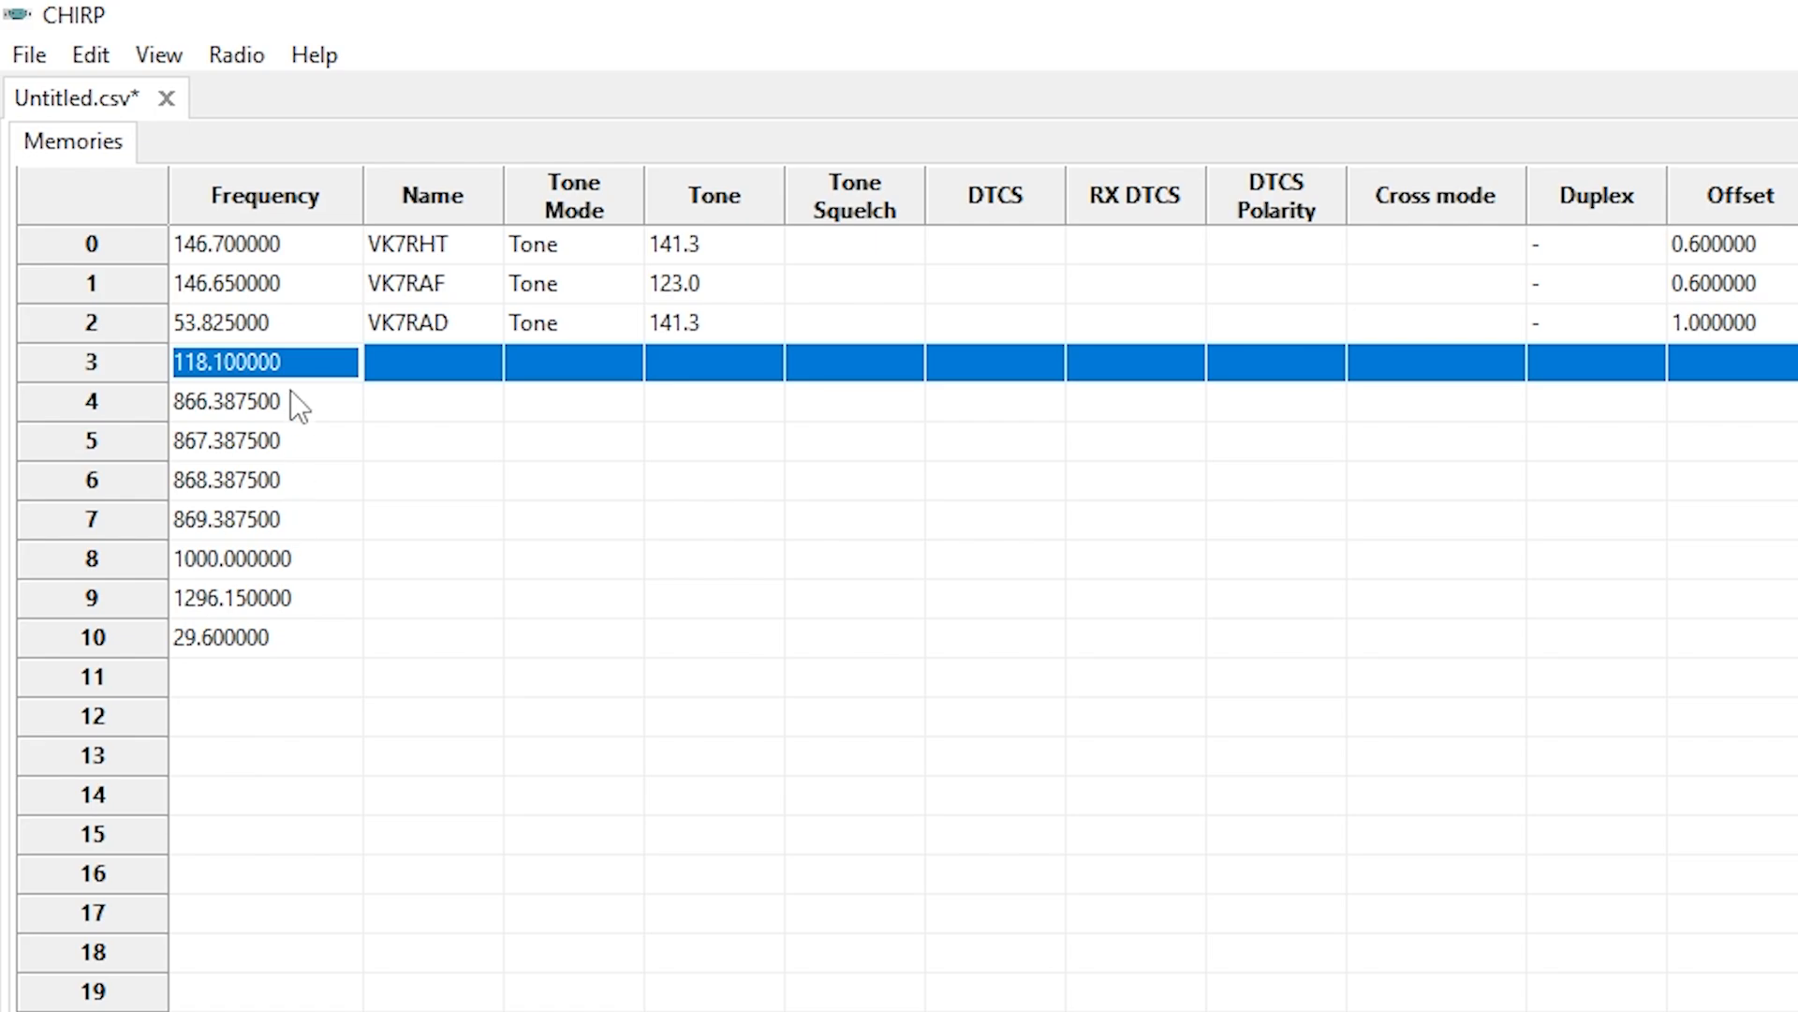
{"action": "mouse_move", "coordinate": [281, 637]}
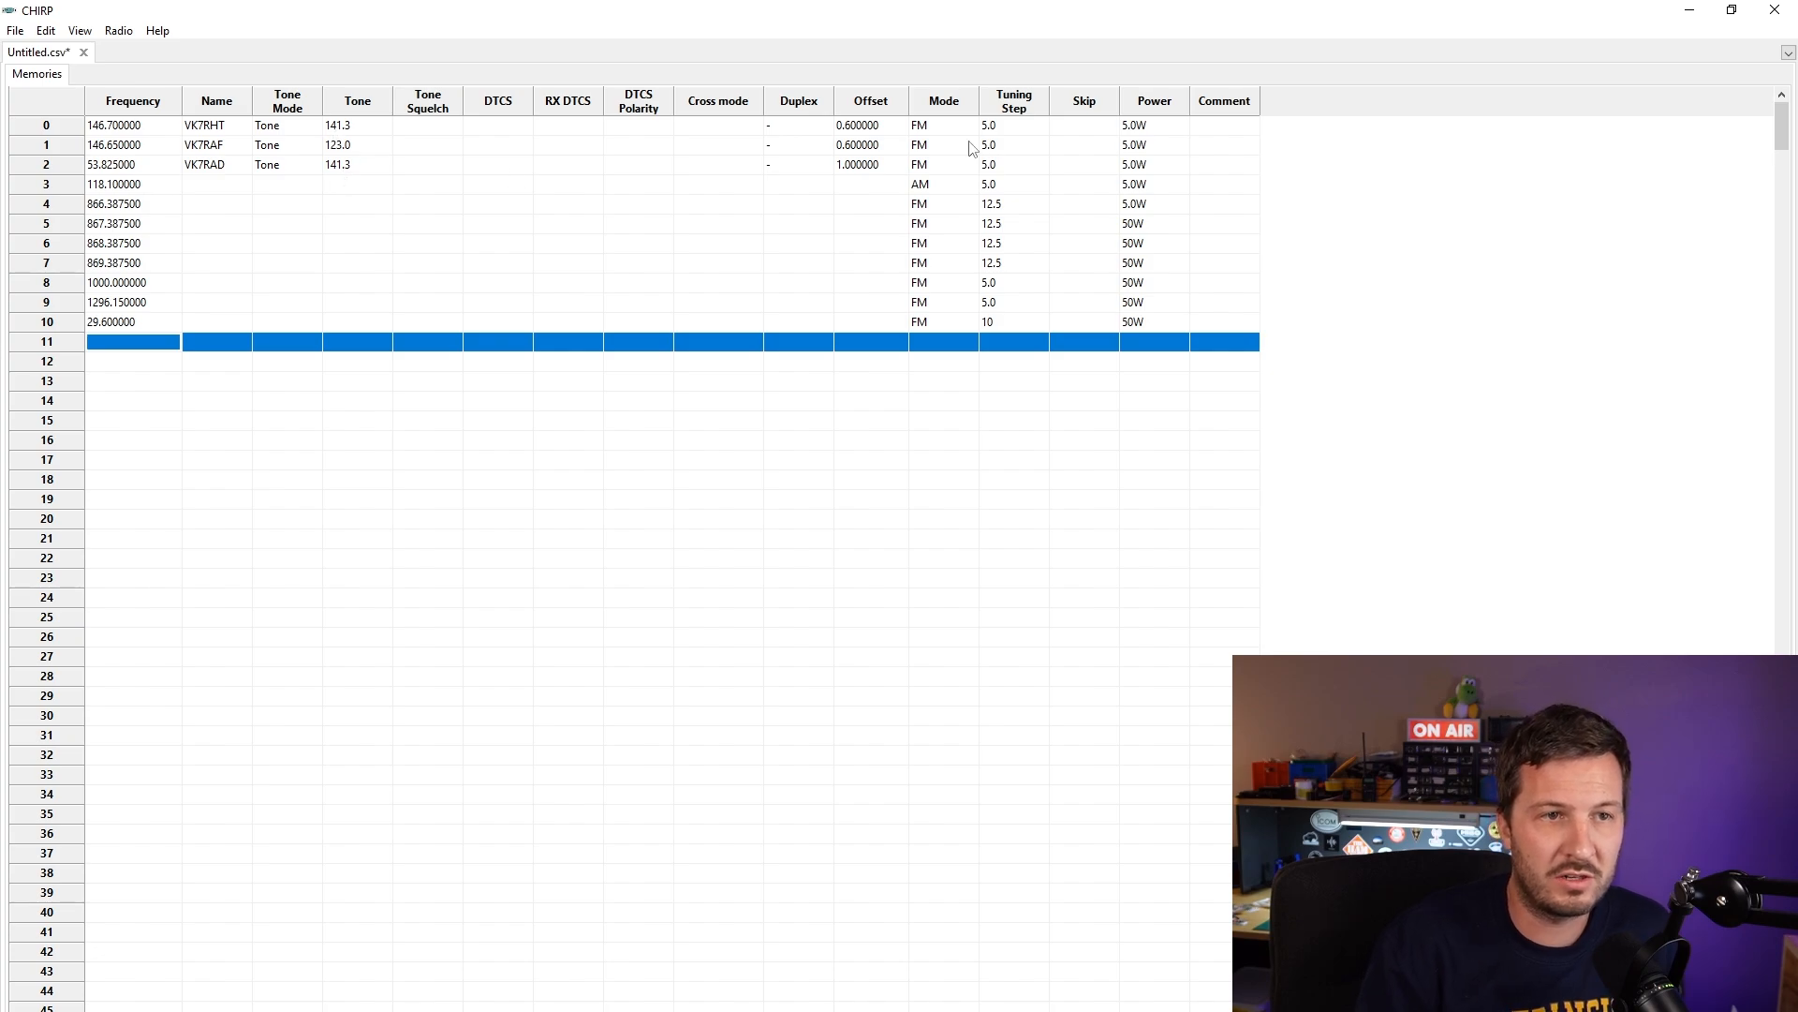
{"action": "mouse_move", "coordinate": [937, 255]}
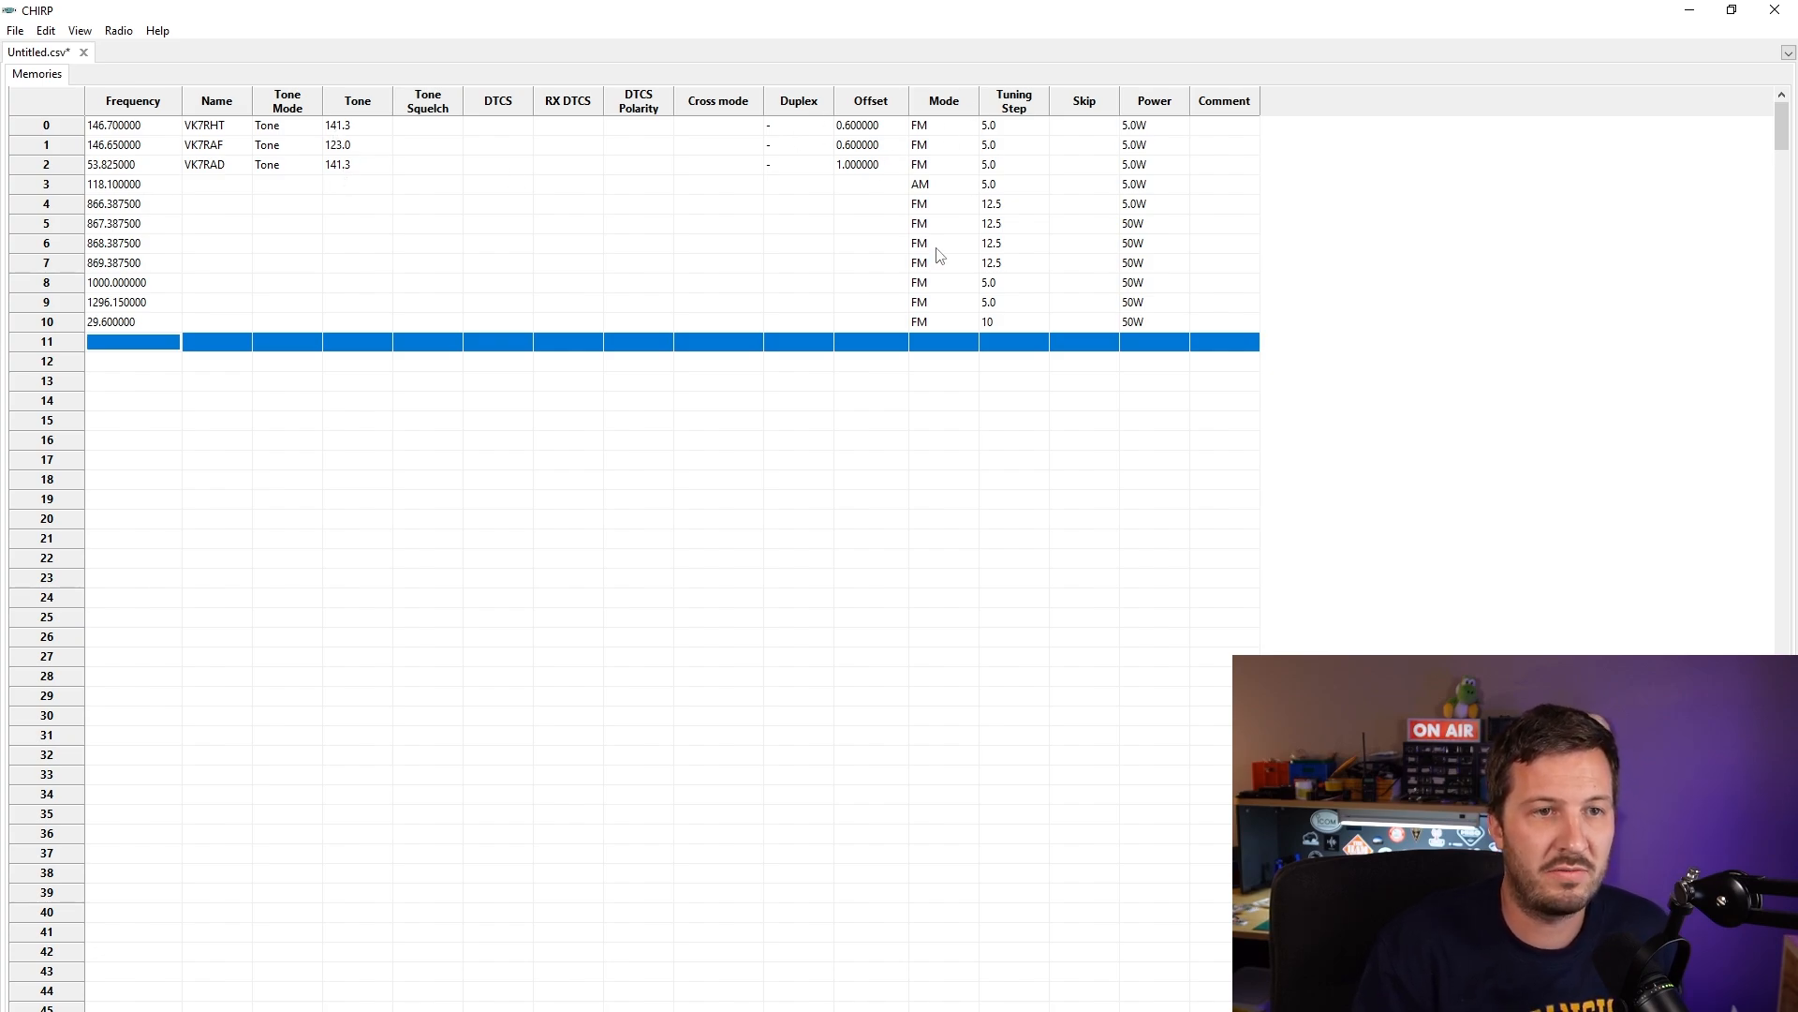
{"action": "left_click", "coordinate": [17, 30]}
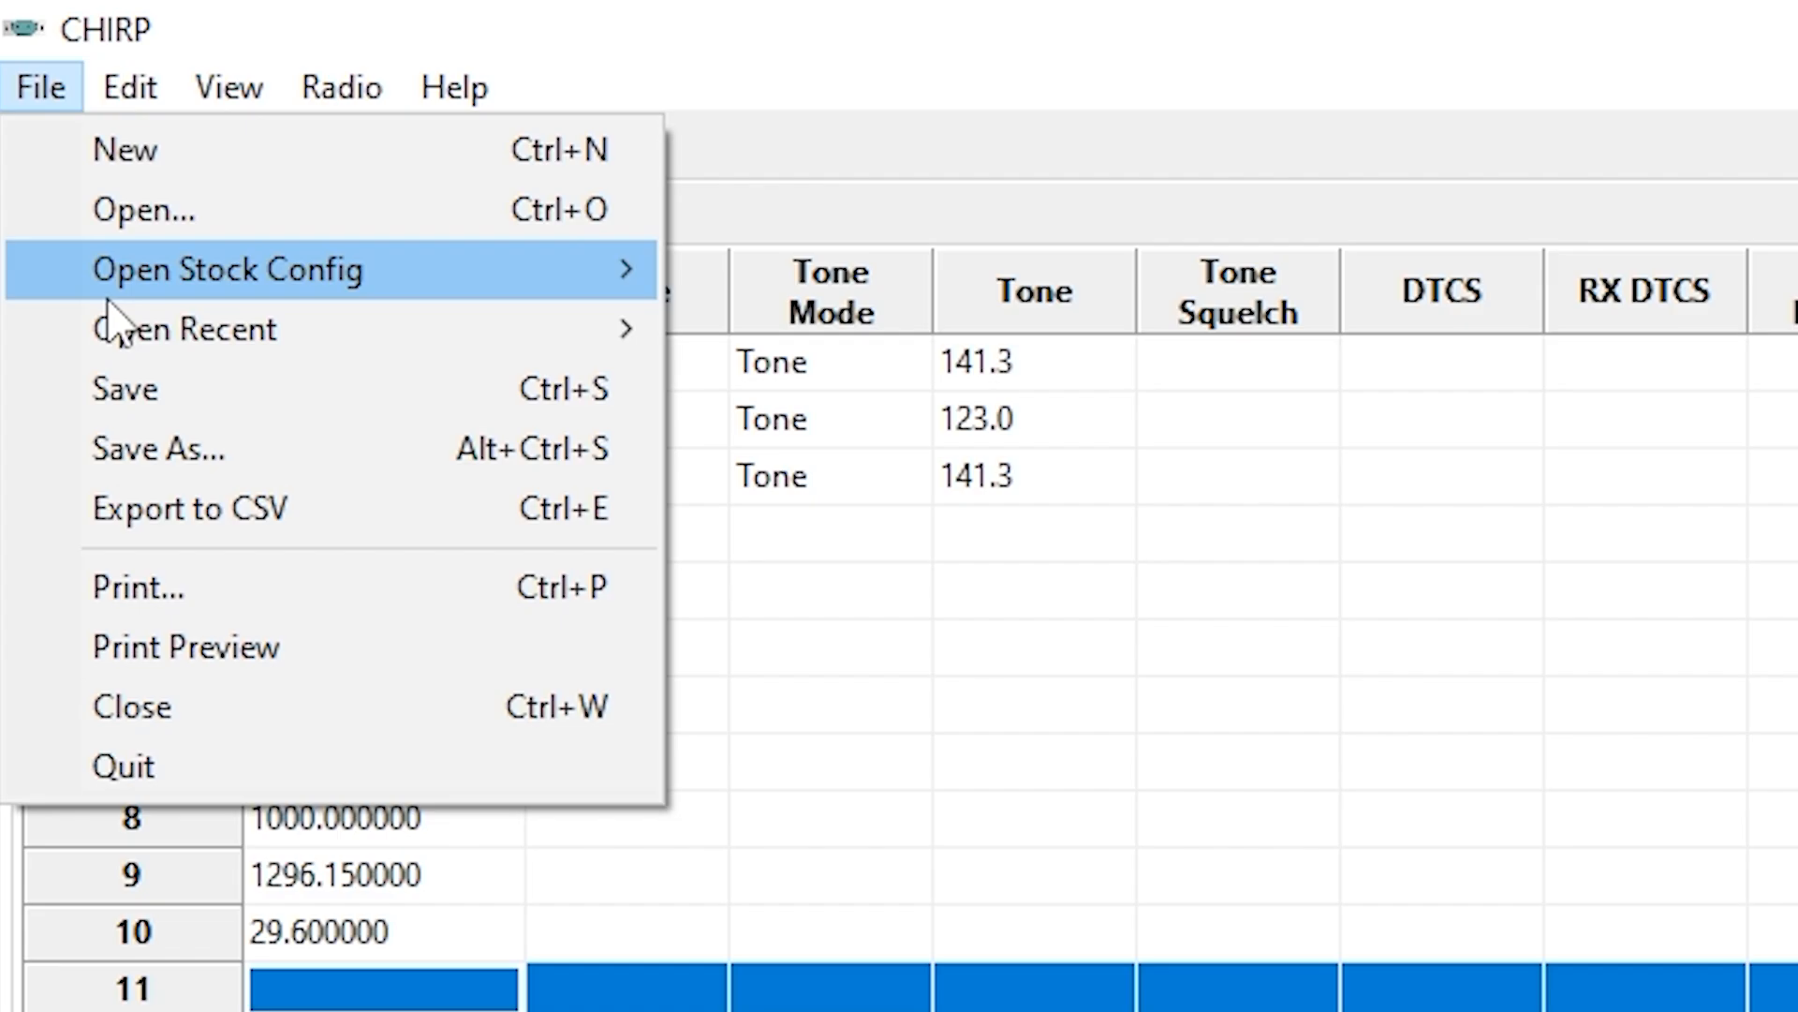
Step: Choose an option from CHIRP's File menu before switching to Portable radio CPS
{"action": "left_click", "coordinate": [188, 508]}
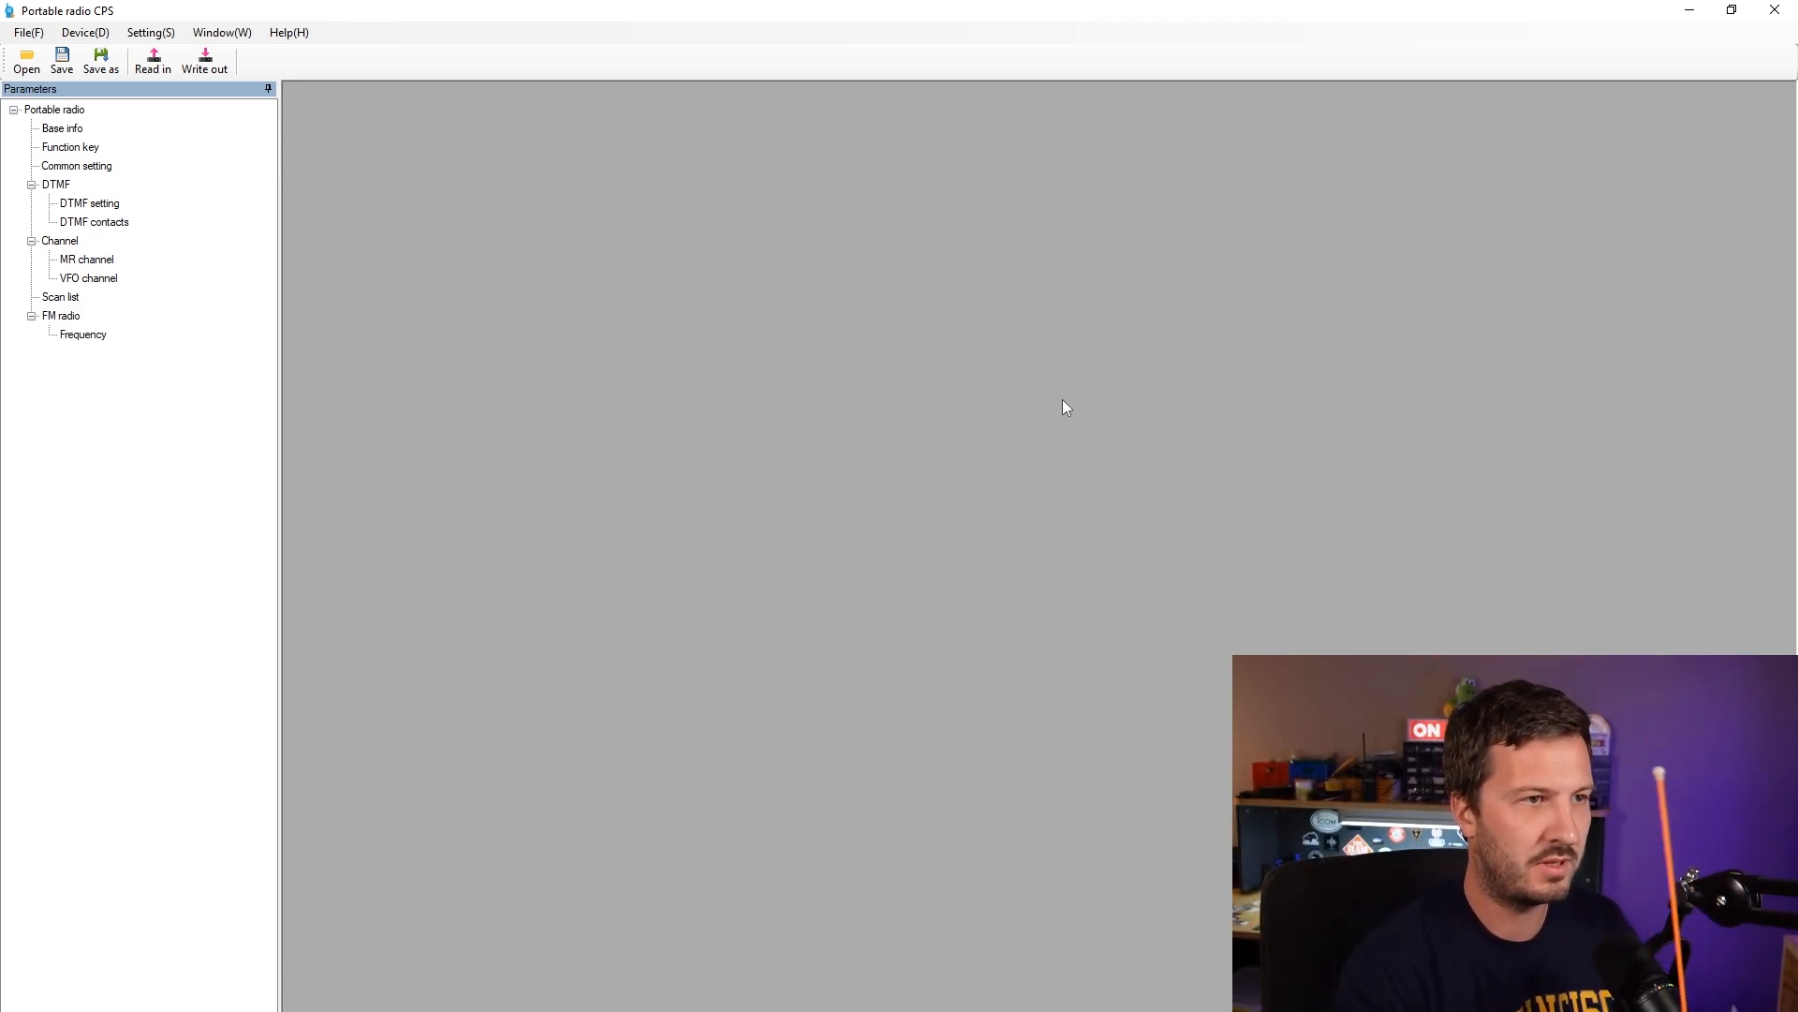
{"action": "mouse_move", "coordinate": [1572, 417]}
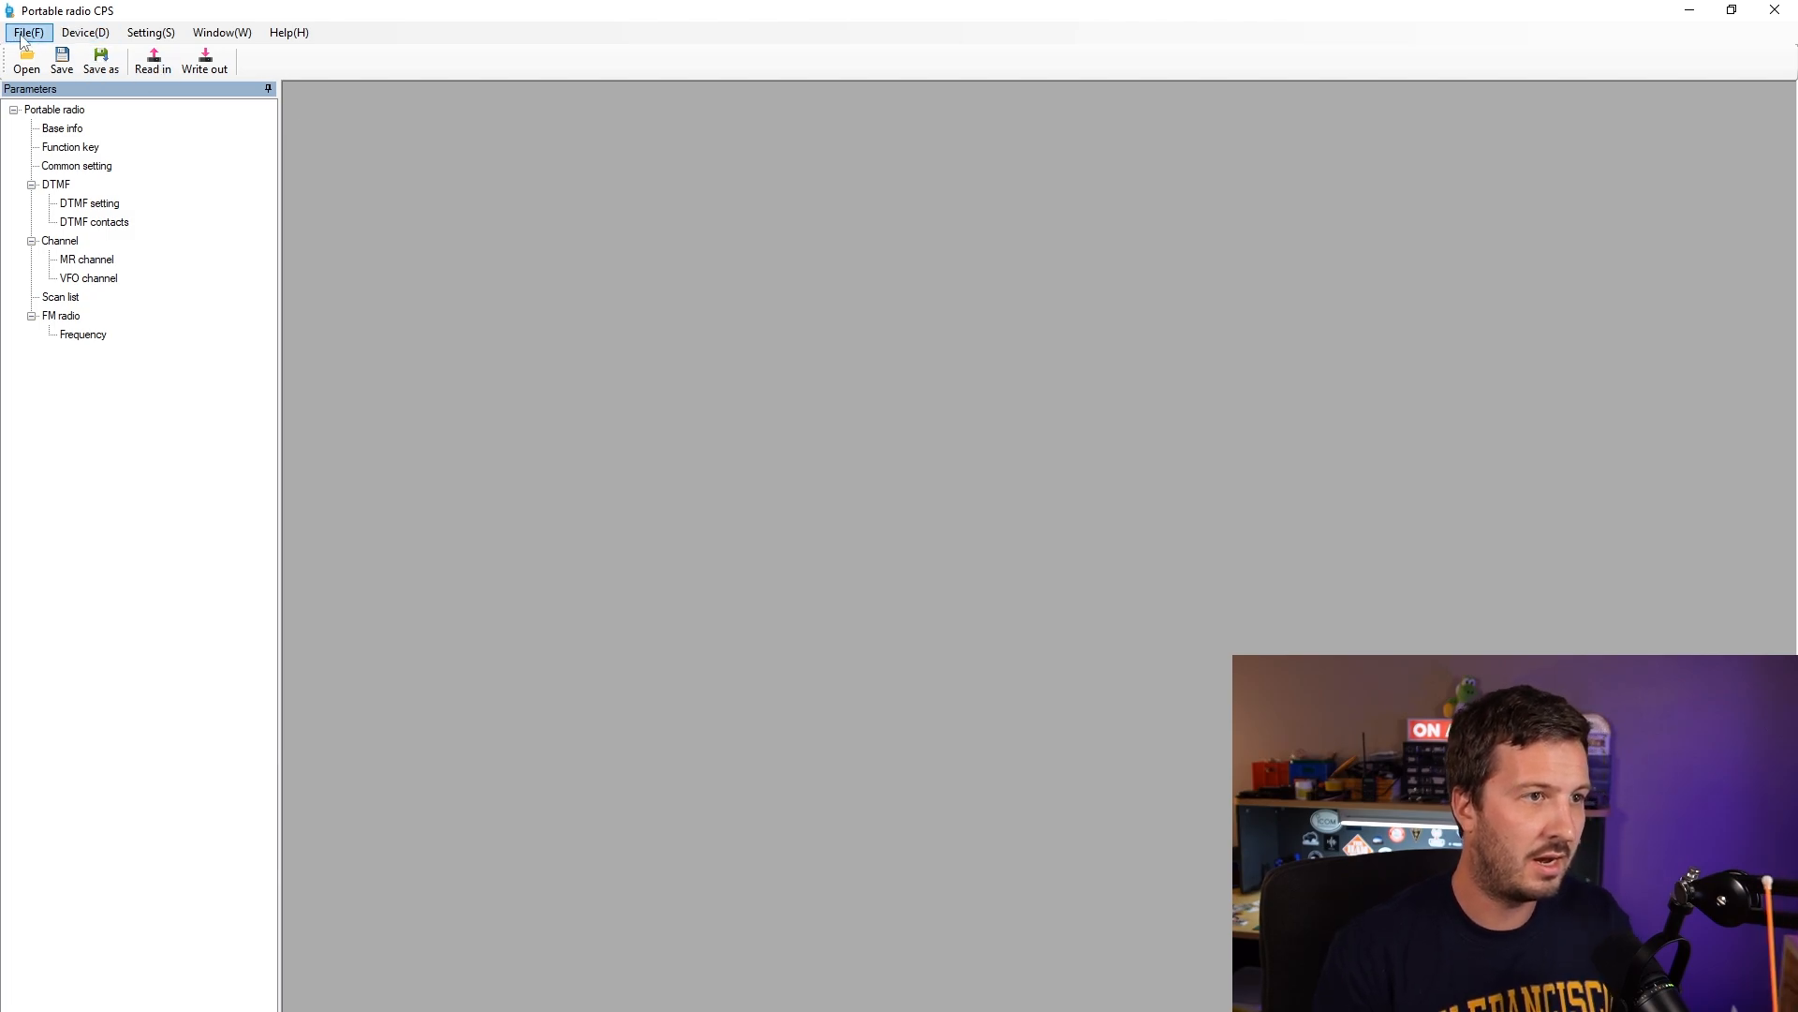
Step: Read the radio's channels over the serial port connection into Portable radio CPS
{"action": "left_click", "coordinate": [152, 60]}
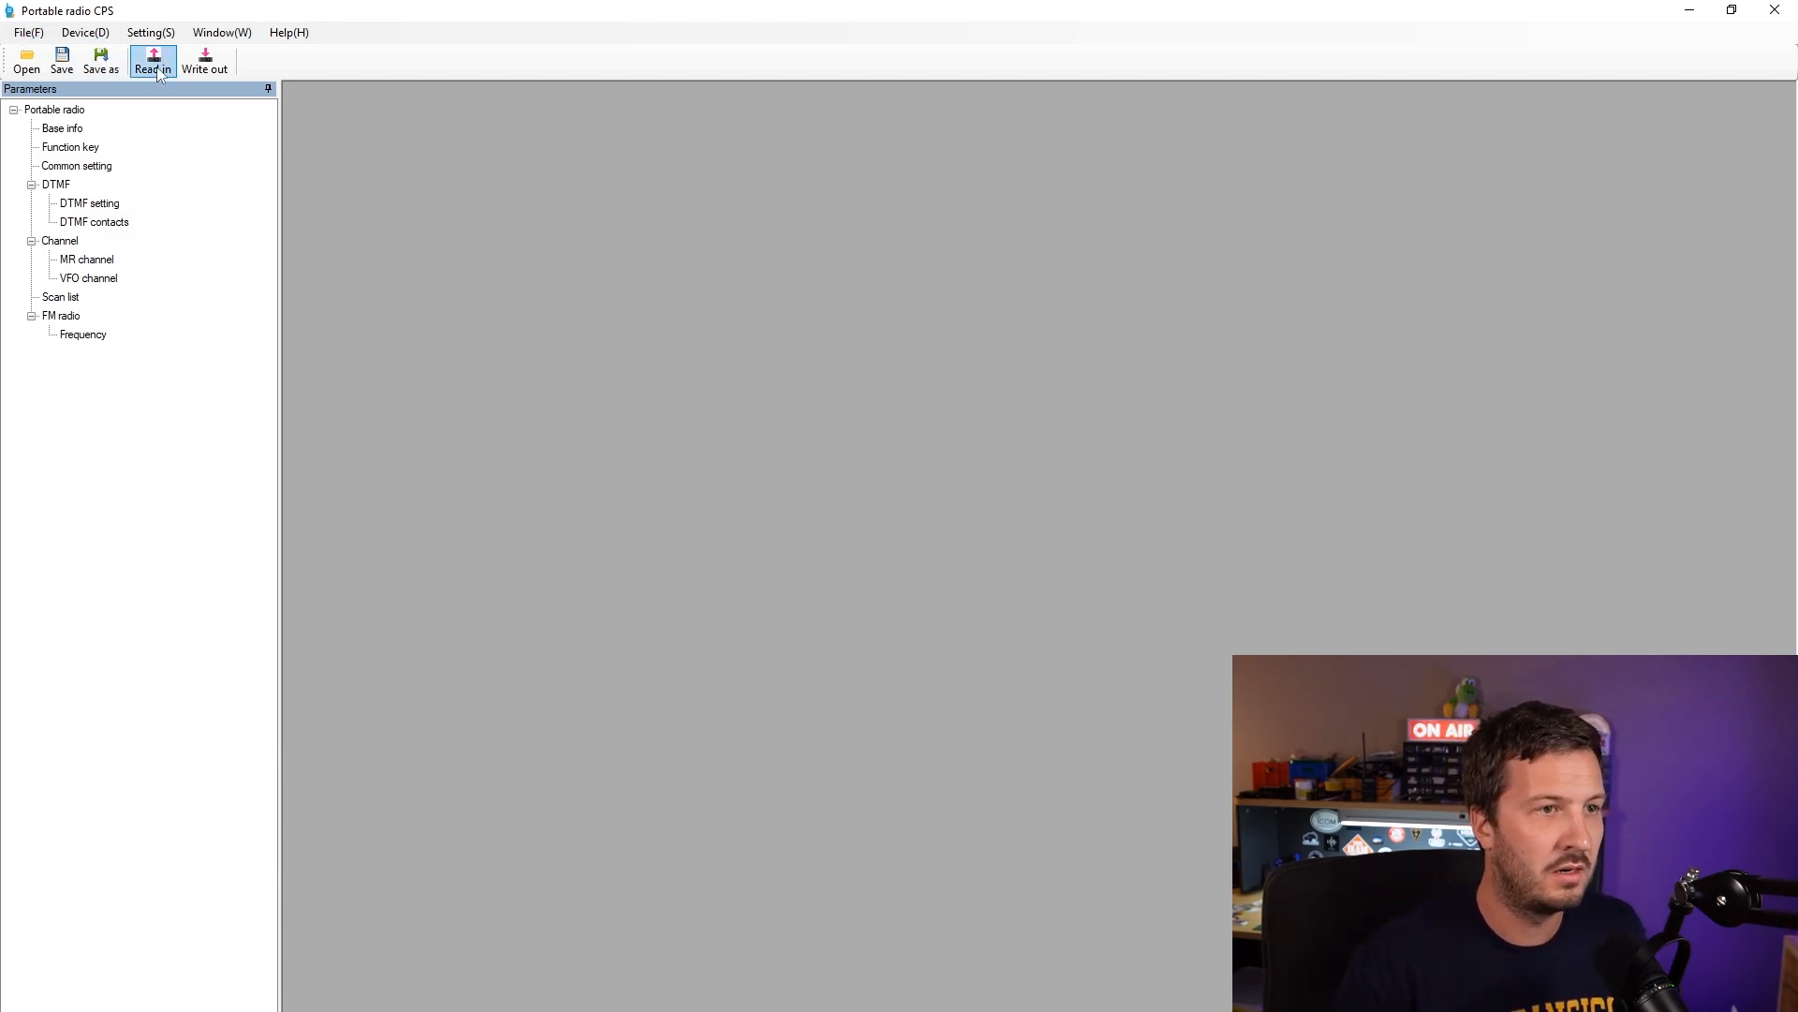
{"action": "left_click", "coordinate": [150, 31]}
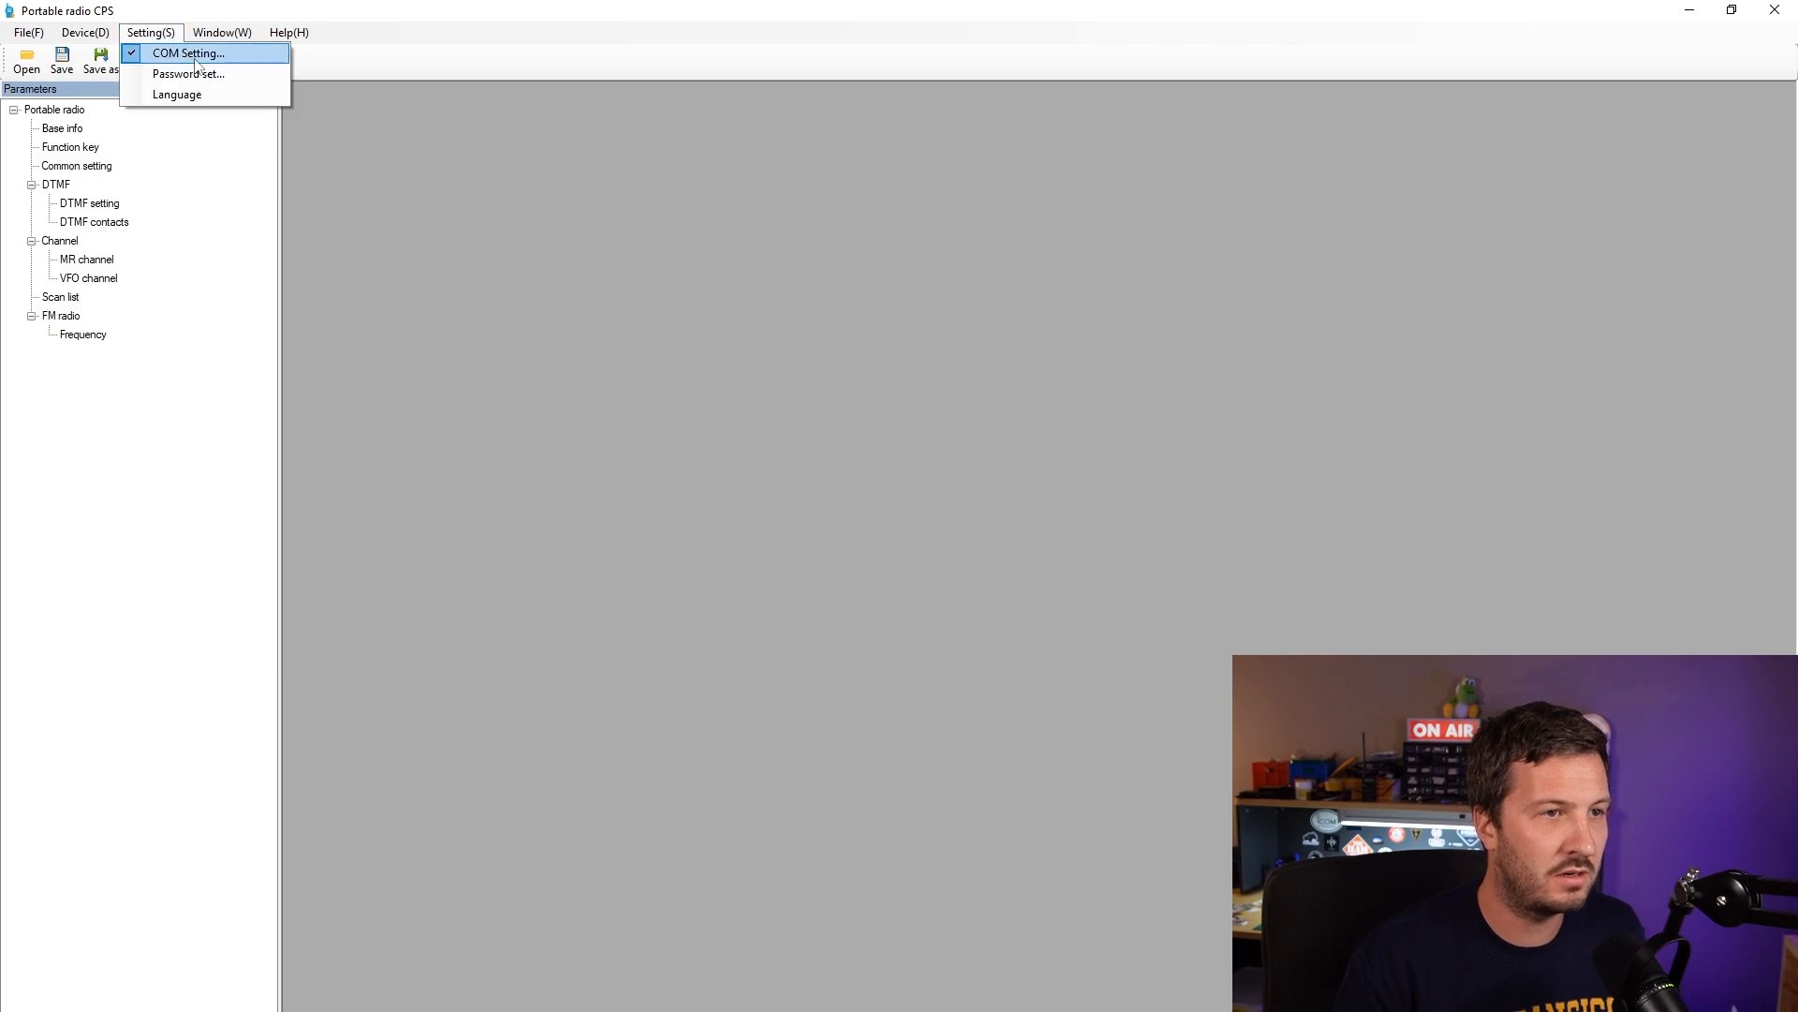
{"action": "left_click", "coordinate": [187, 53]}
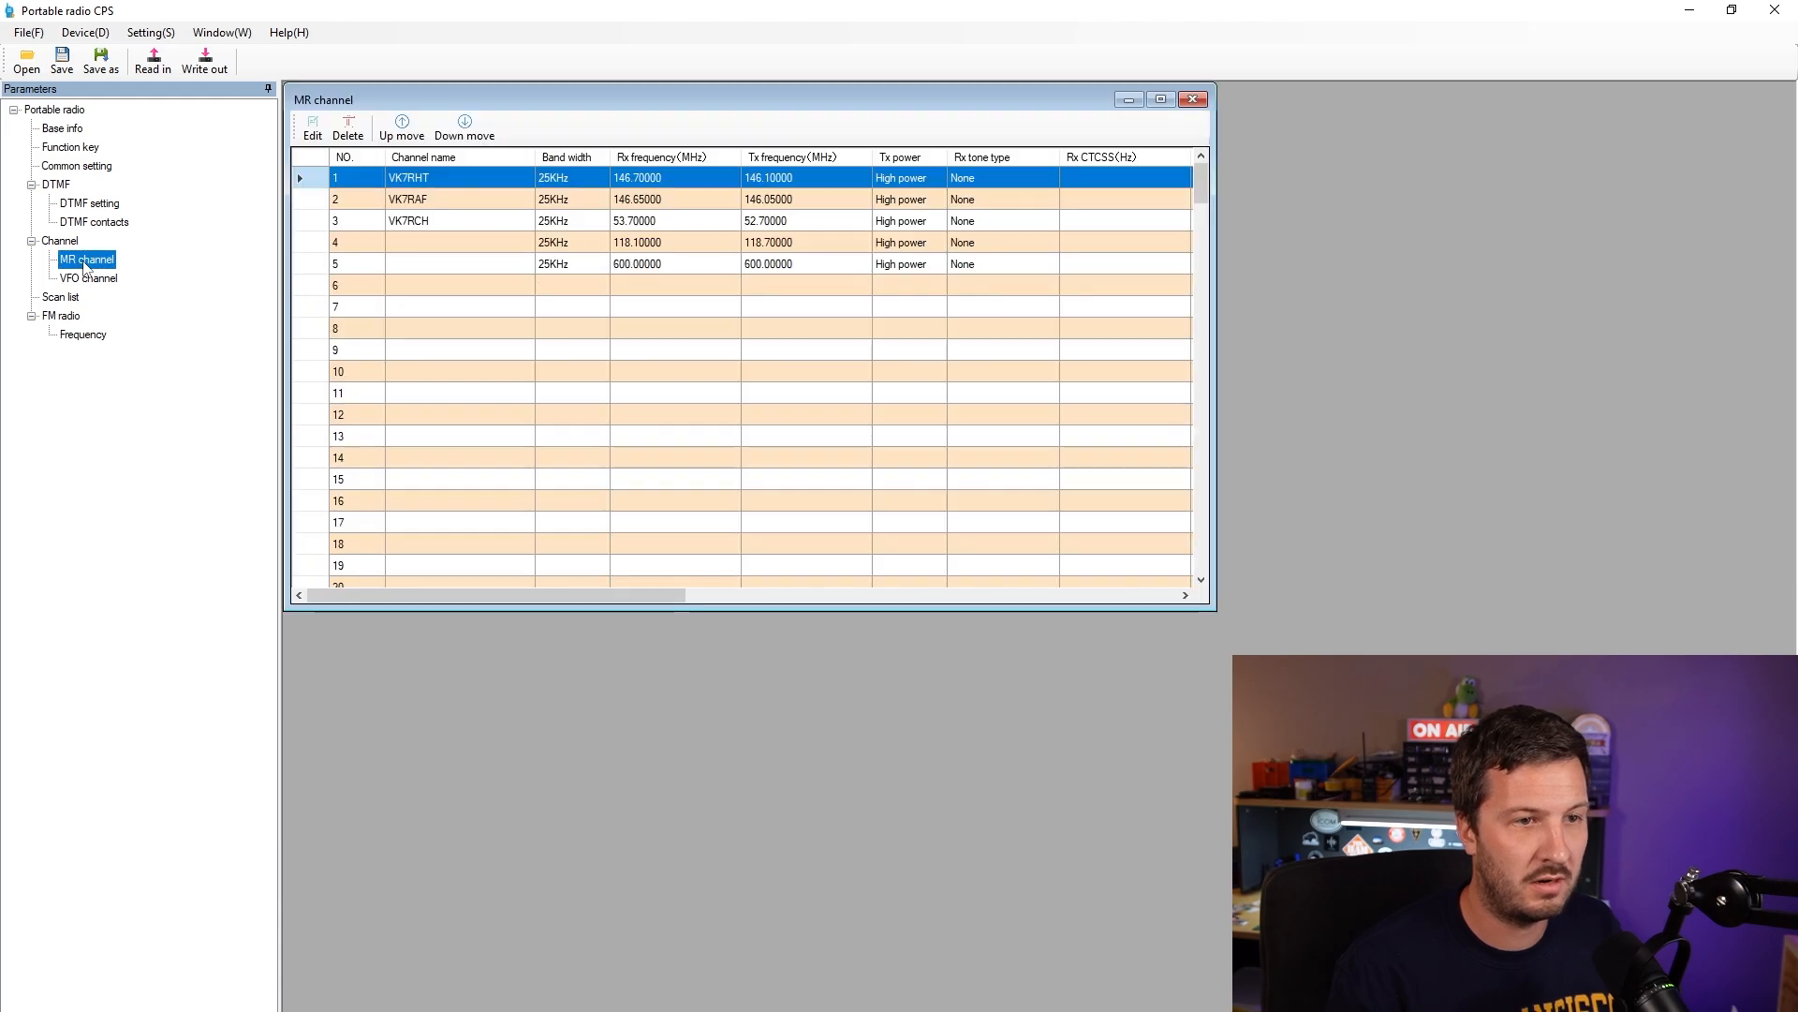
{"action": "mouse_move", "coordinate": [571, 184]}
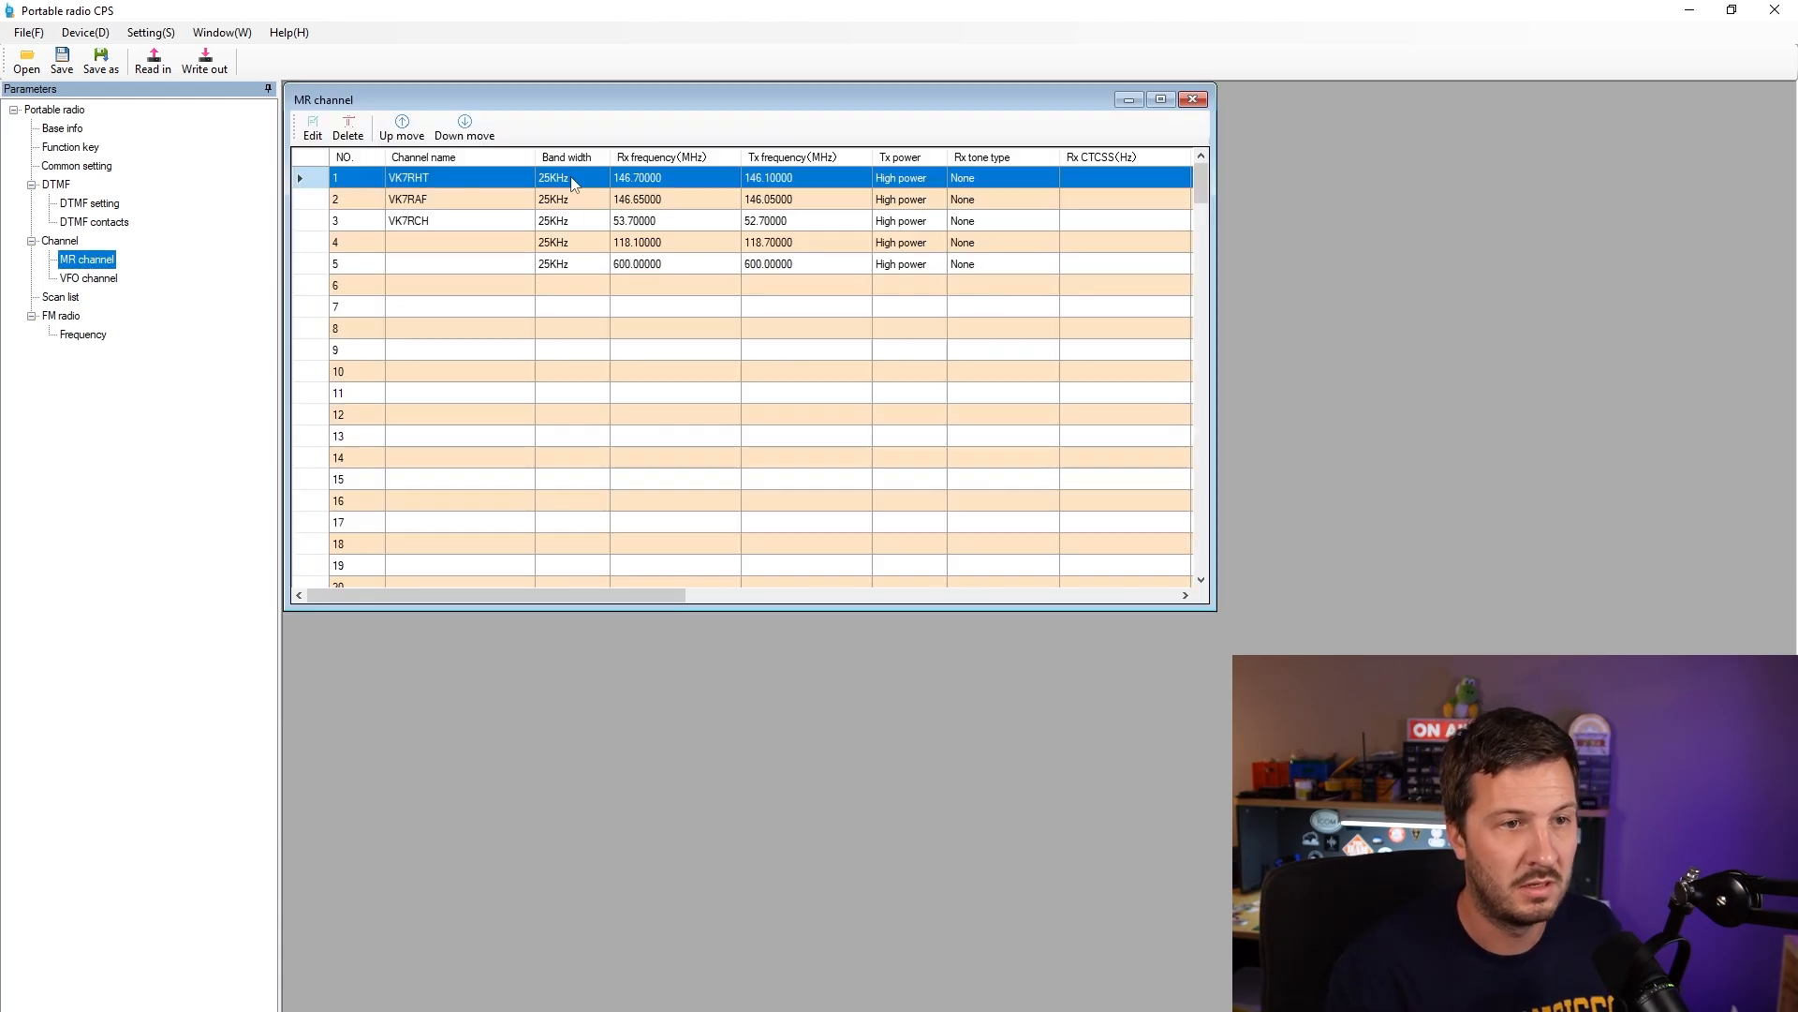
Step: Save the read configuration as 'Quansheng backup' in the Downloads folder
{"action": "left_click", "coordinate": [26, 31]}
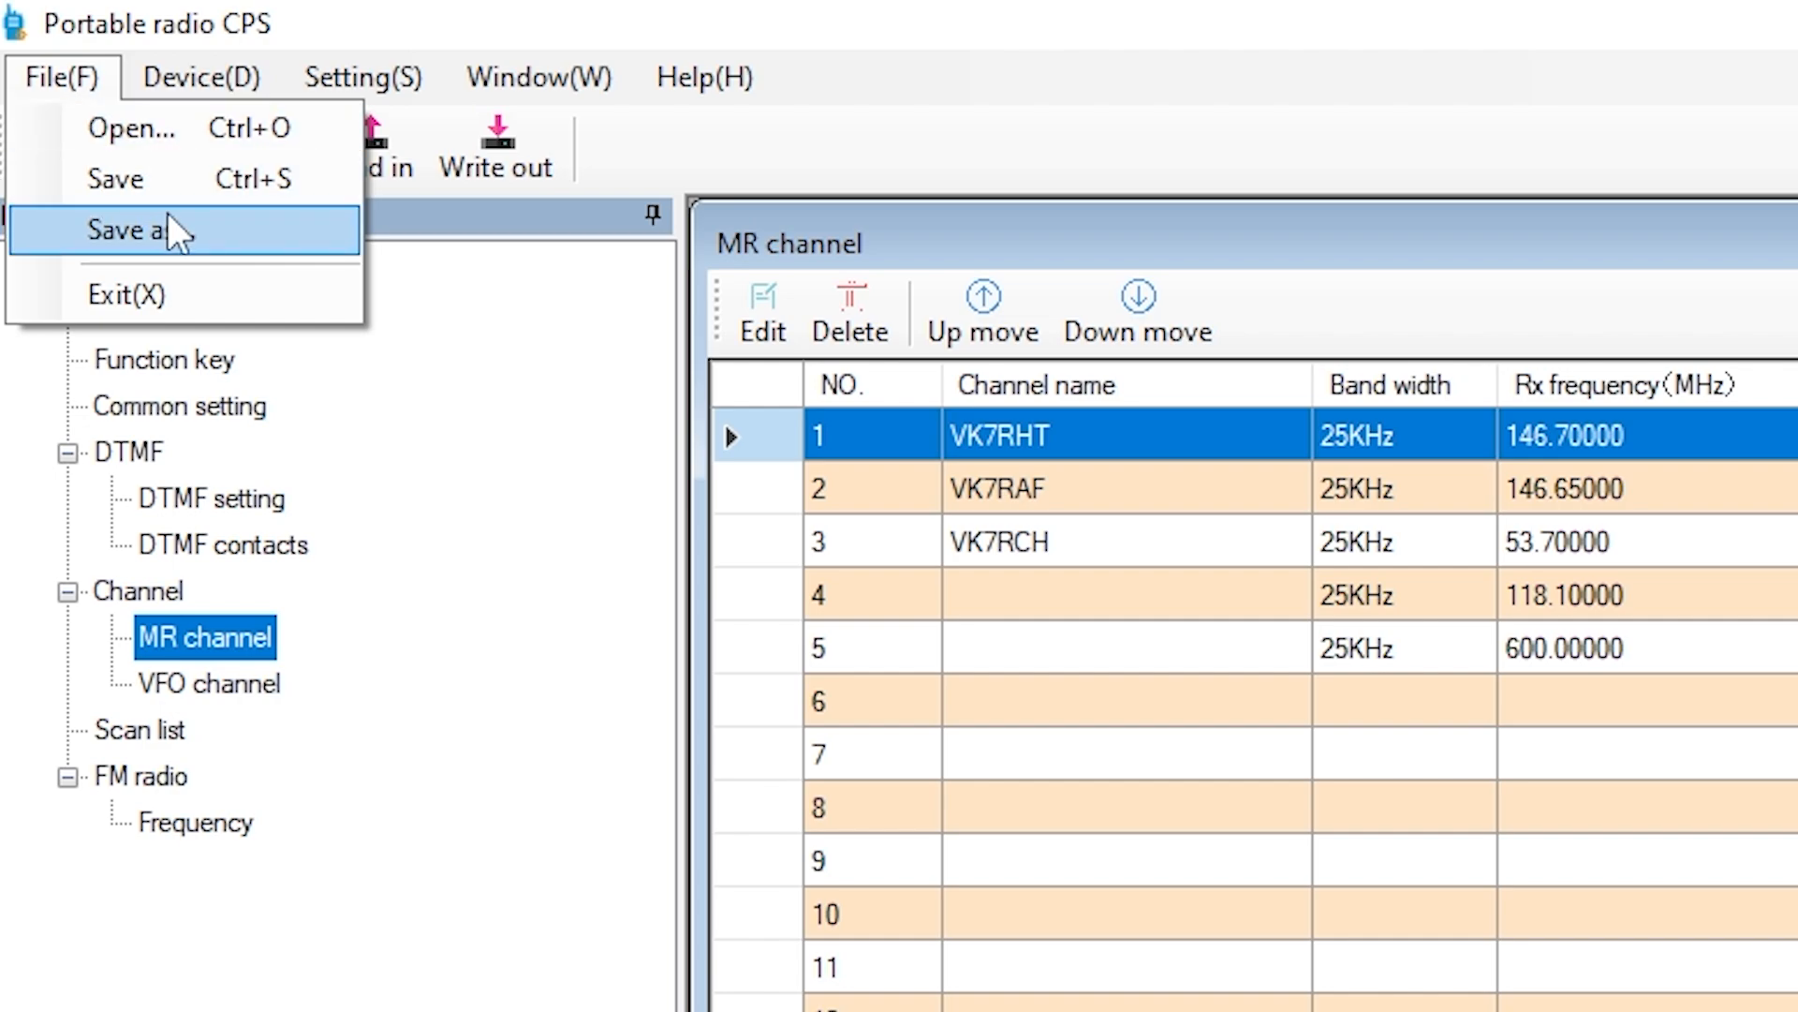
{"action": "left_click", "coordinate": [124, 229]}
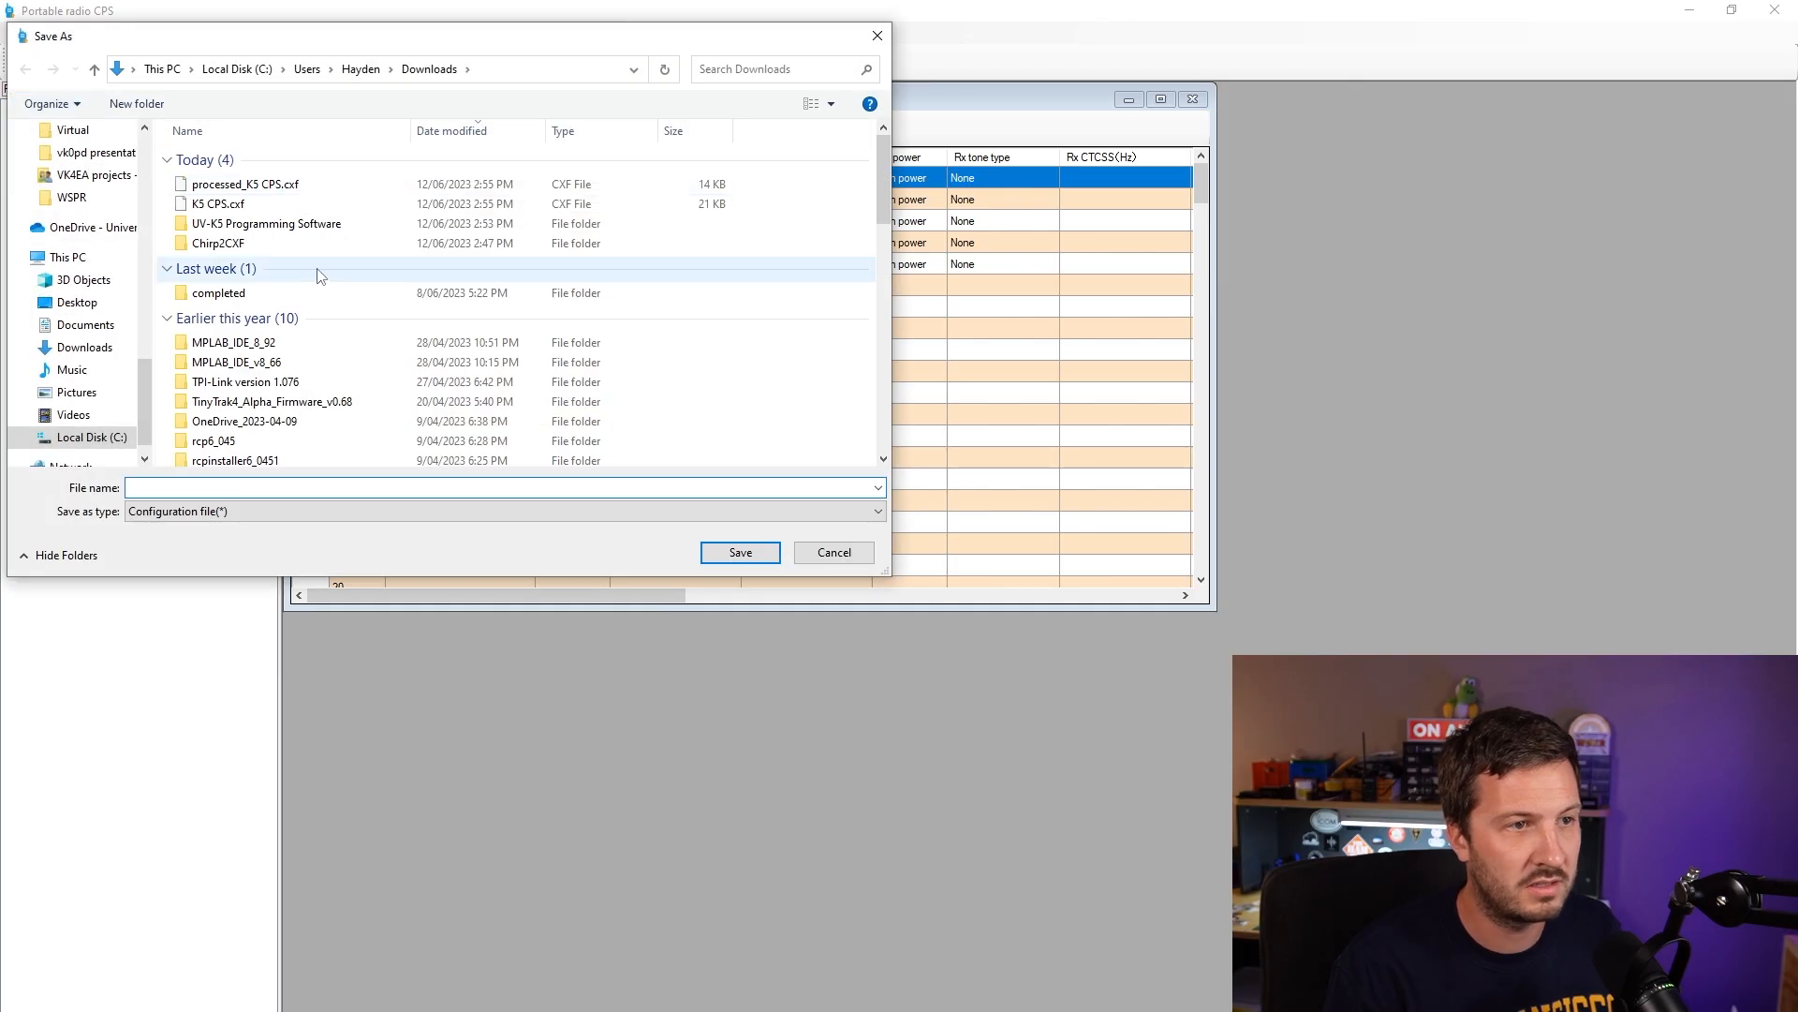
{"action": "type", "text": "Quansheng backup"}
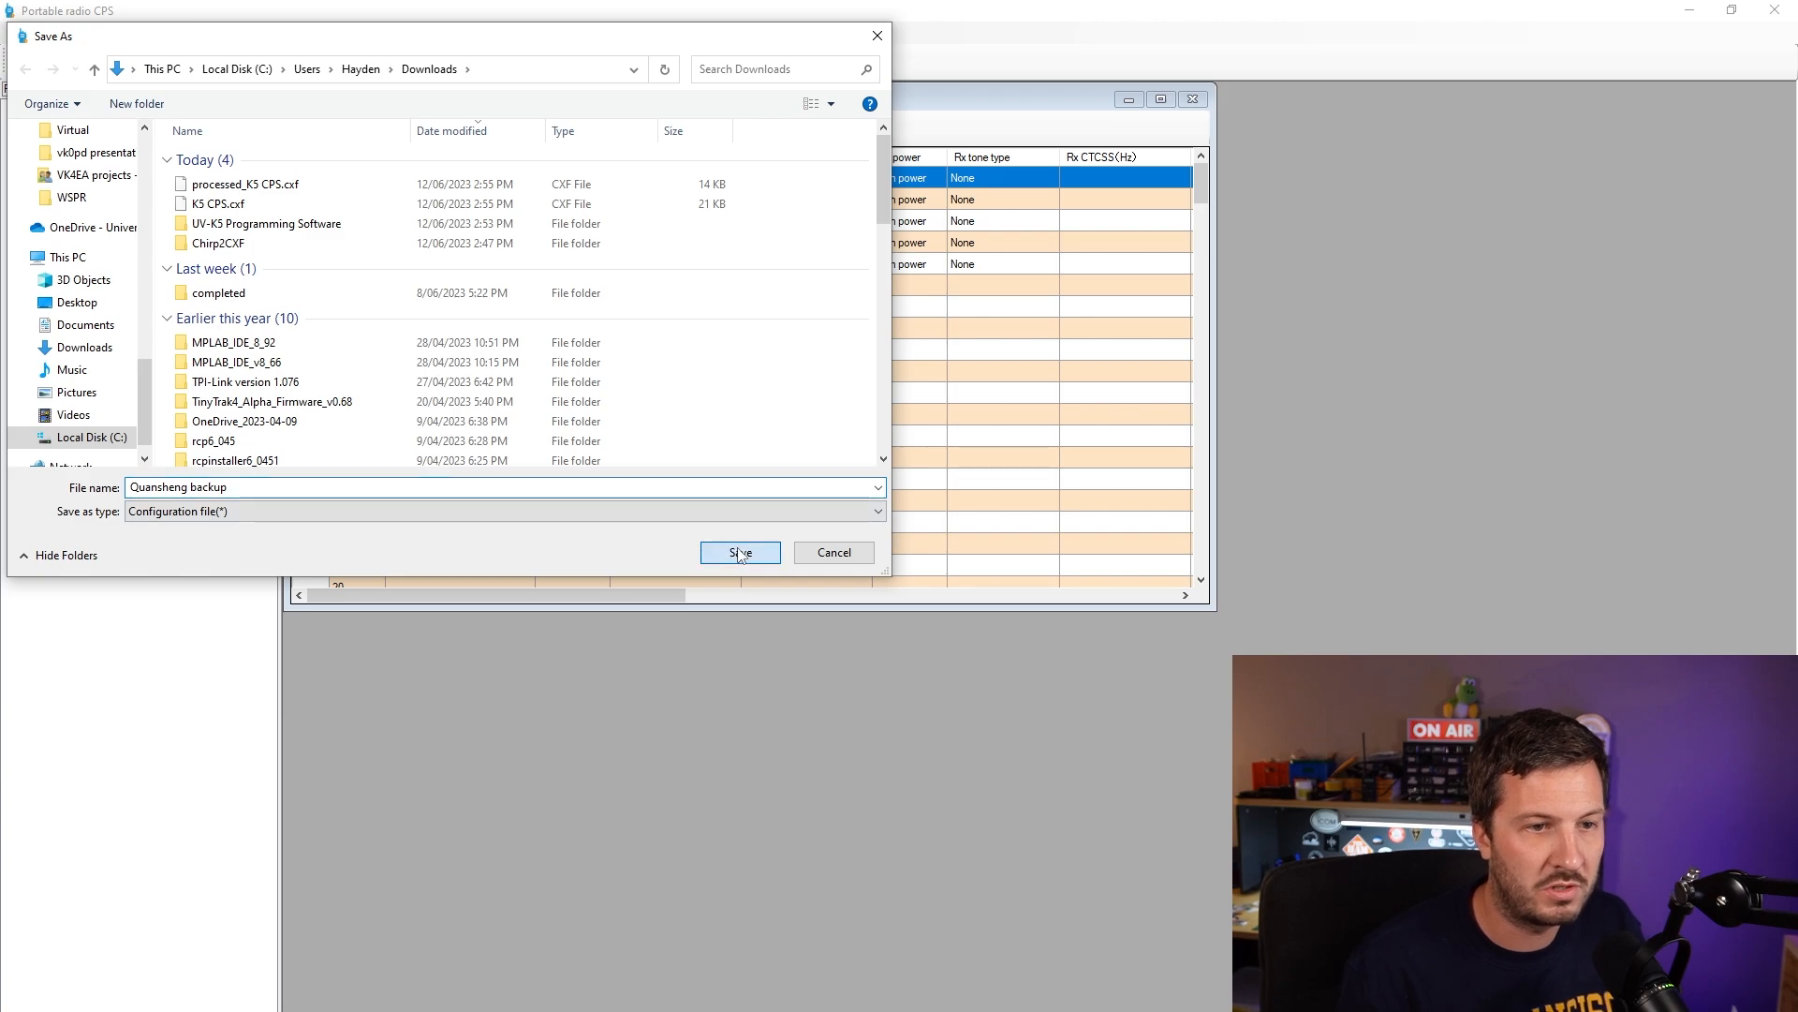
{"action": "left_click", "coordinate": [740, 551]}
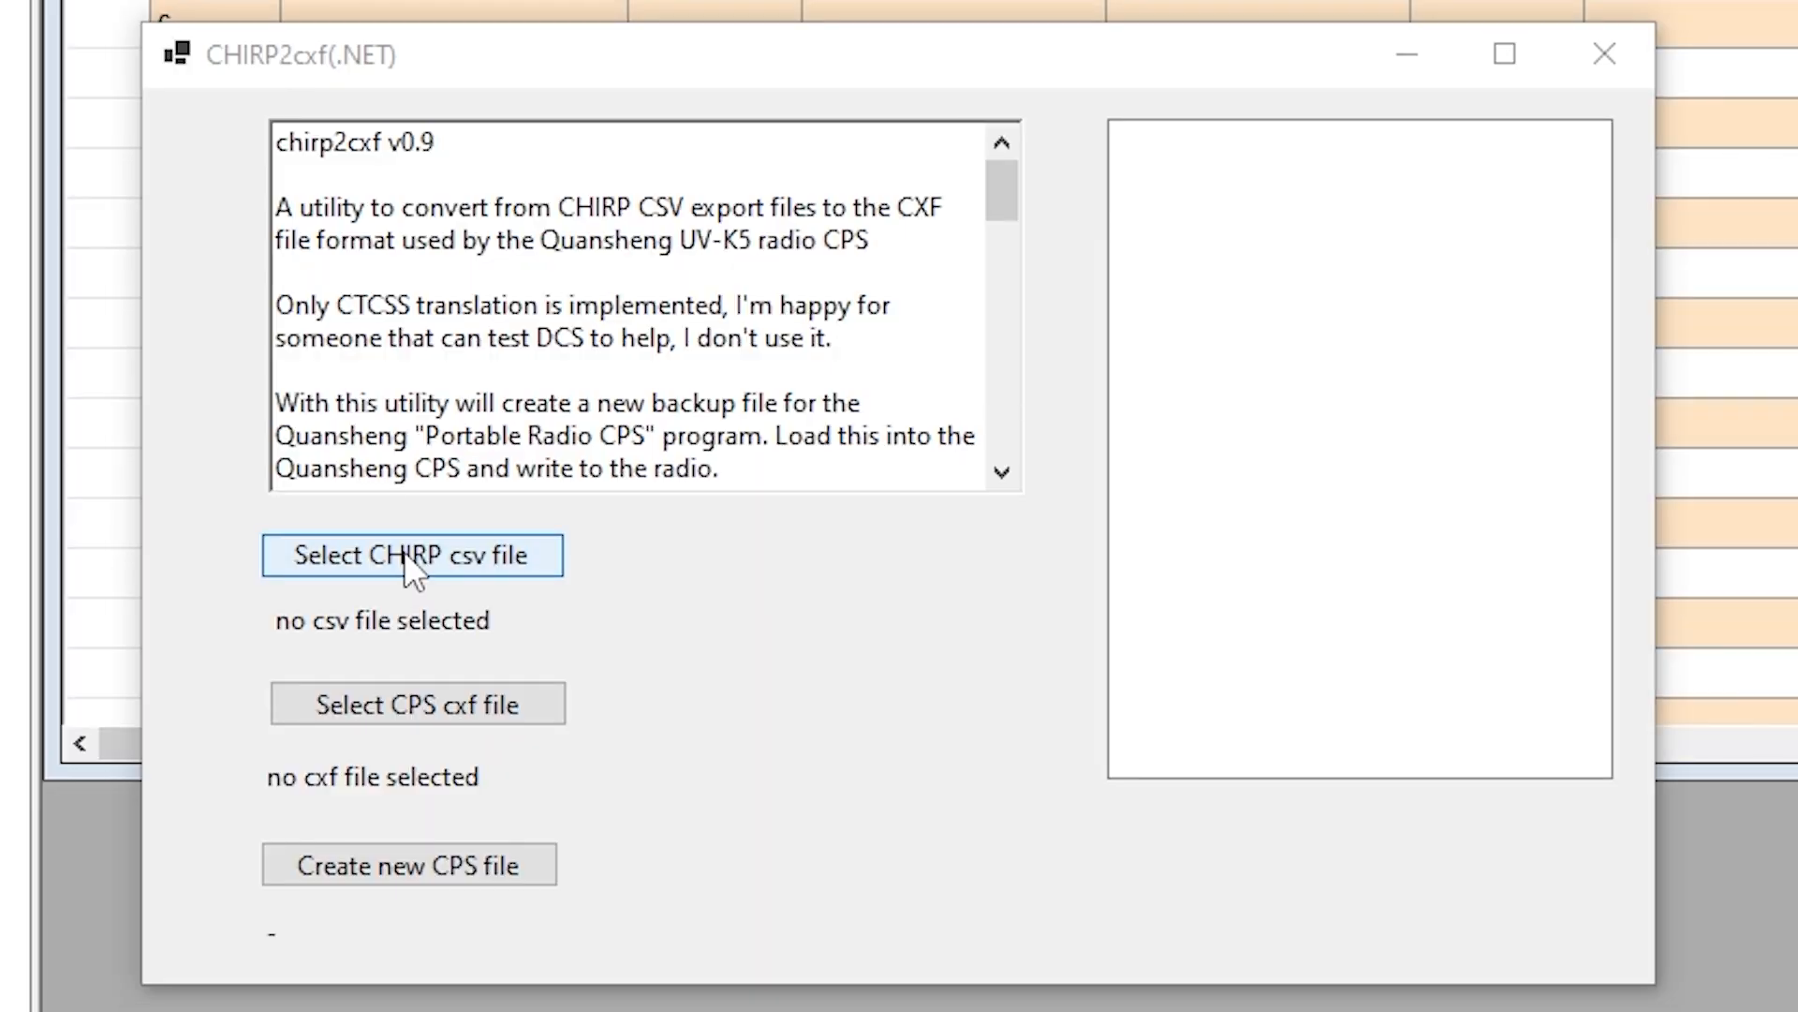
Step: Select Test Frequencies.csv and Quansheng backup.cxf and create the new CPS file
{"action": "left_click", "coordinate": [412, 554]}
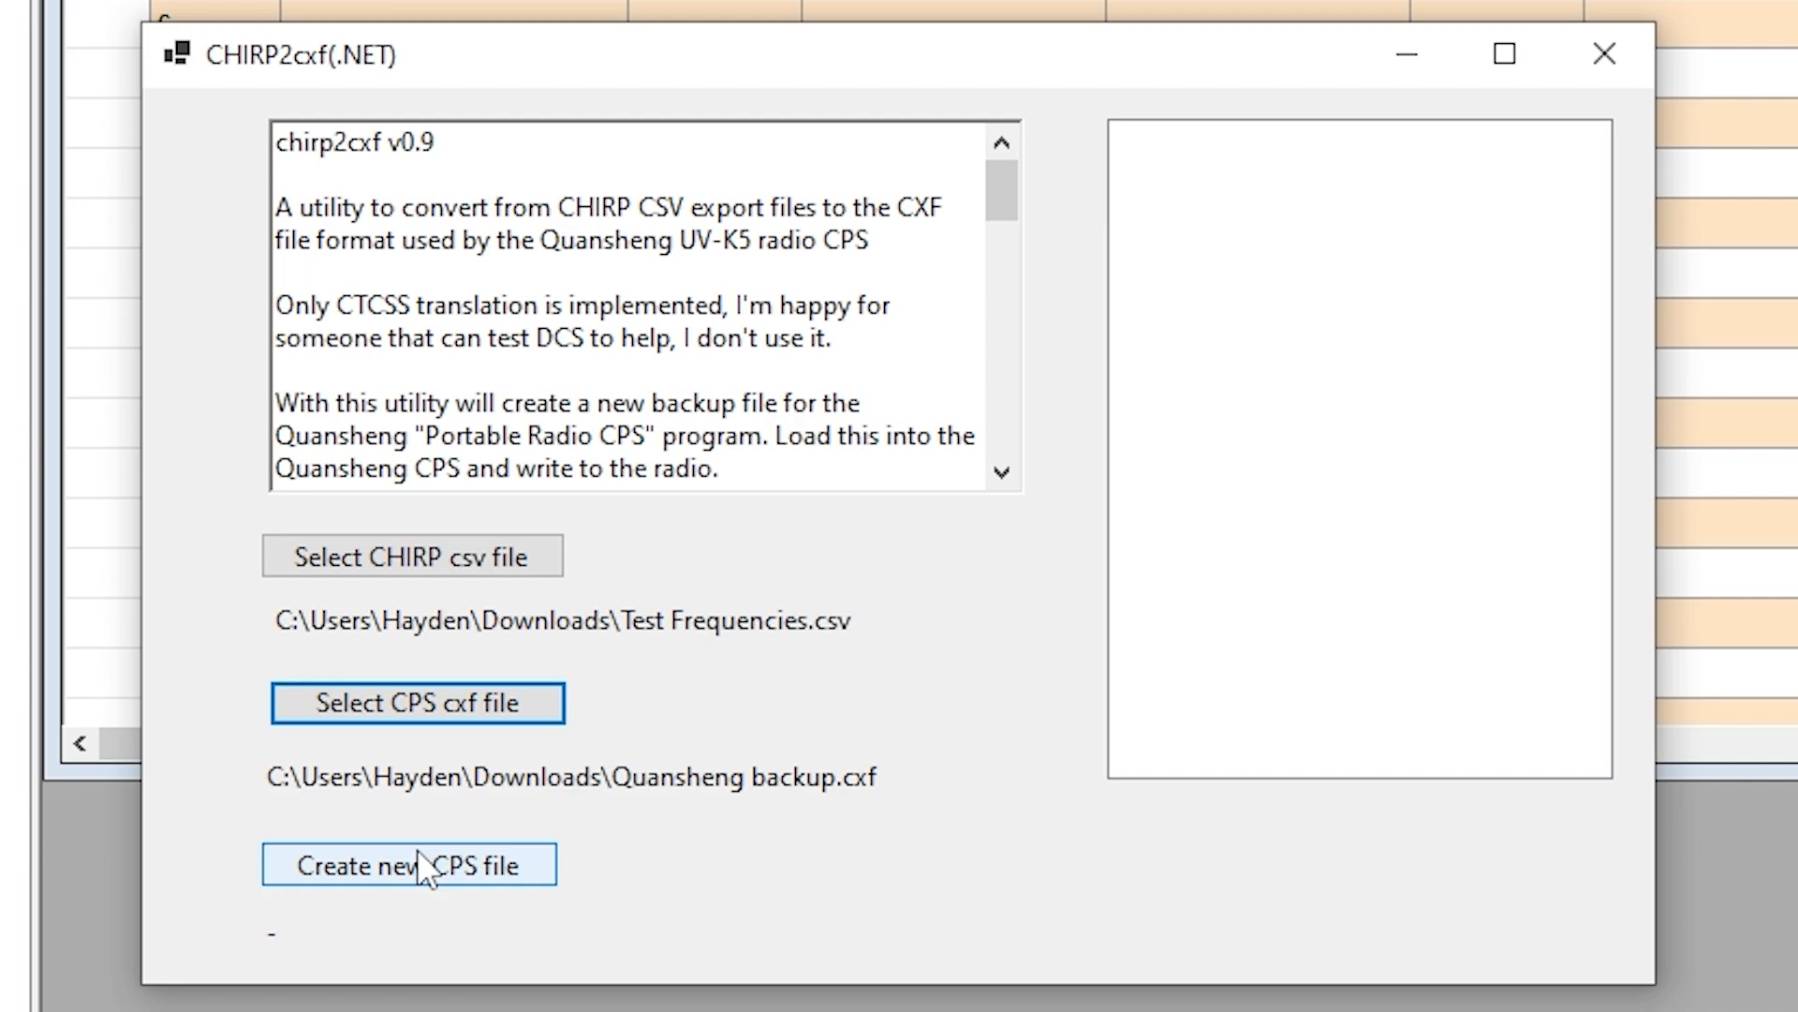
{"action": "left_click", "coordinate": [408, 864]}
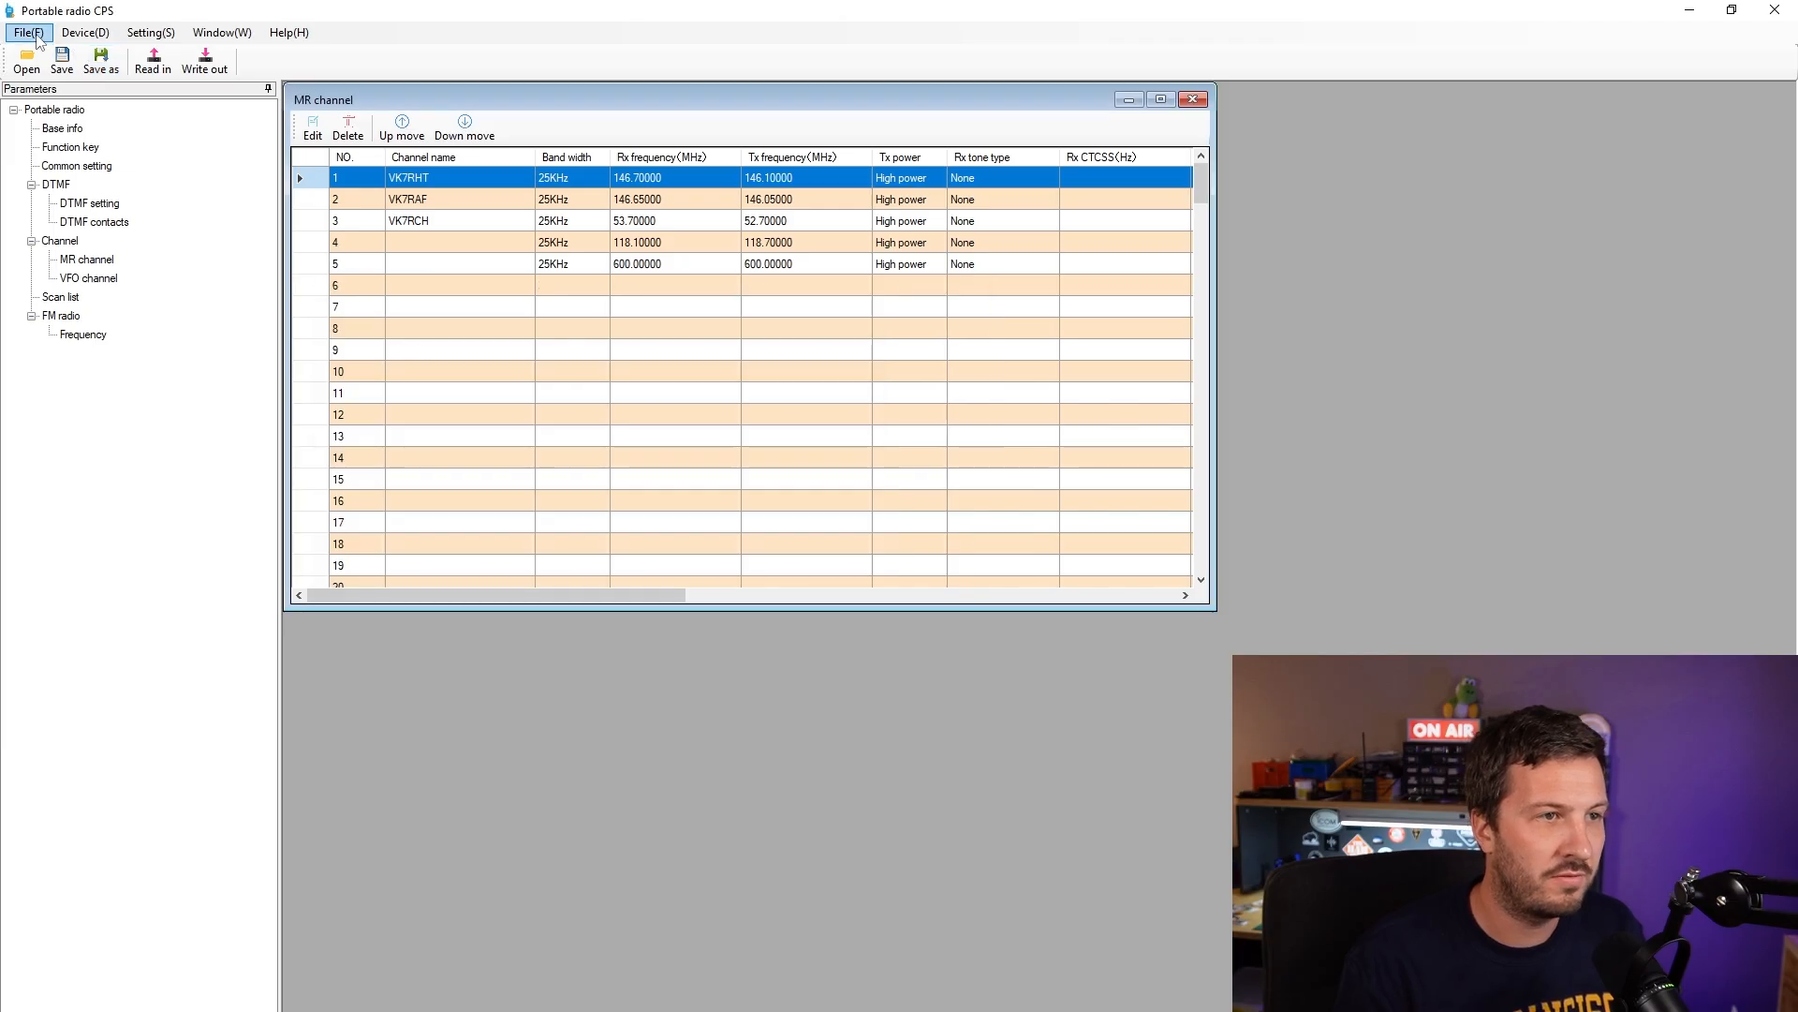
Step: Load processed_Quansheng backup.cxf with its eleven channels and write it out to the radio
{"action": "left_click", "coordinate": [25, 58]}
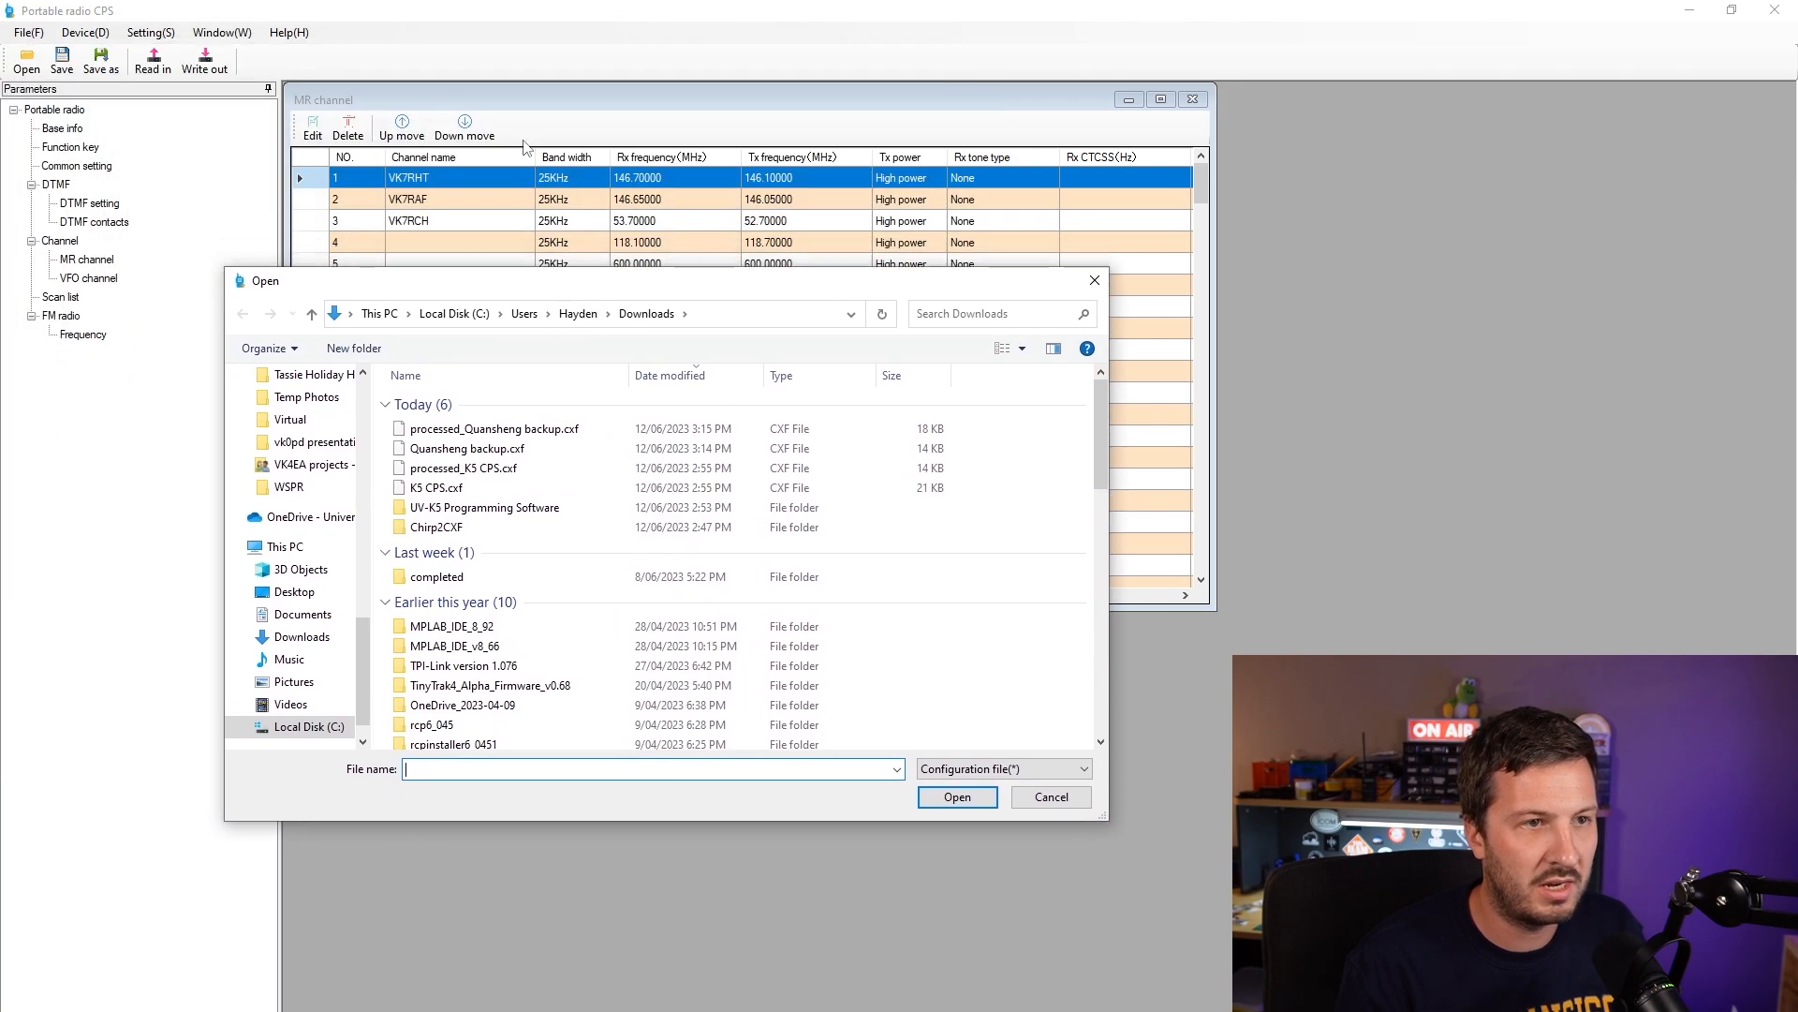
{"action": "left_click", "coordinate": [495, 427]}
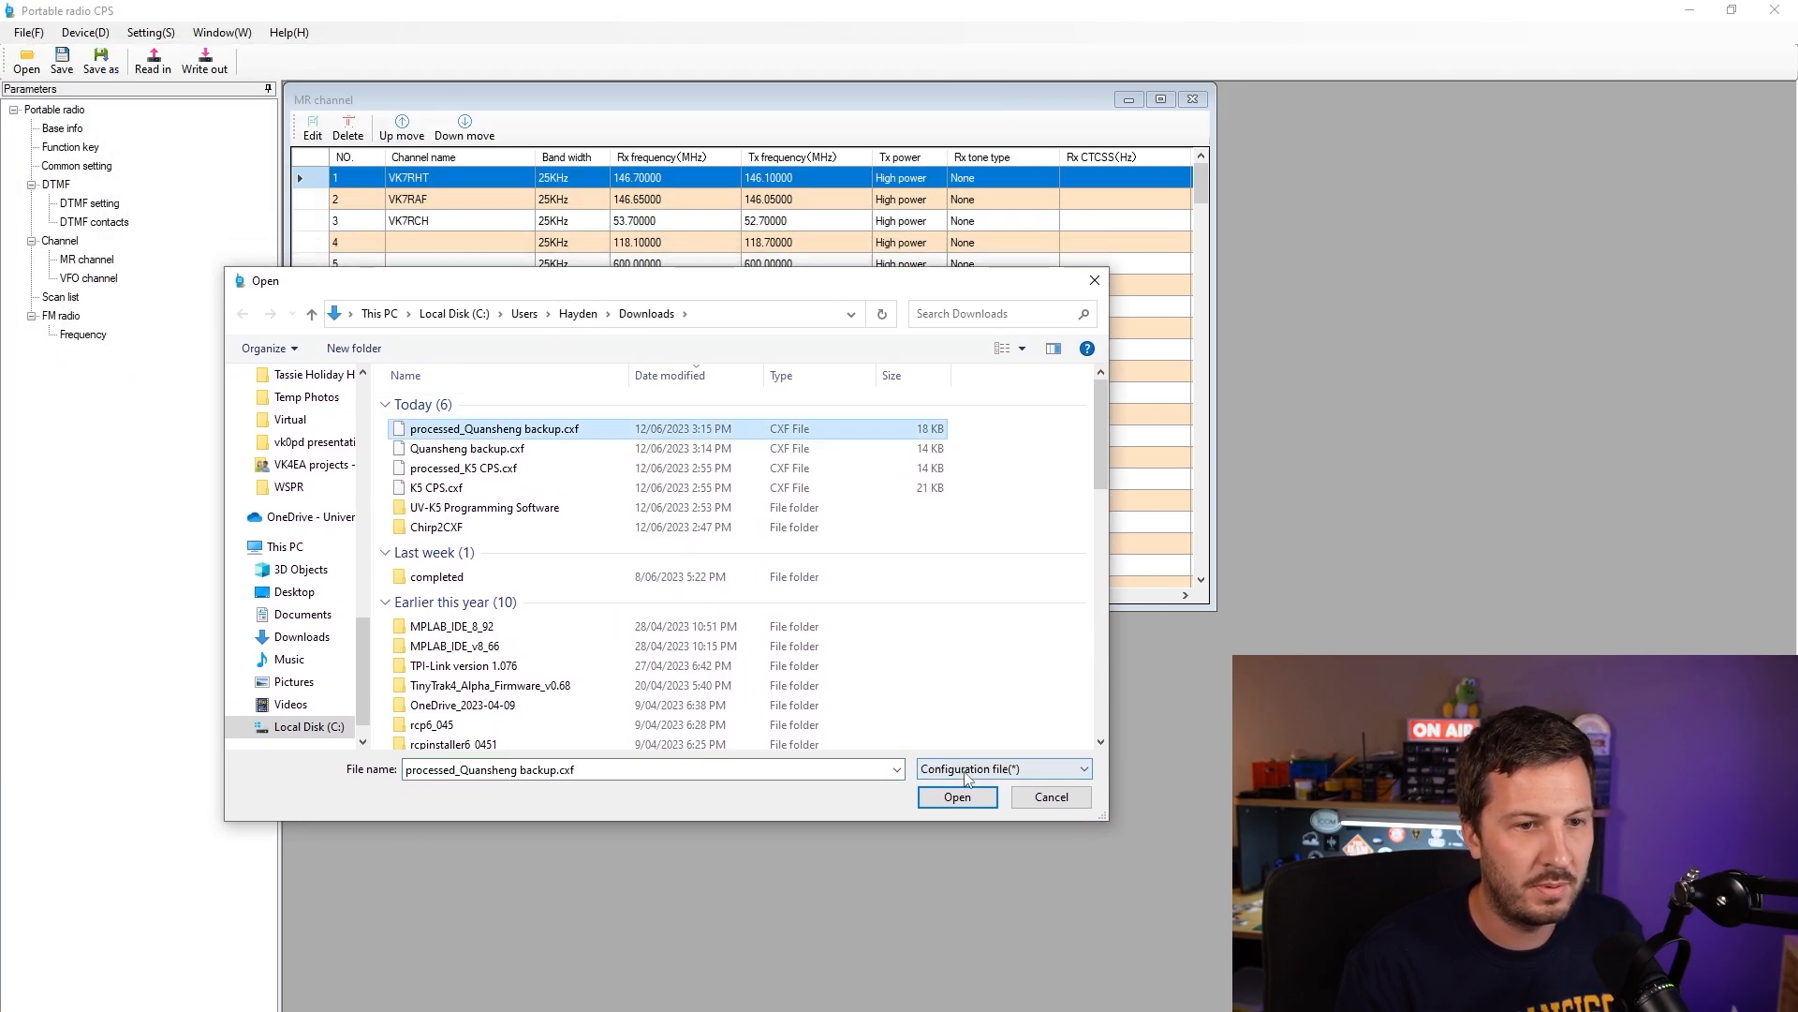
{"action": "left_click", "coordinate": [956, 797]}
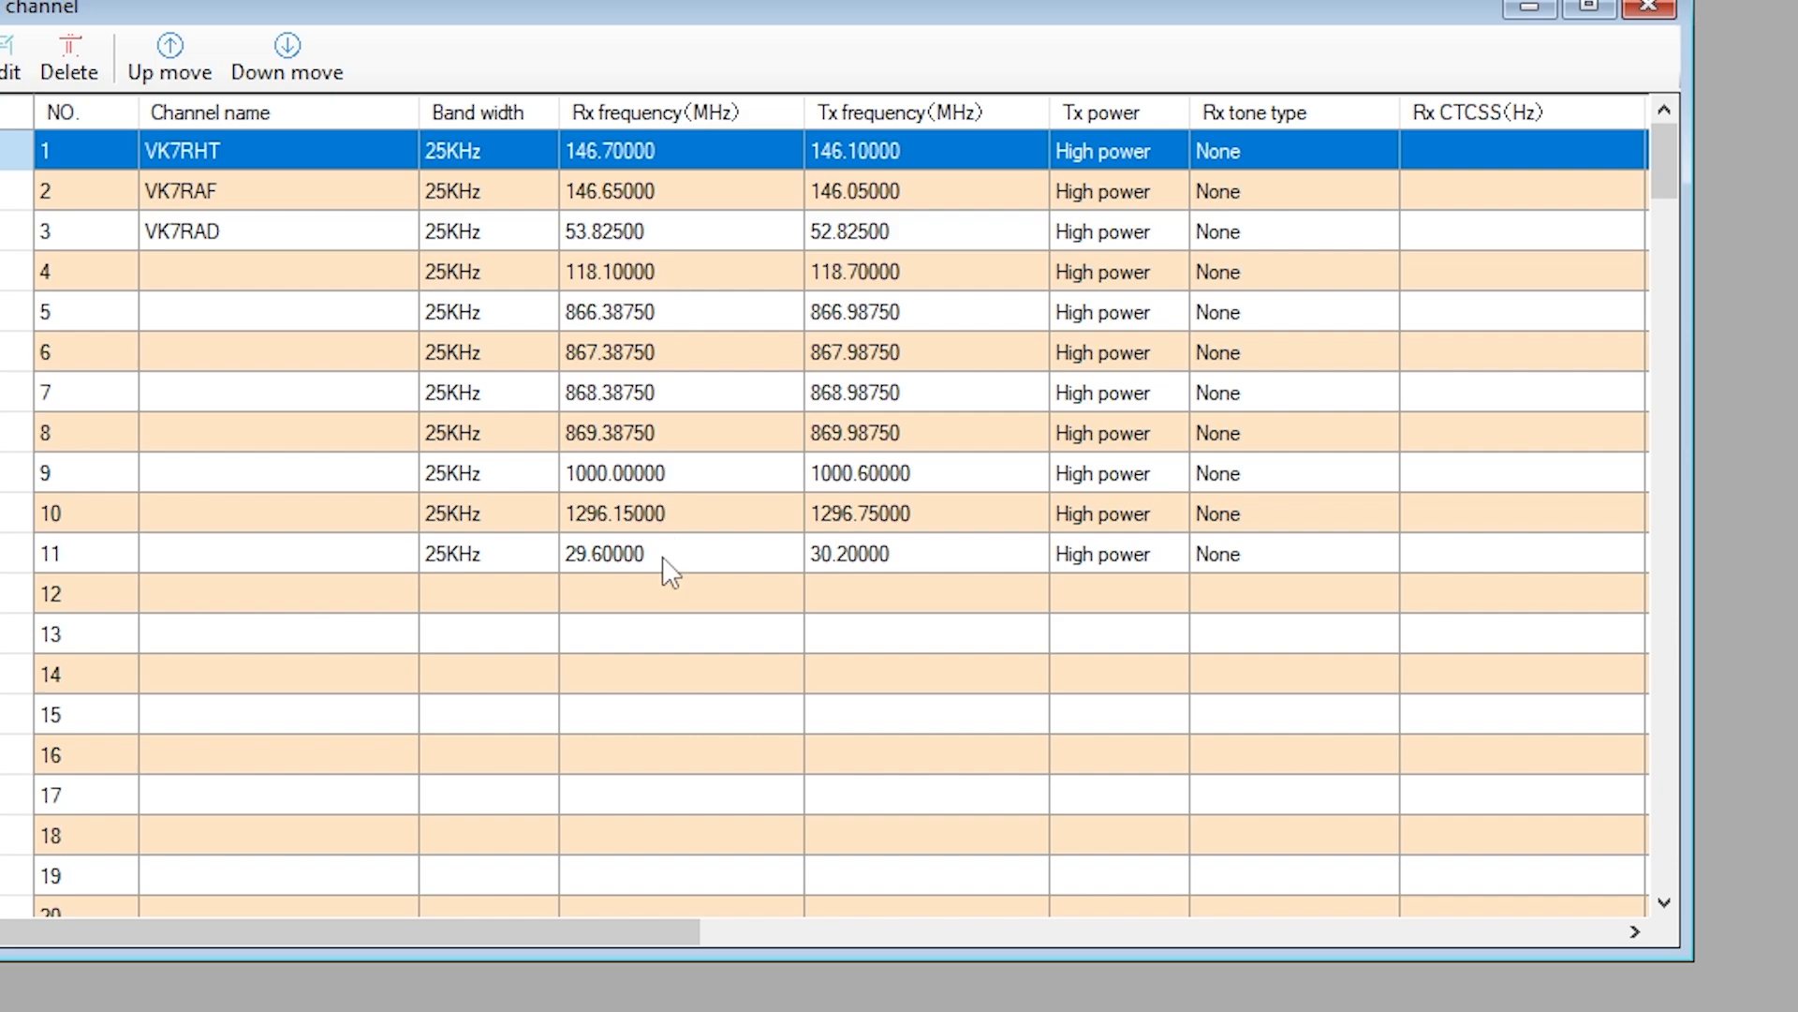
{"action": "mouse_move", "coordinate": [673, 694]}
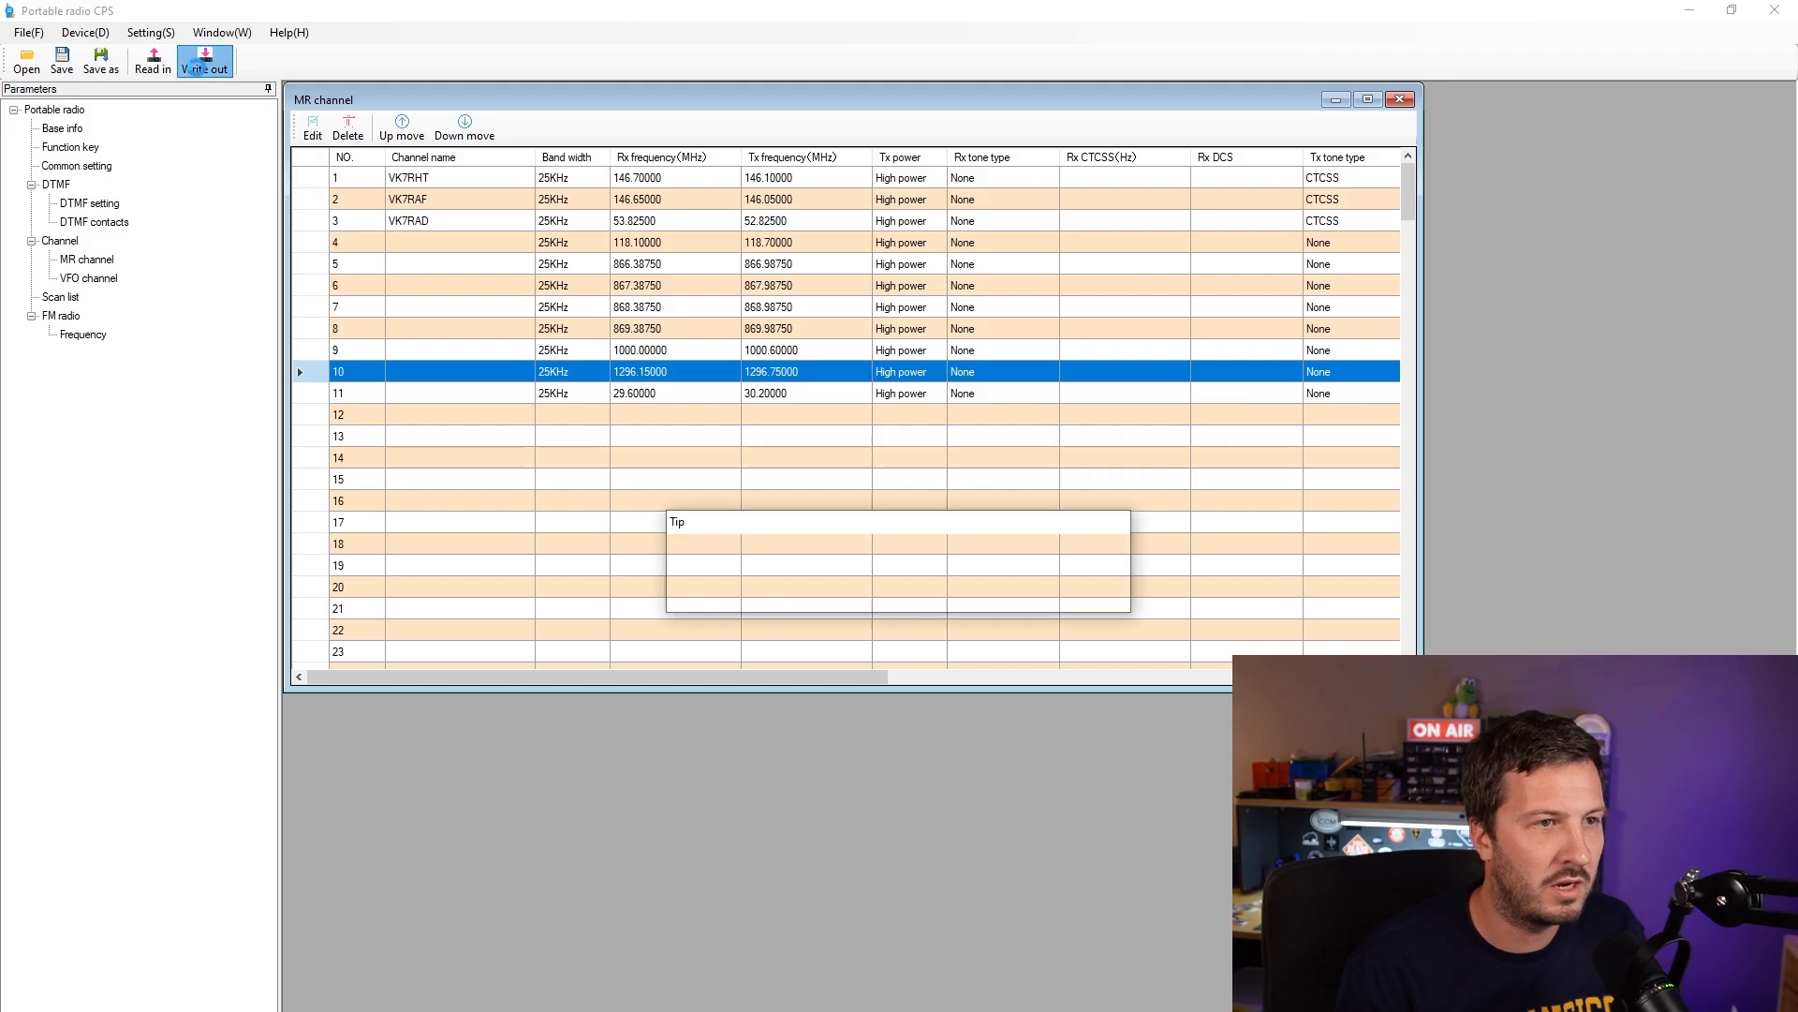
{"action": "left_click", "coordinate": [204, 60]}
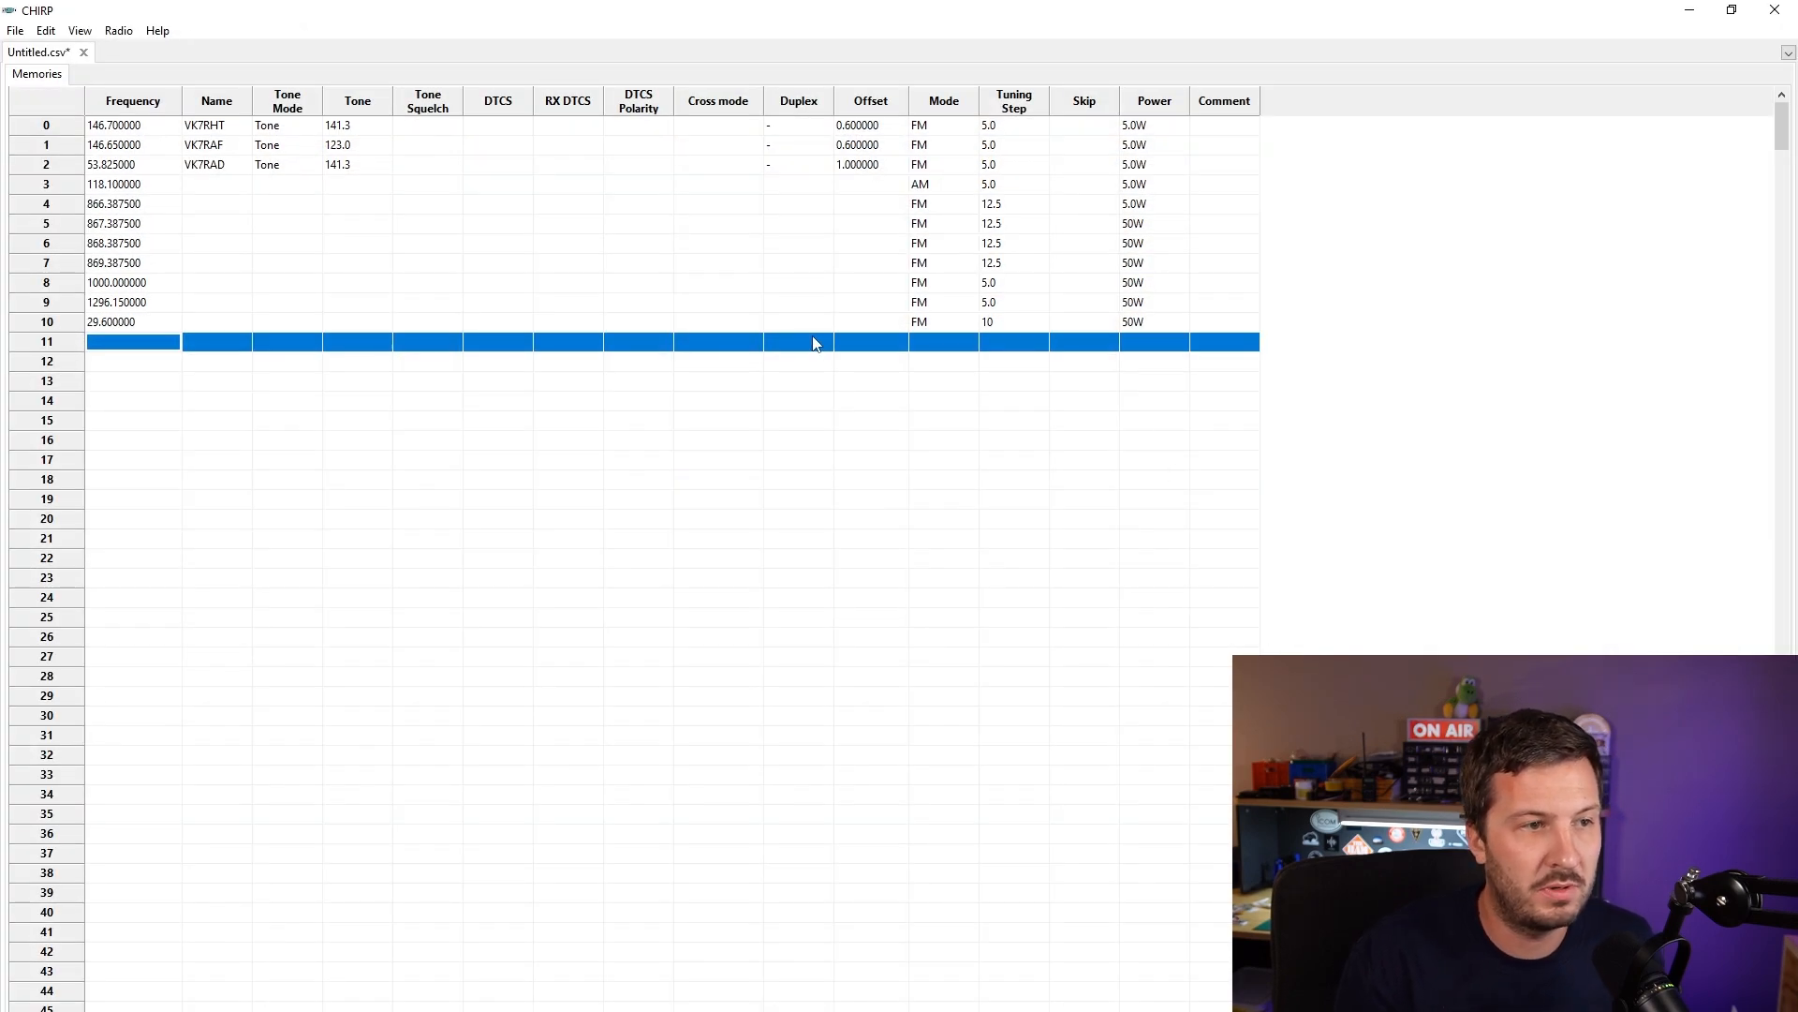
{"action": "mouse_move", "coordinate": [936, 189]}
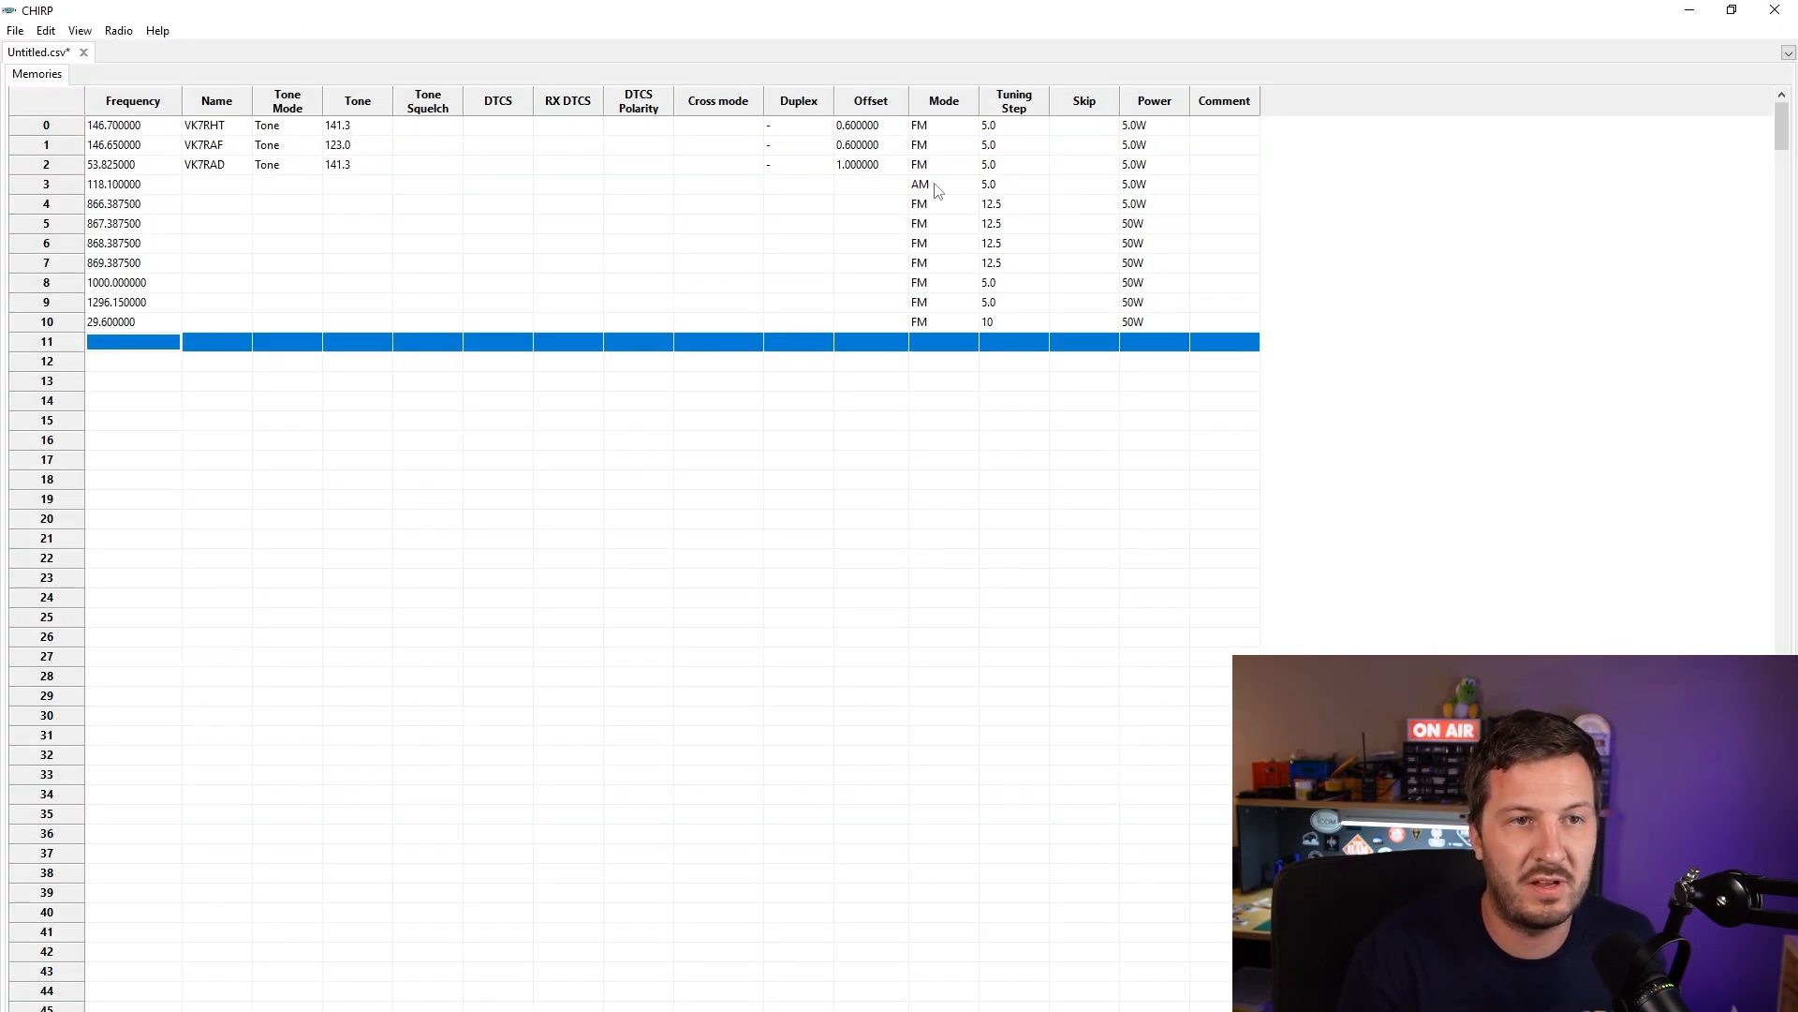
{"action": "left_click", "coordinate": [940, 185]}
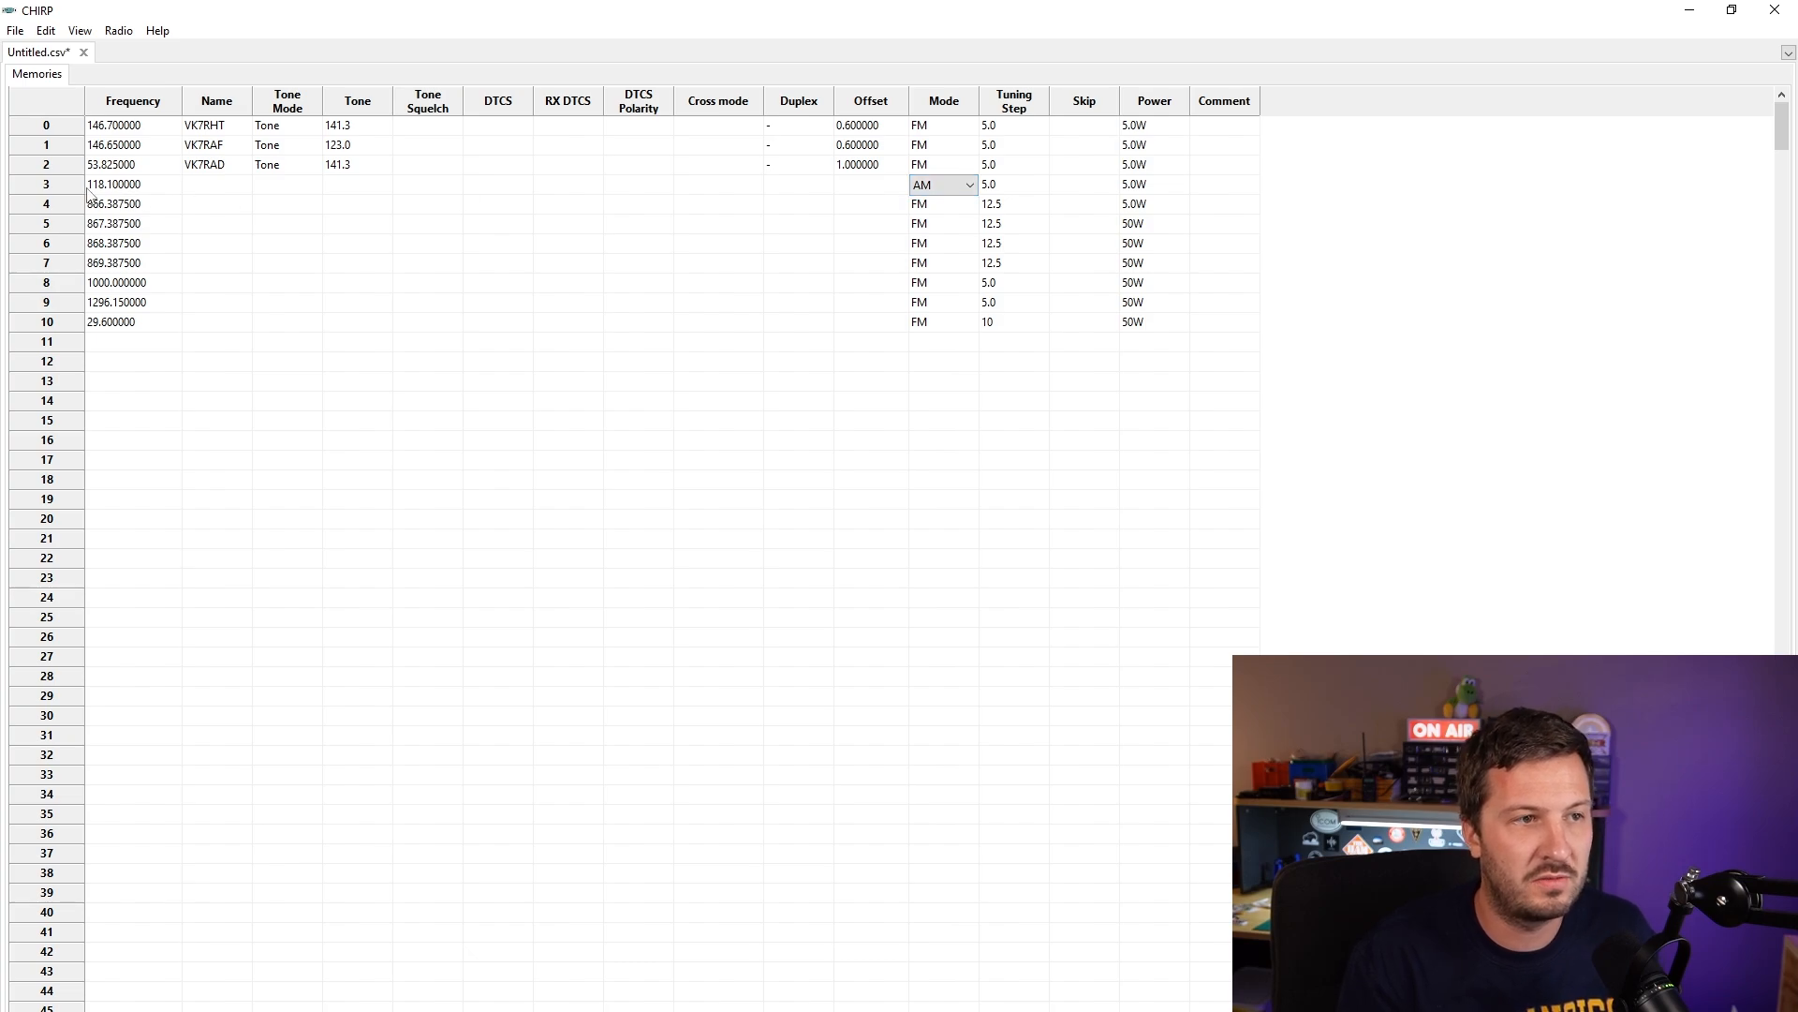
{"action": "mouse_move", "coordinate": [839, 195]}
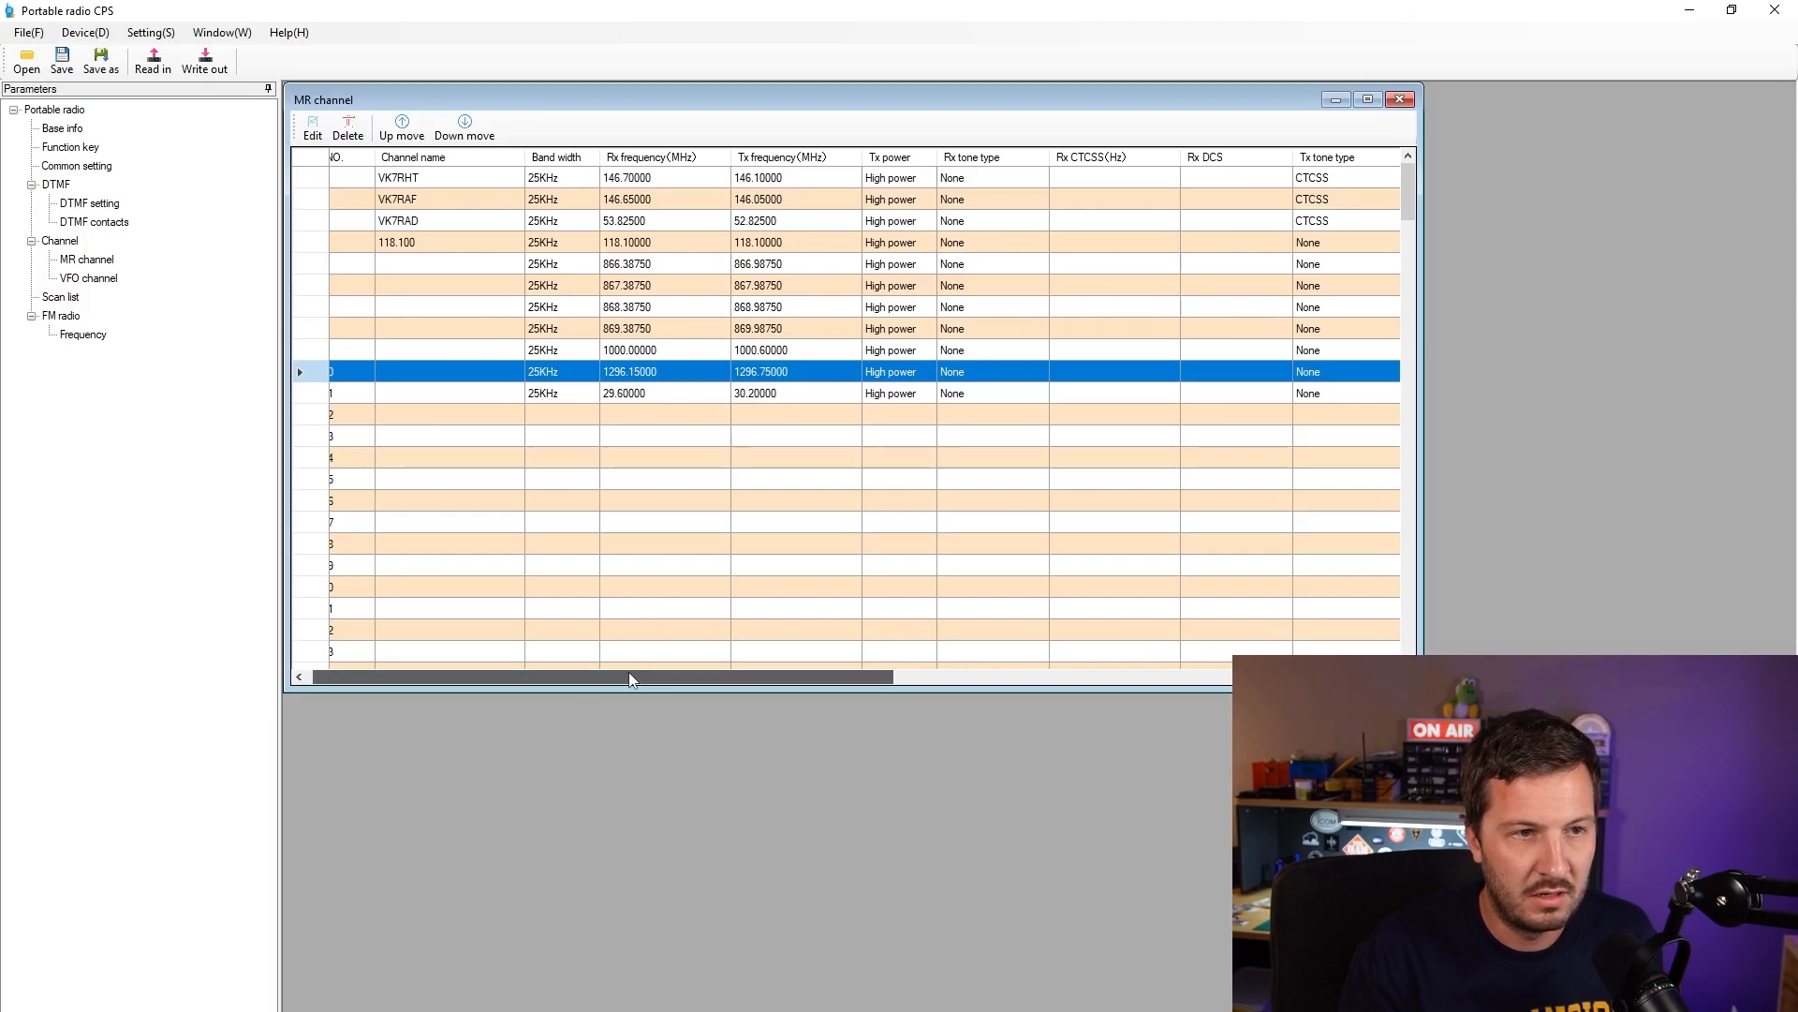
Step: Set channel 4 (118.100 MHz) AM channel flag to On and confirm the edit
{"action": "scroll", "scroll_direction": "right", "scroll_amount": 3}
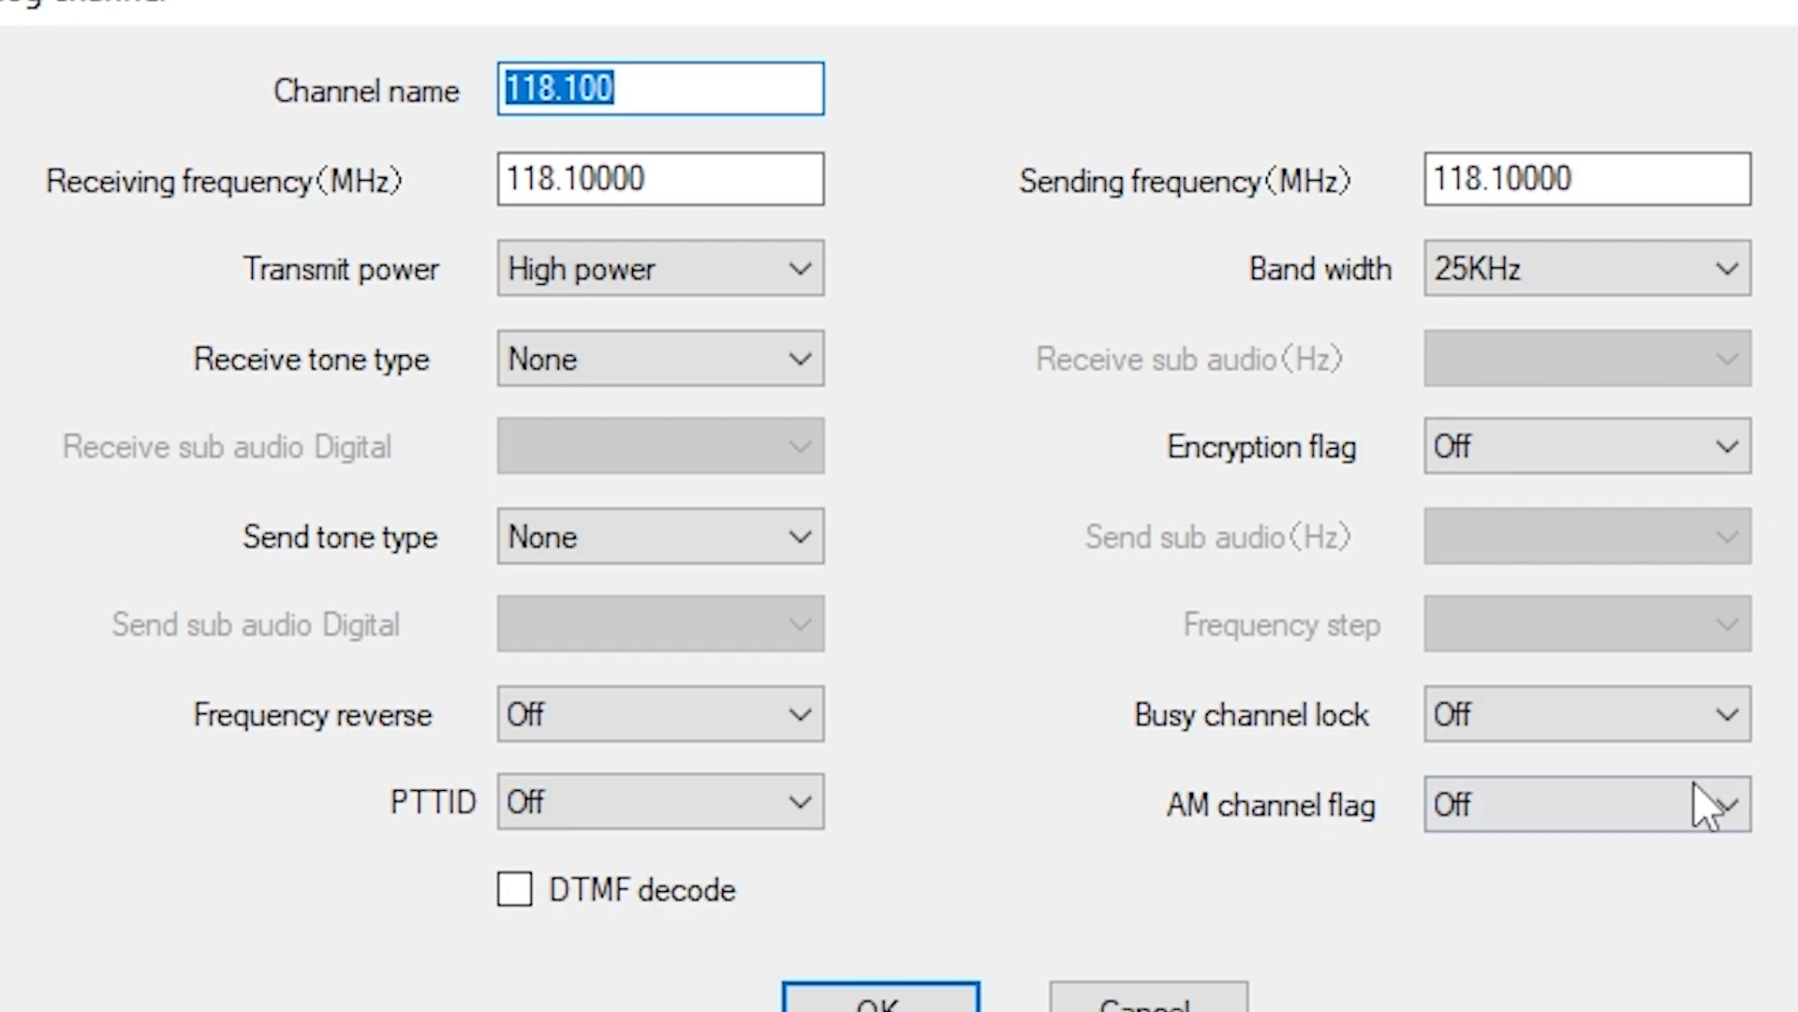
{"action": "left_click", "coordinate": [1583, 802]}
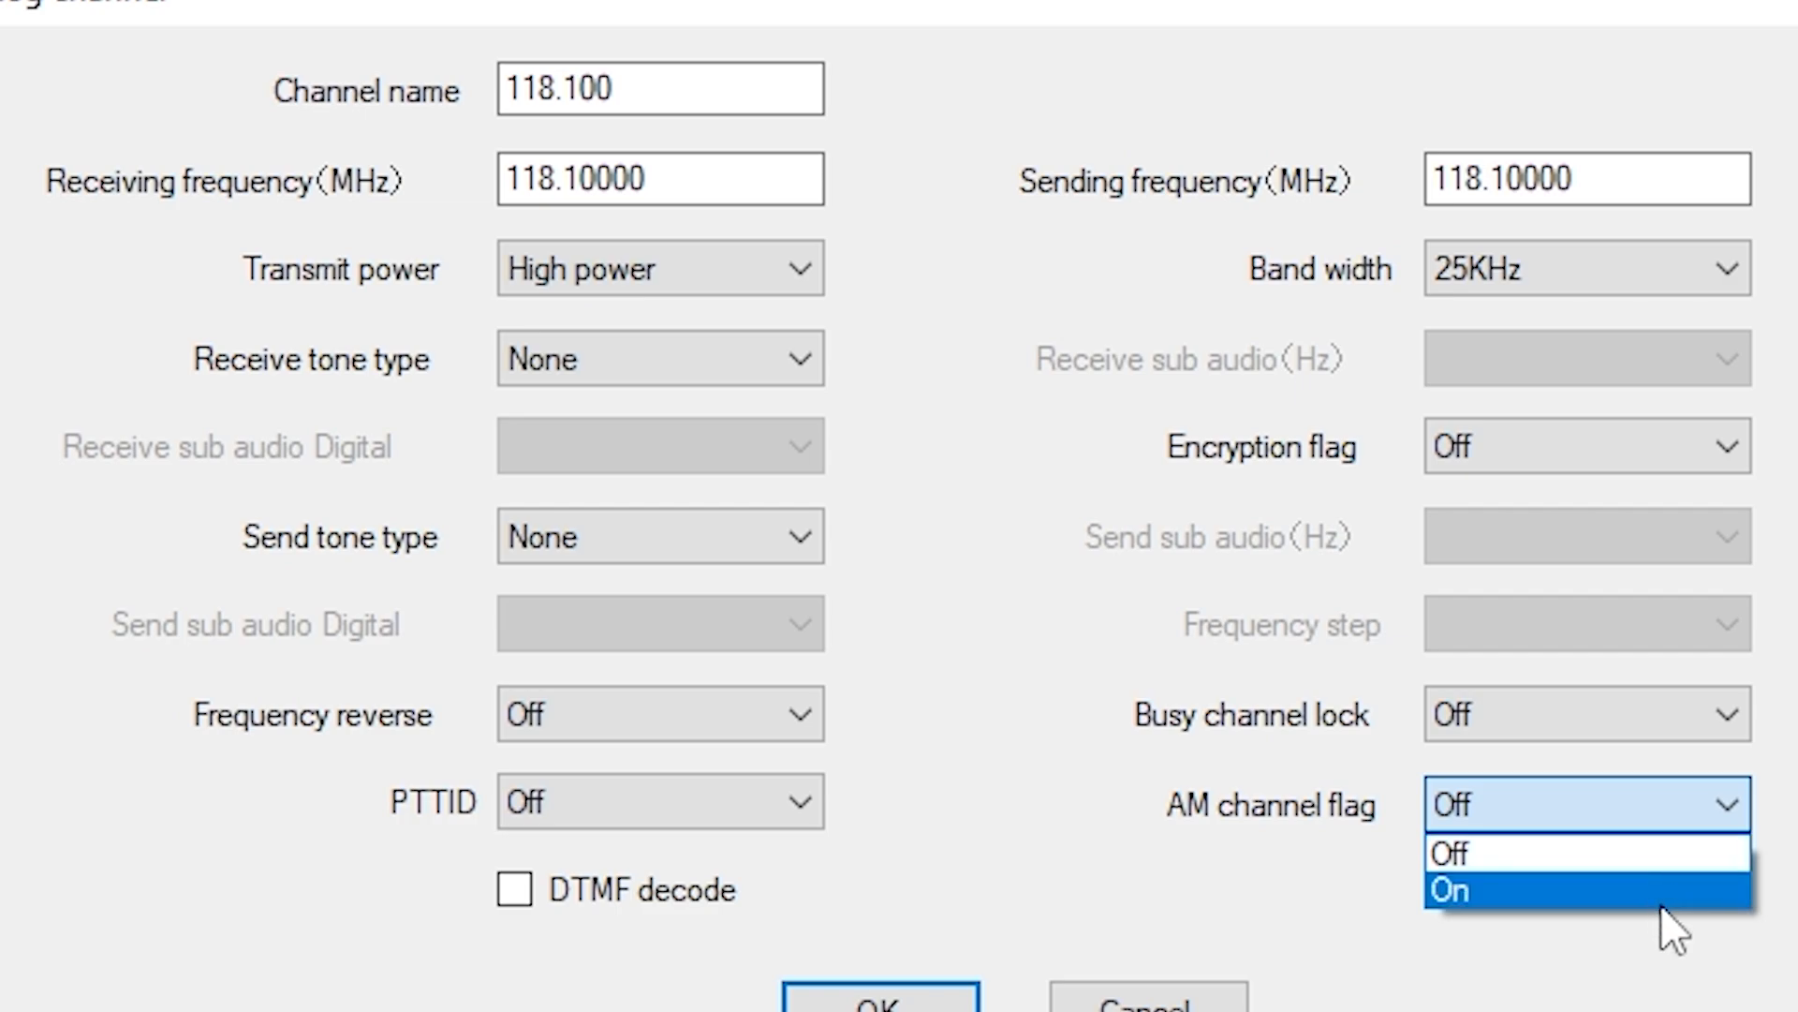
{"action": "left_click", "coordinate": [1473, 890]}
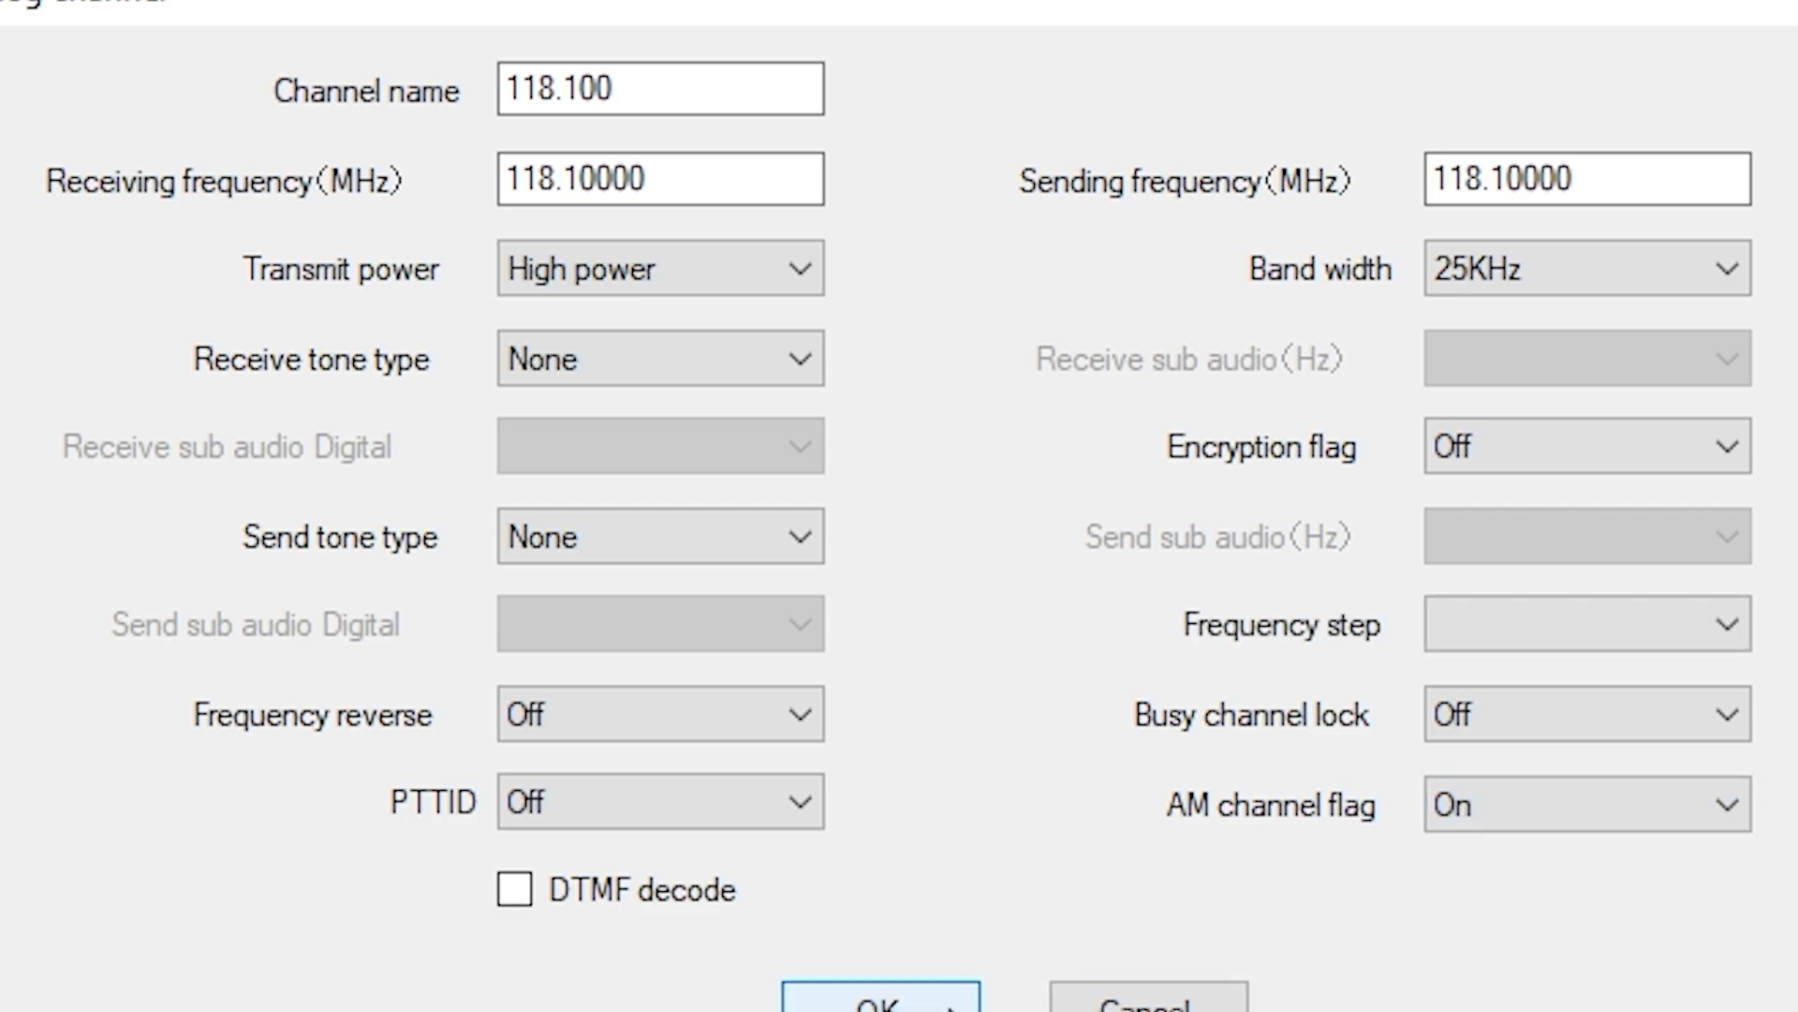
{"action": "left_click", "coordinate": [882, 993]}
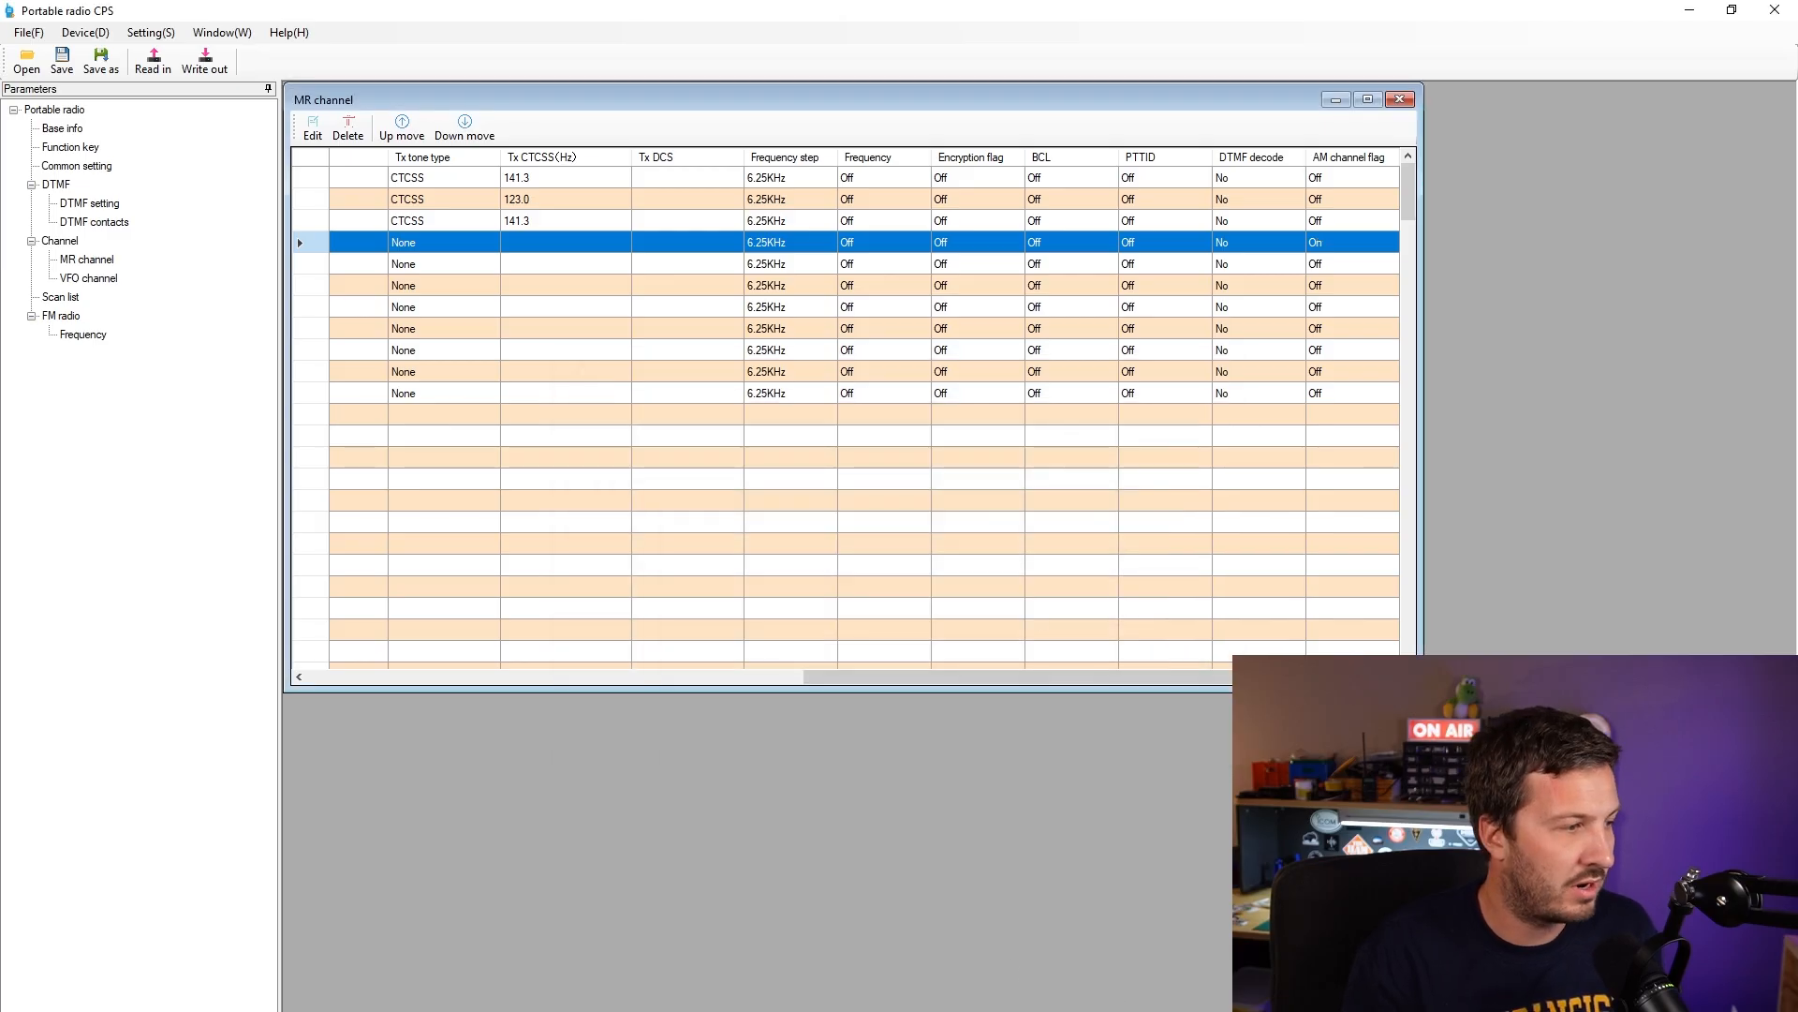
{"action": "mouse_move", "coordinate": [1307, 229]}
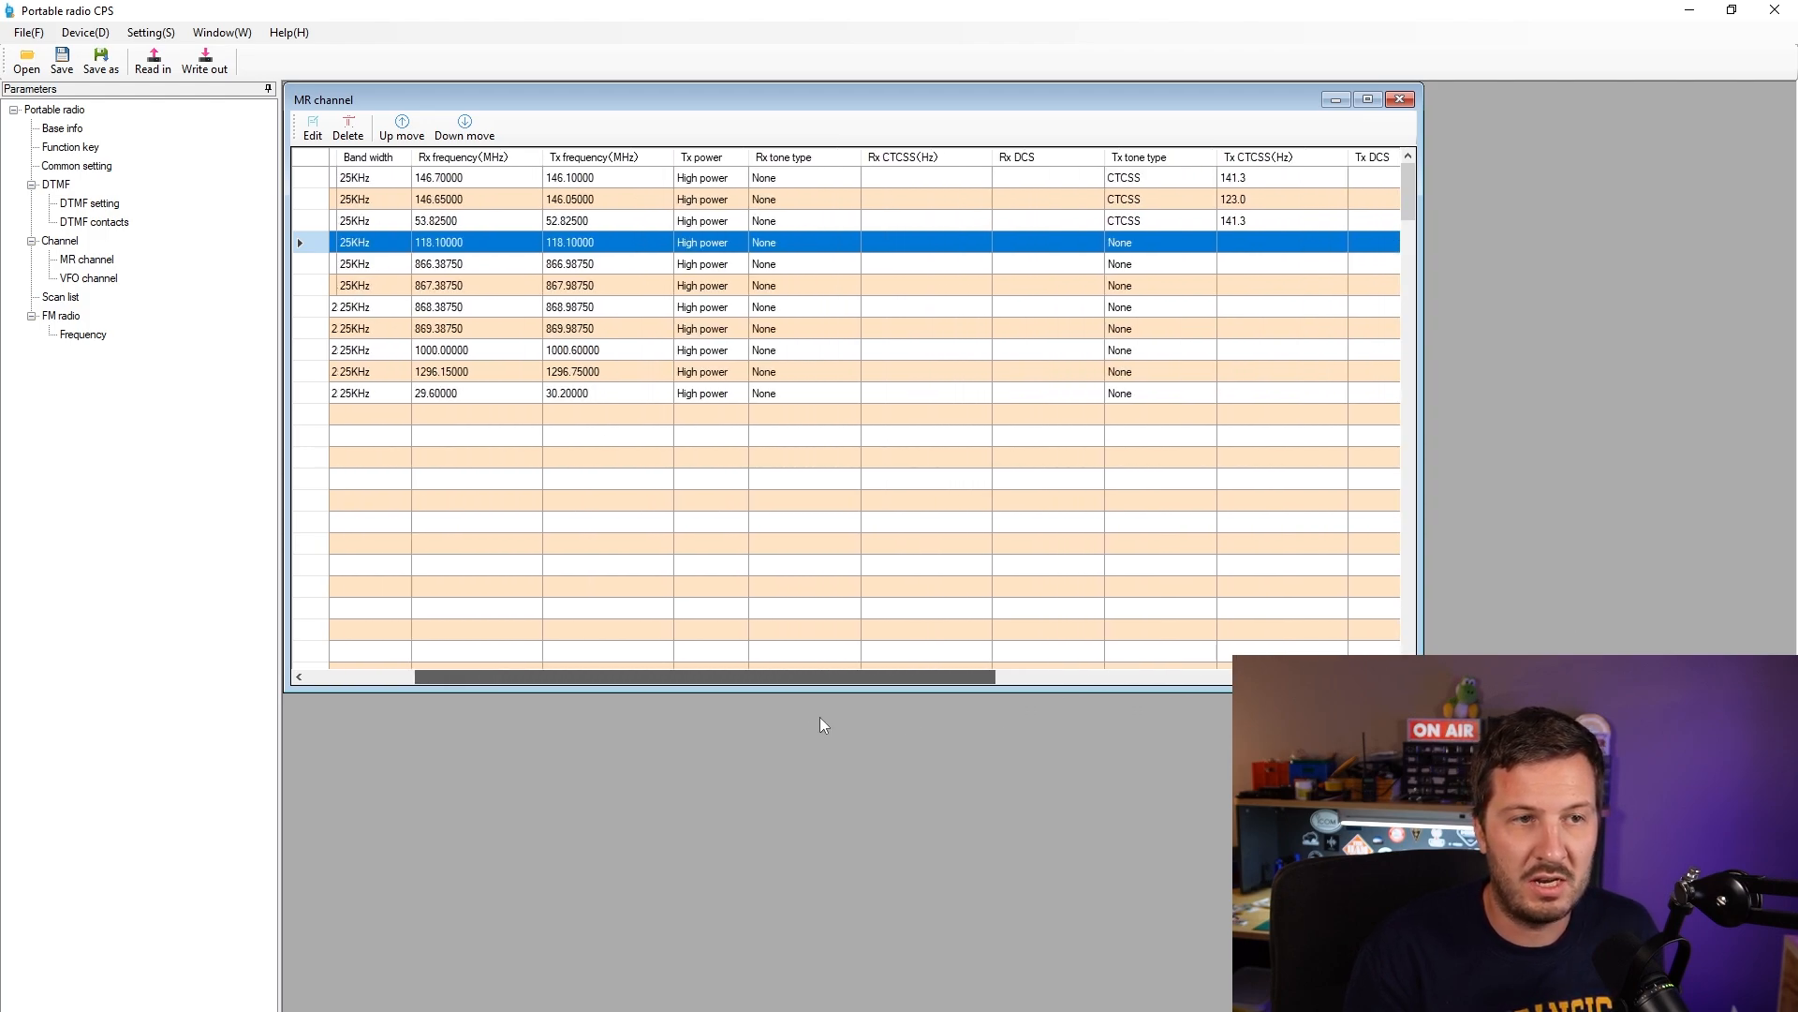
{"action": "left_click", "coordinate": [152, 60]}
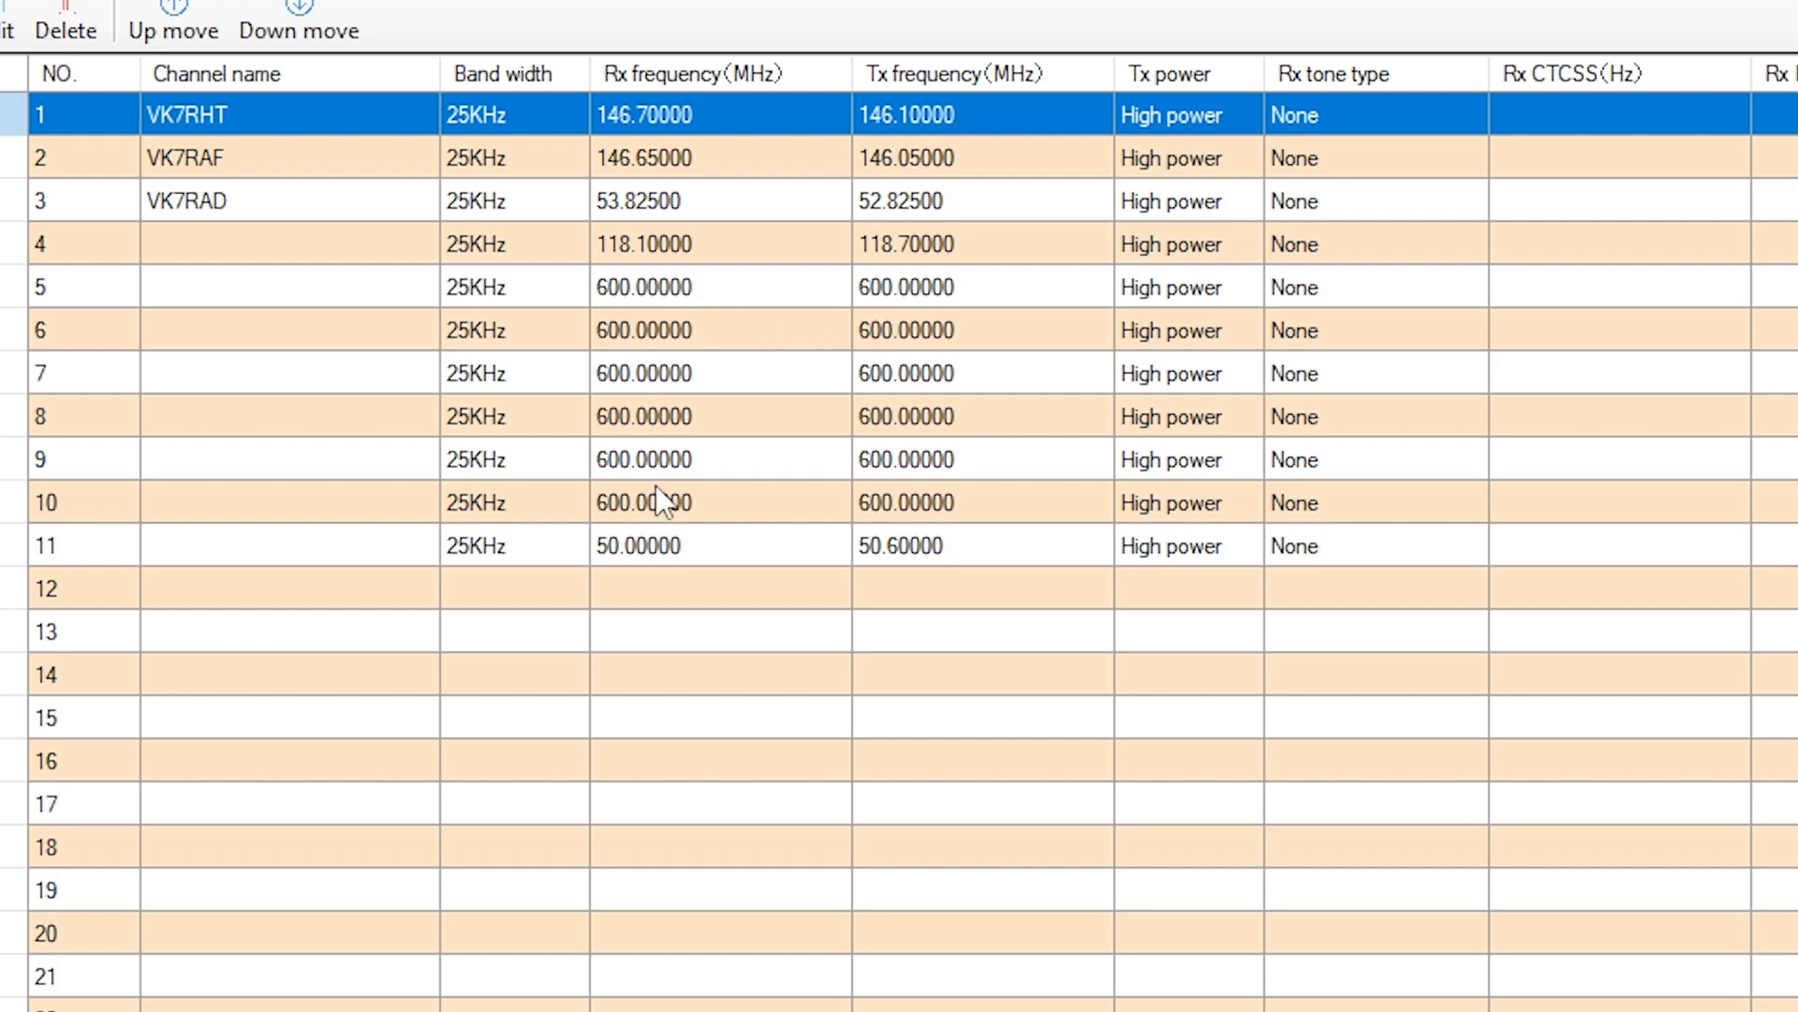
{"action": "mouse_move", "coordinate": [712, 284]}
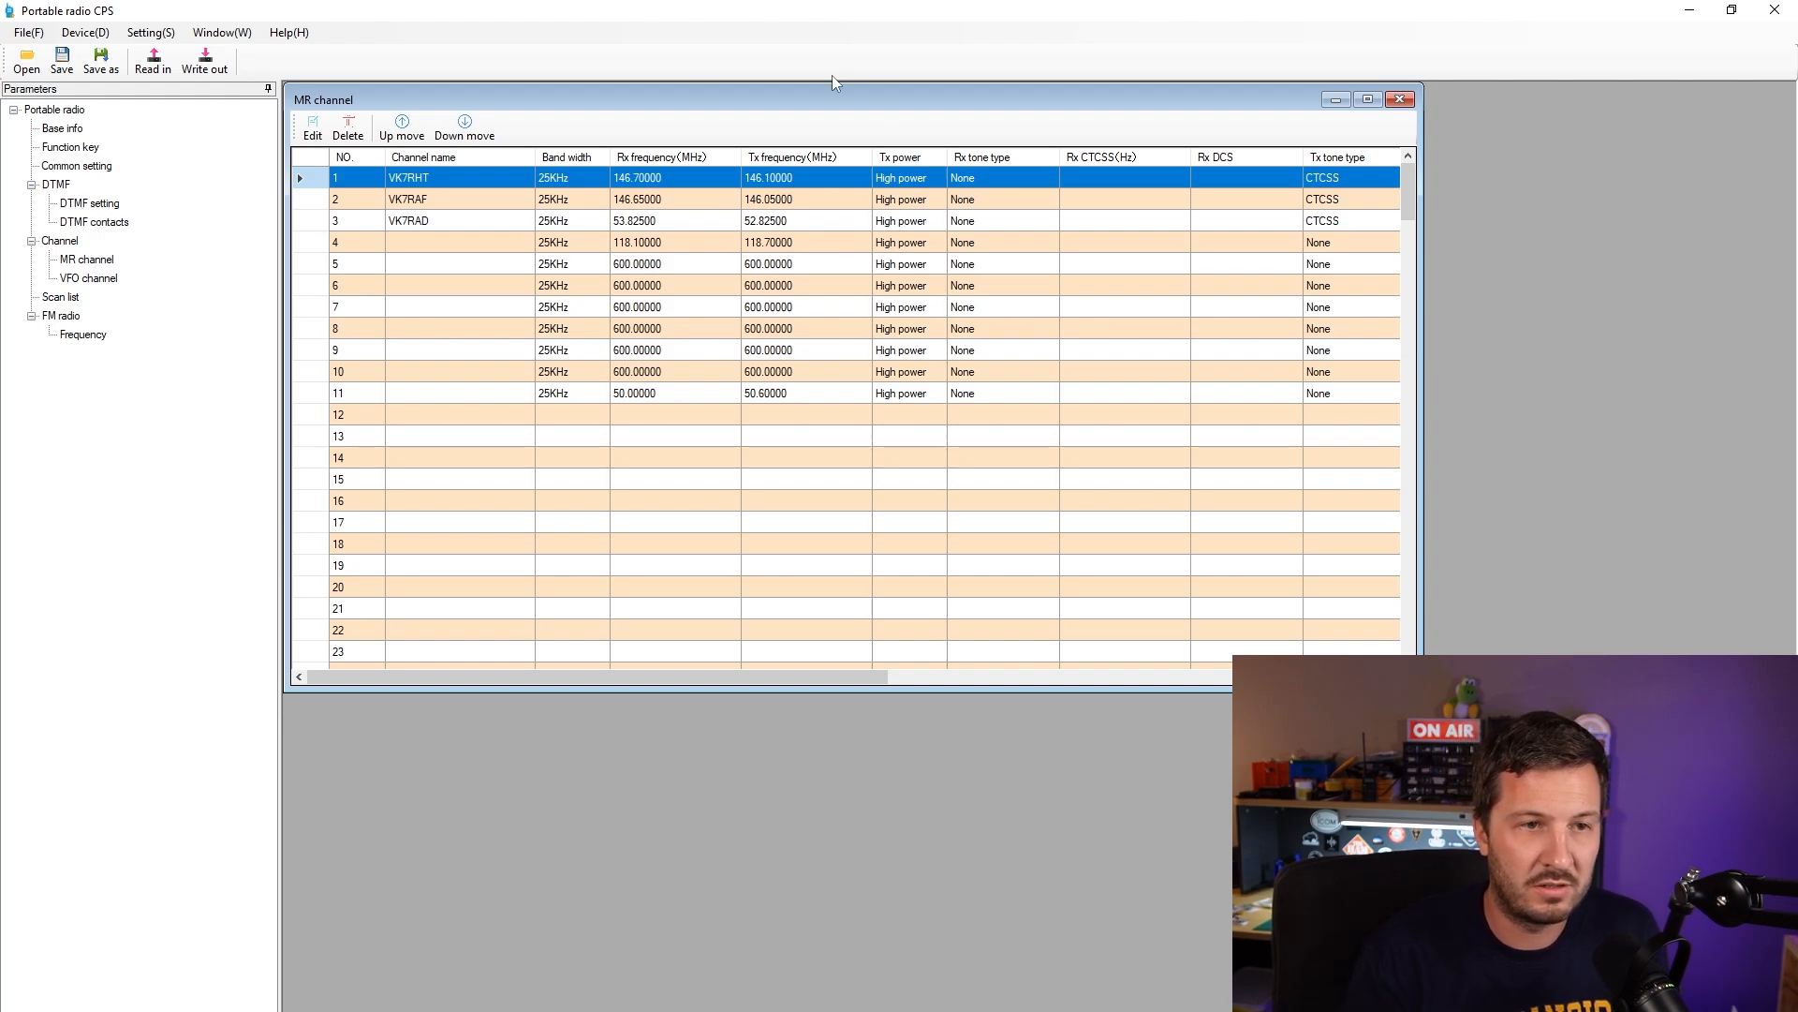
{"action": "mouse_move", "coordinate": [645, 402]}
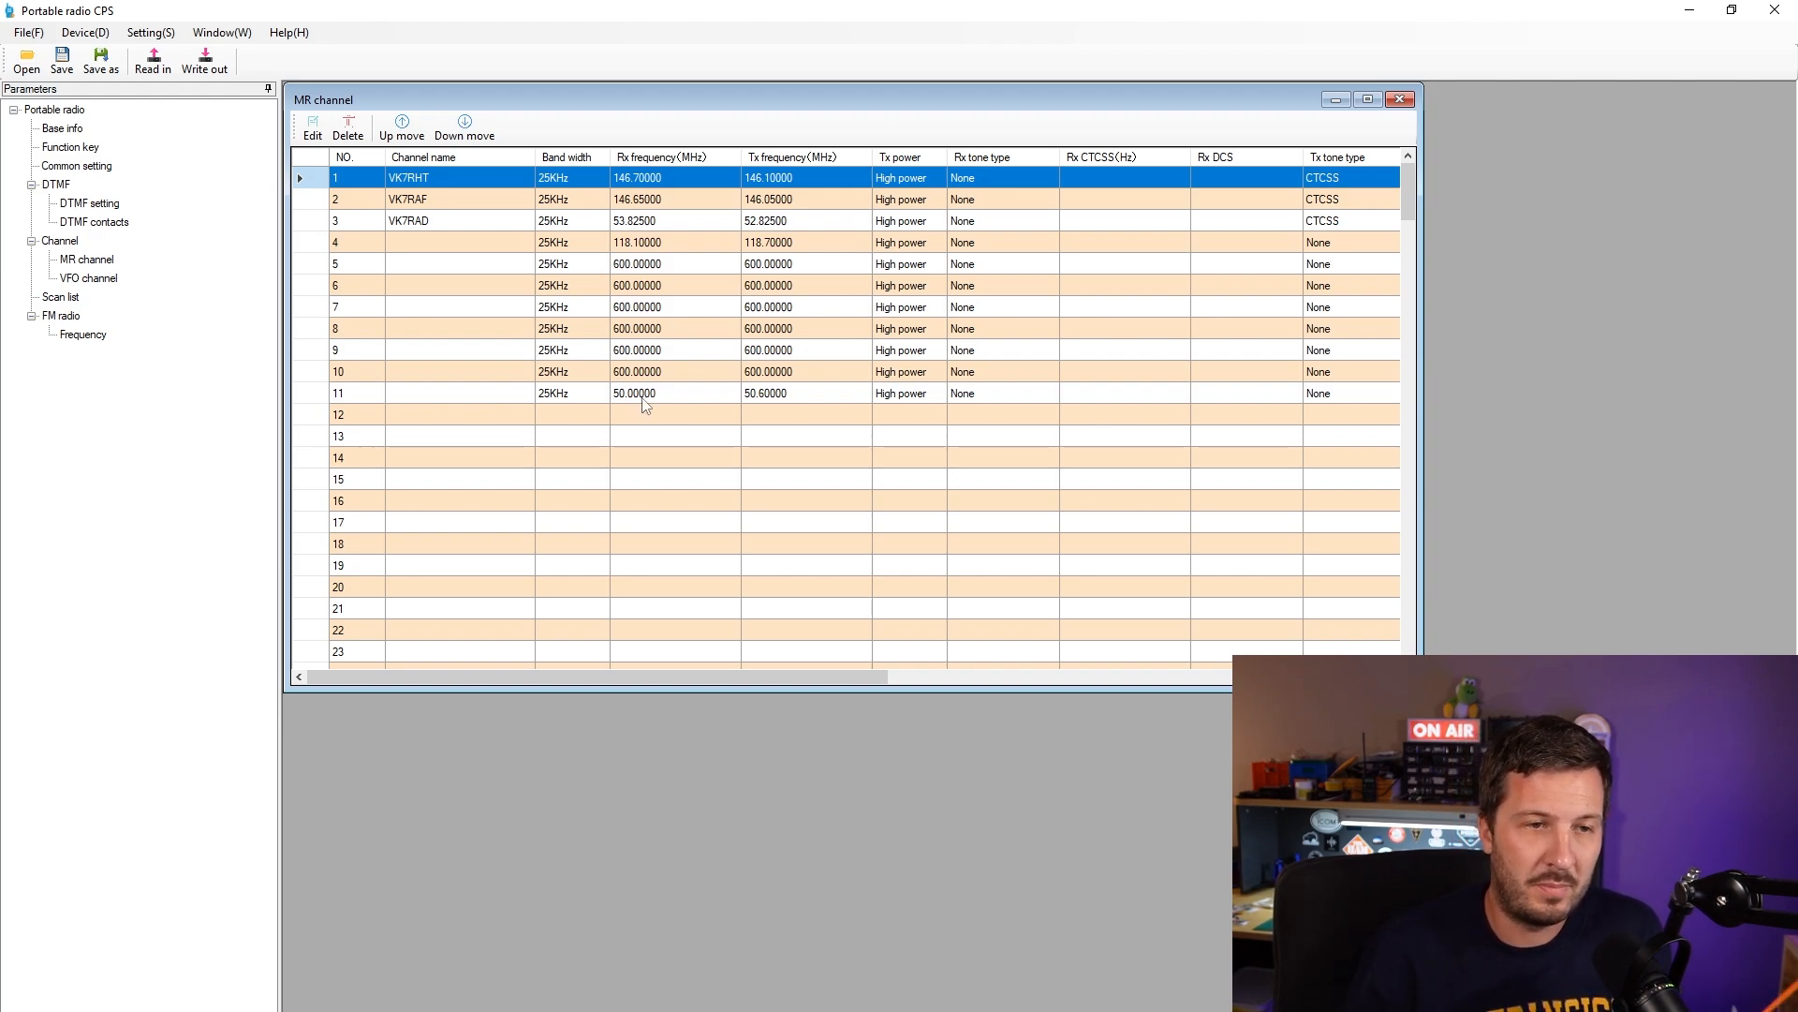